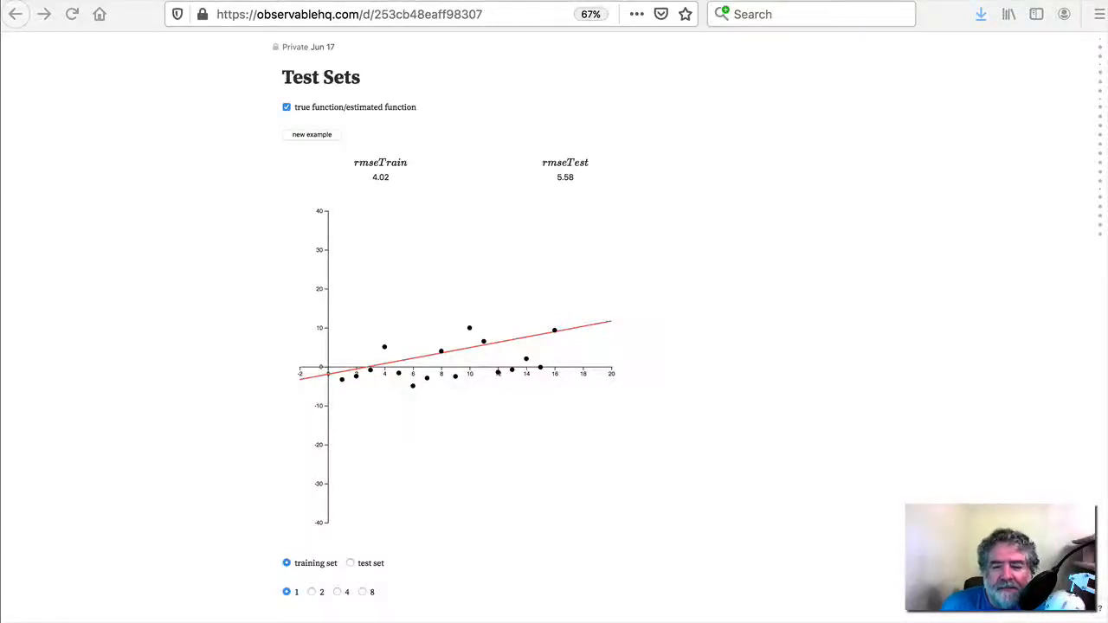
{"action": "mouse_move", "coordinate": [546, 452]}
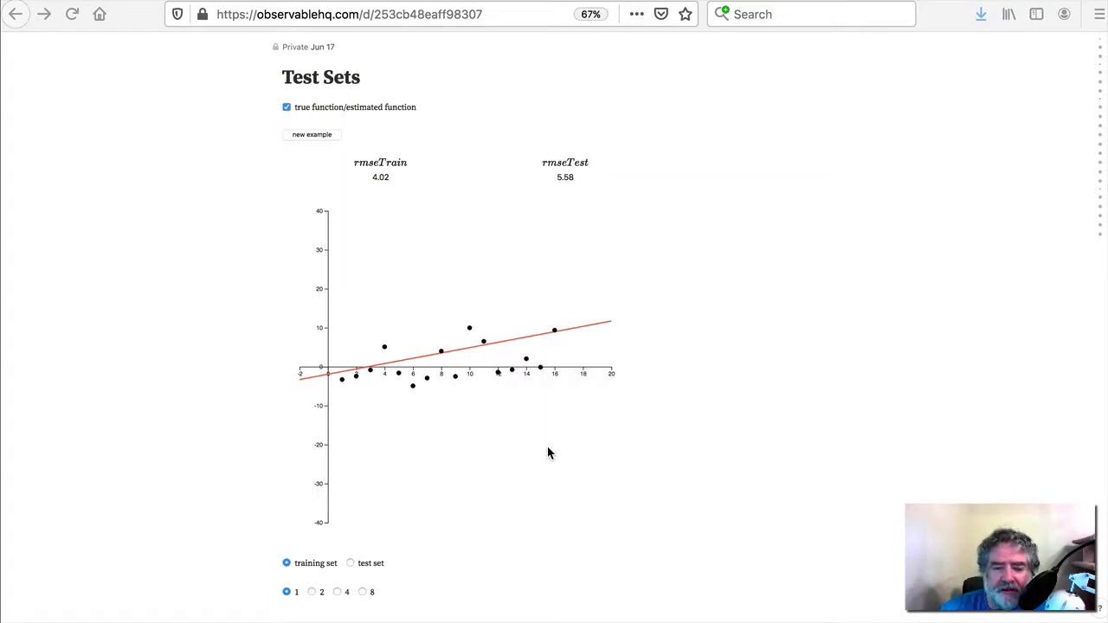
{"action": "mouse_move", "coordinate": [320, 89]}
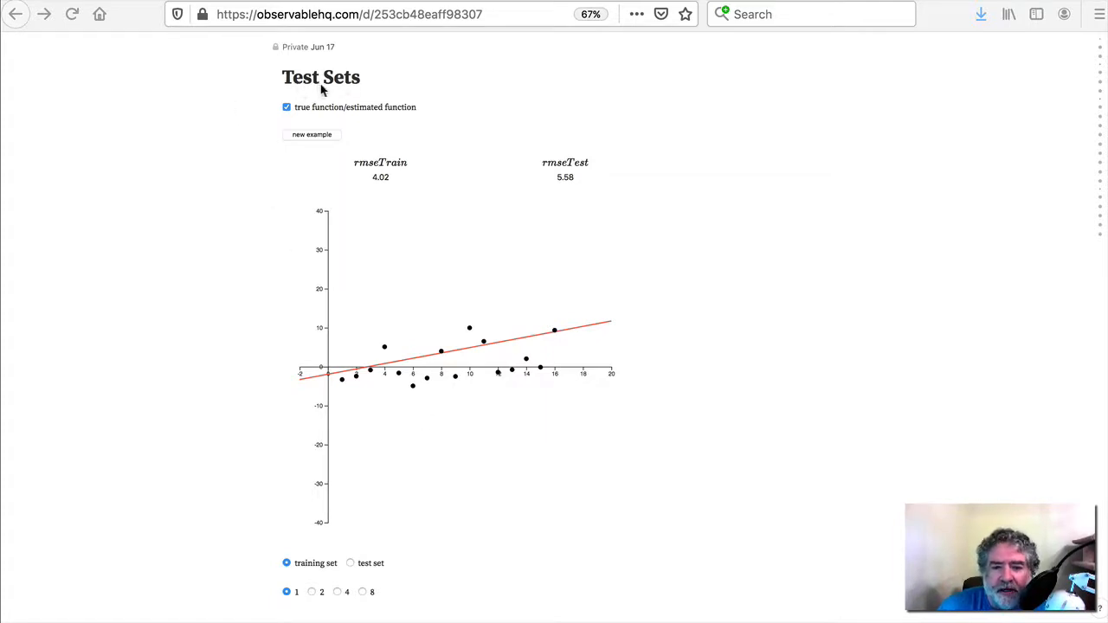
{"action": "mouse_move", "coordinate": [377, 219]}
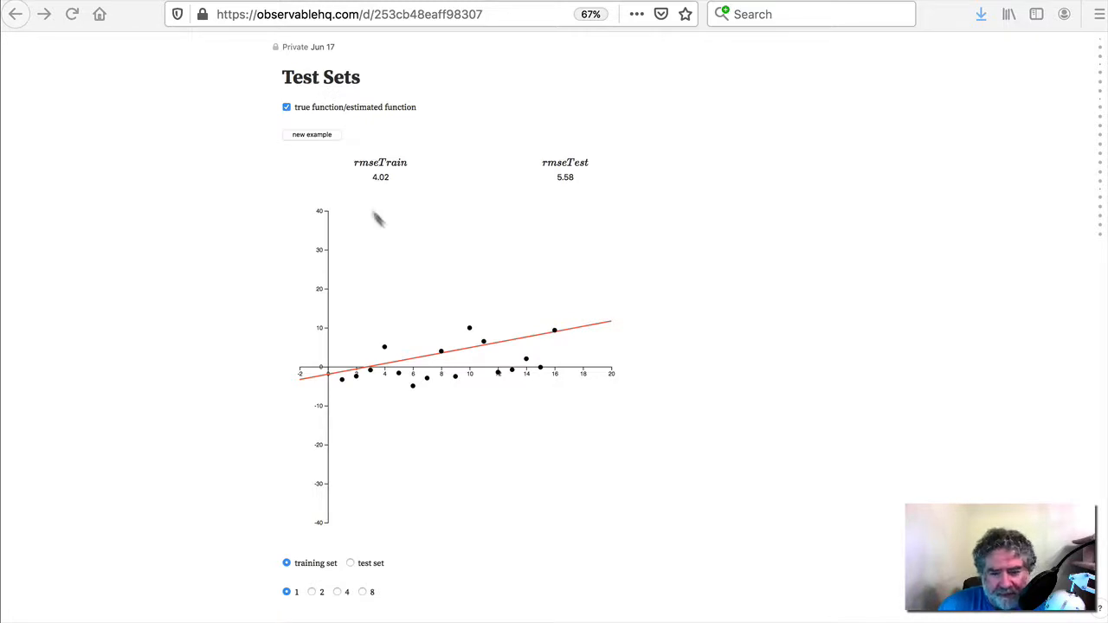
{"action": "mouse_move", "coordinate": [431, 434]}
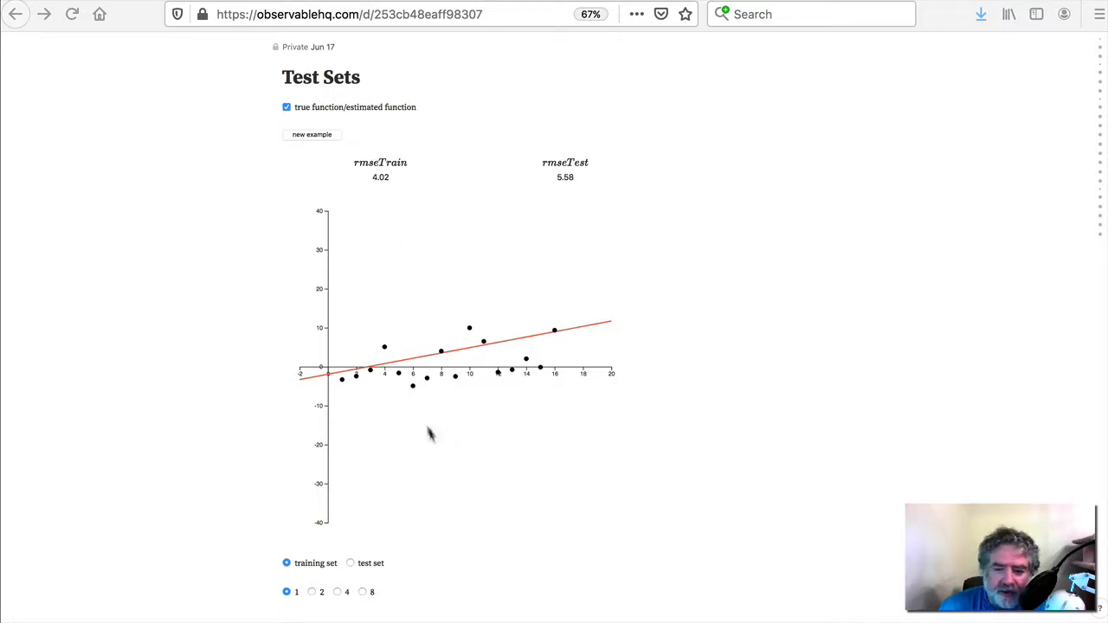
{"action": "mouse_move", "coordinate": [489, 424]}
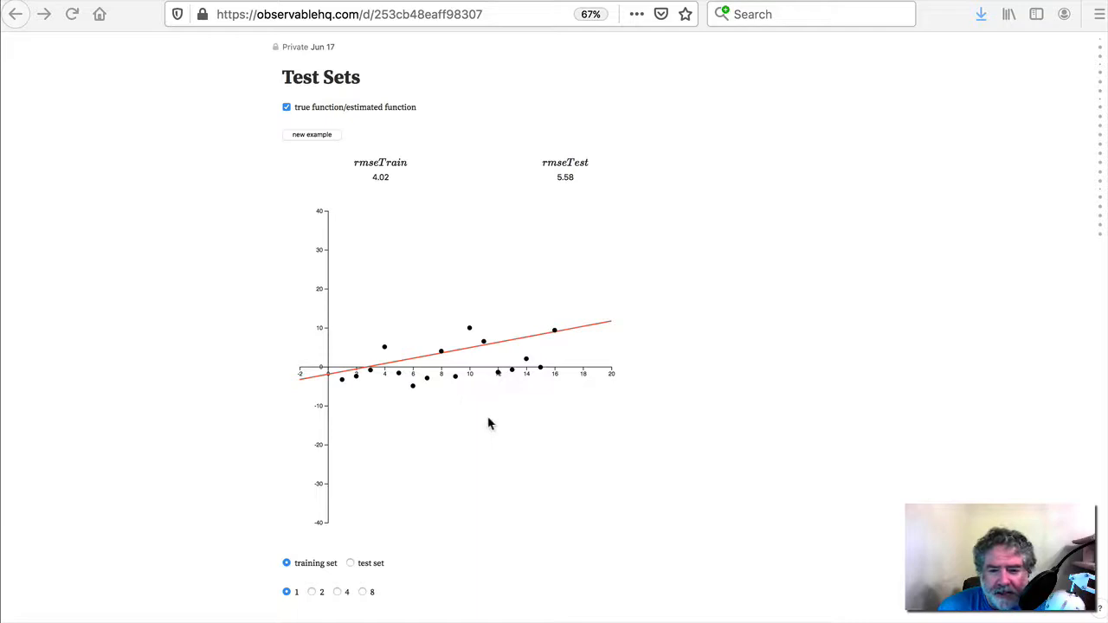
{"action": "mouse_move", "coordinate": [457, 424]}
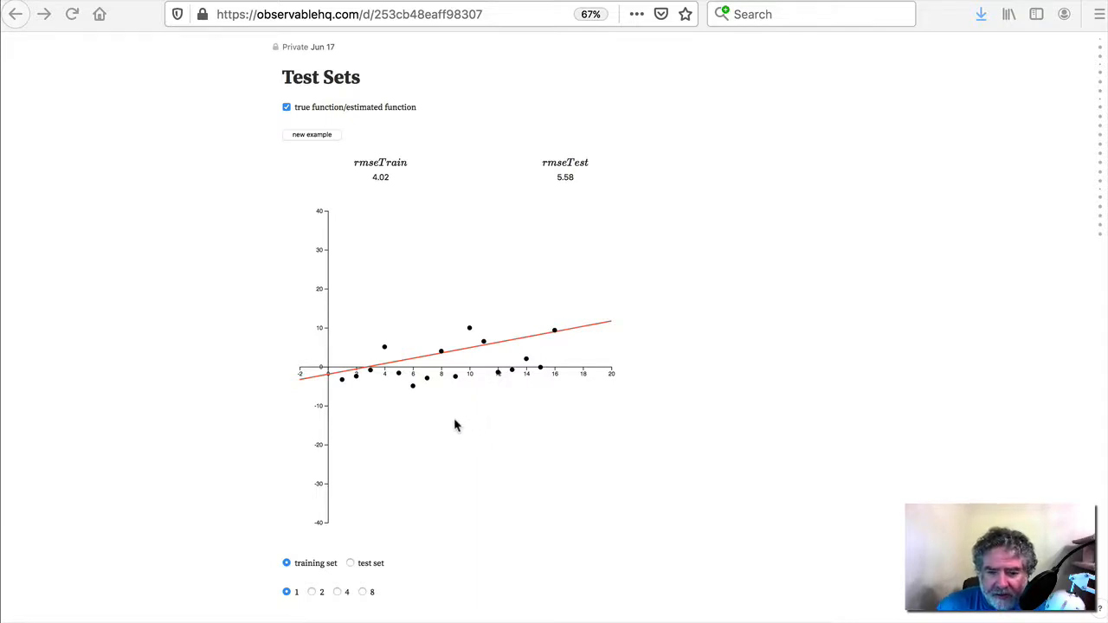
{"action": "mouse_move", "coordinate": [606, 319]}
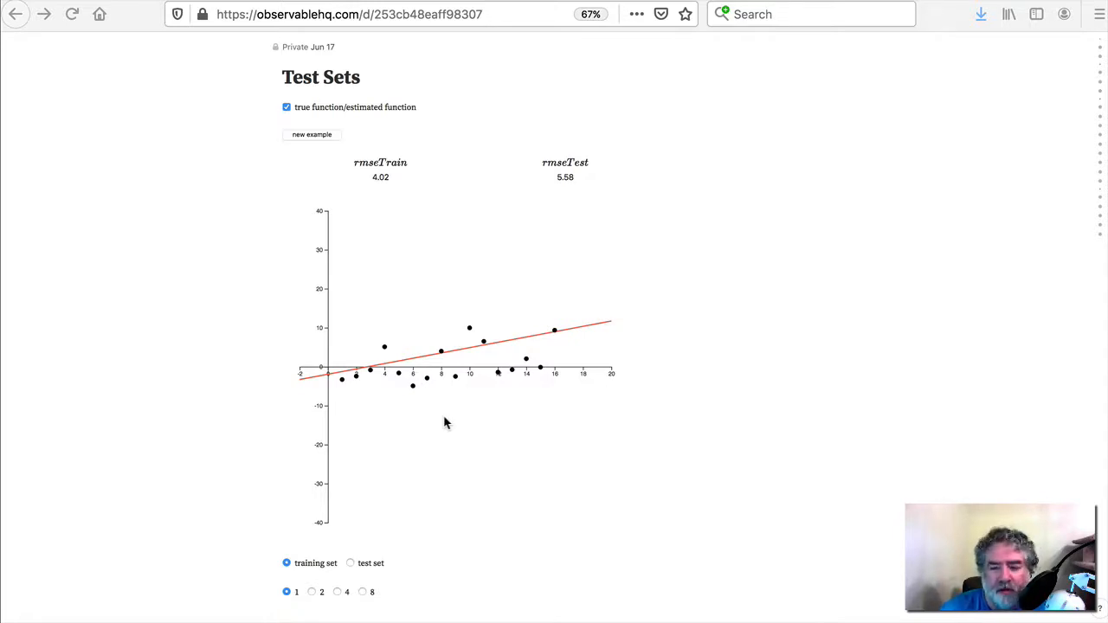
{"action": "mouse_move", "coordinate": [637, 332]}
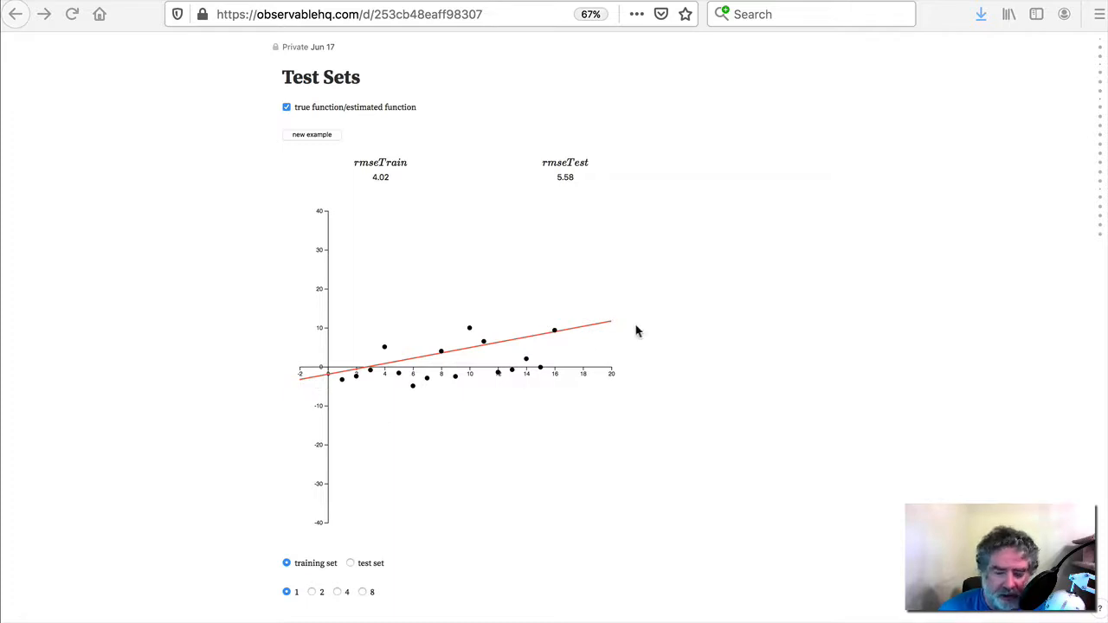
{"action": "mouse_move", "coordinate": [502, 359]}
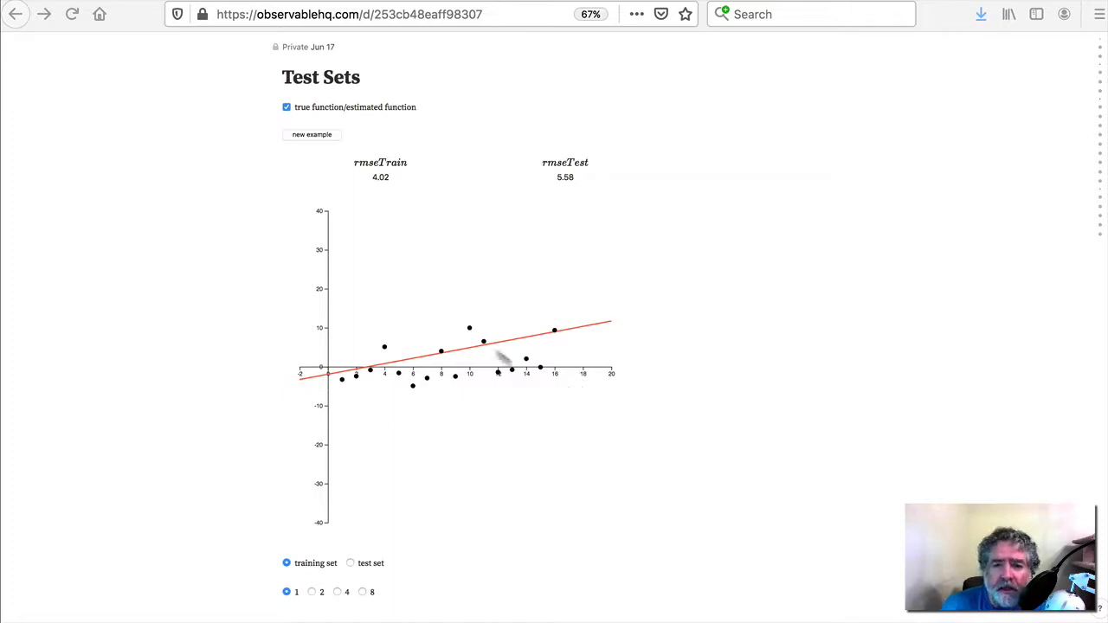
{"action": "mouse_move", "coordinate": [323, 150]}
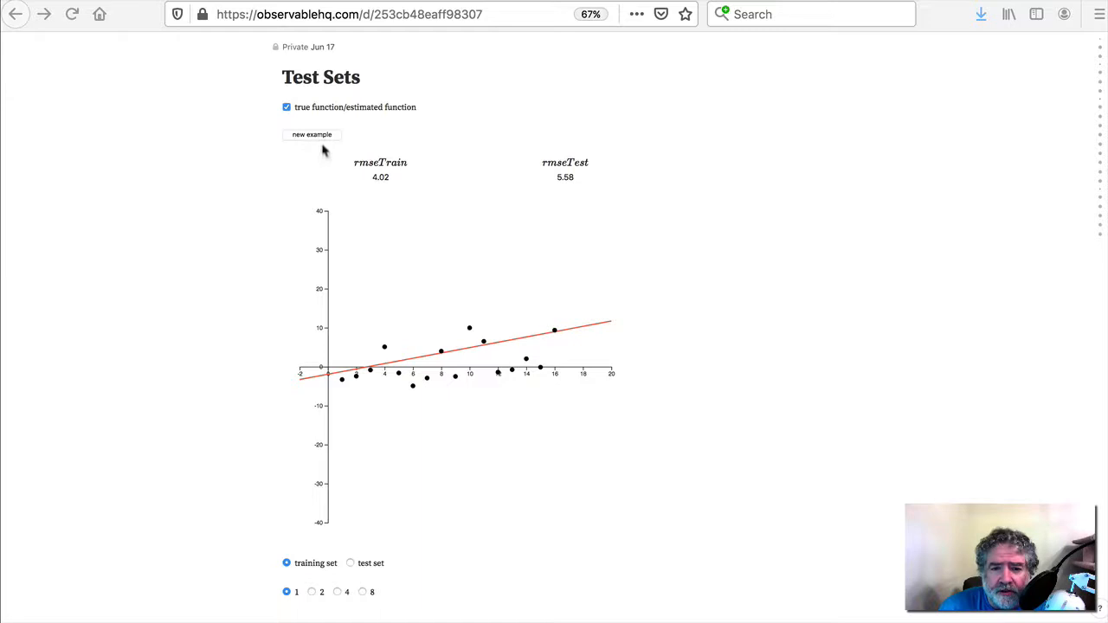
Generate three new random example datasets, ending at train RMSE 5.26 and test RMSE 6.40
{"action": "left_click", "coordinate": [310, 134]}
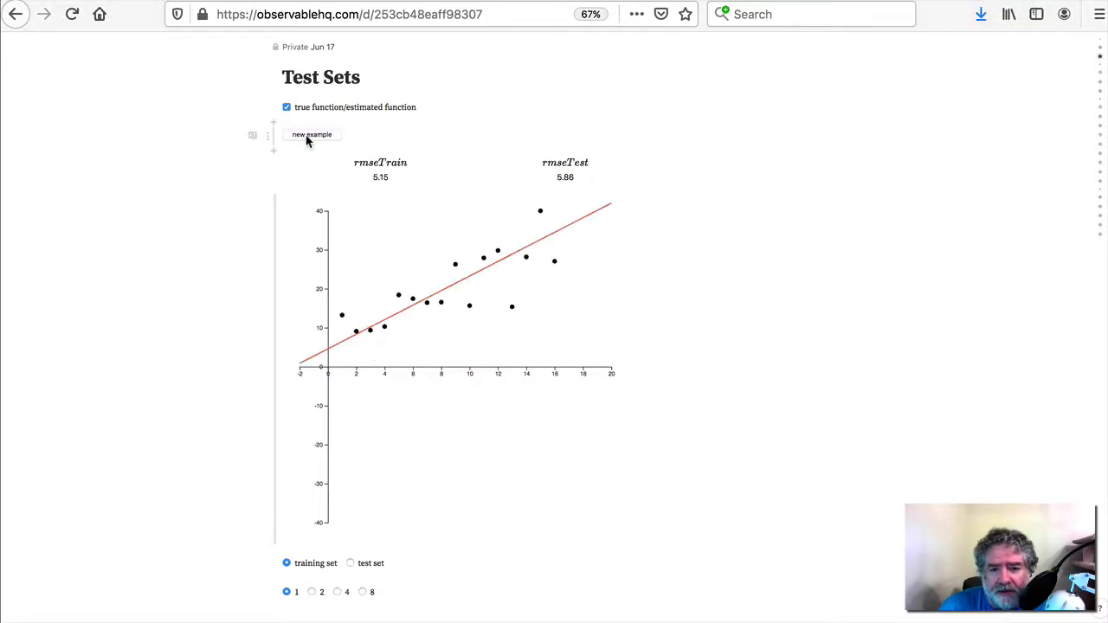
{"action": "left_click", "coordinate": [311, 134]}
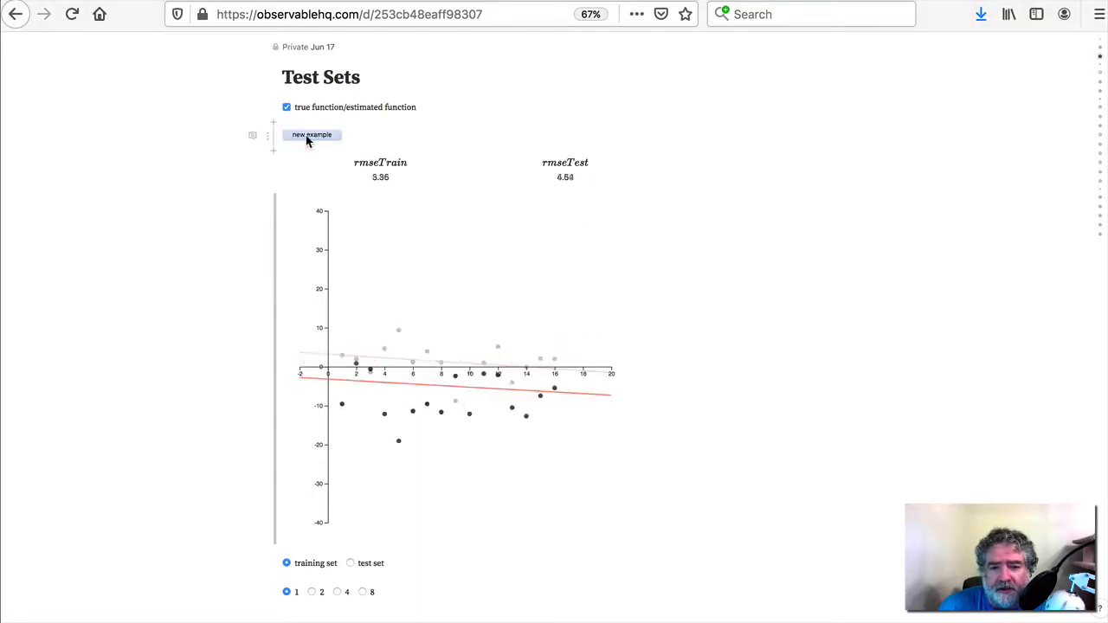
{"action": "left_click", "coordinate": [312, 134]}
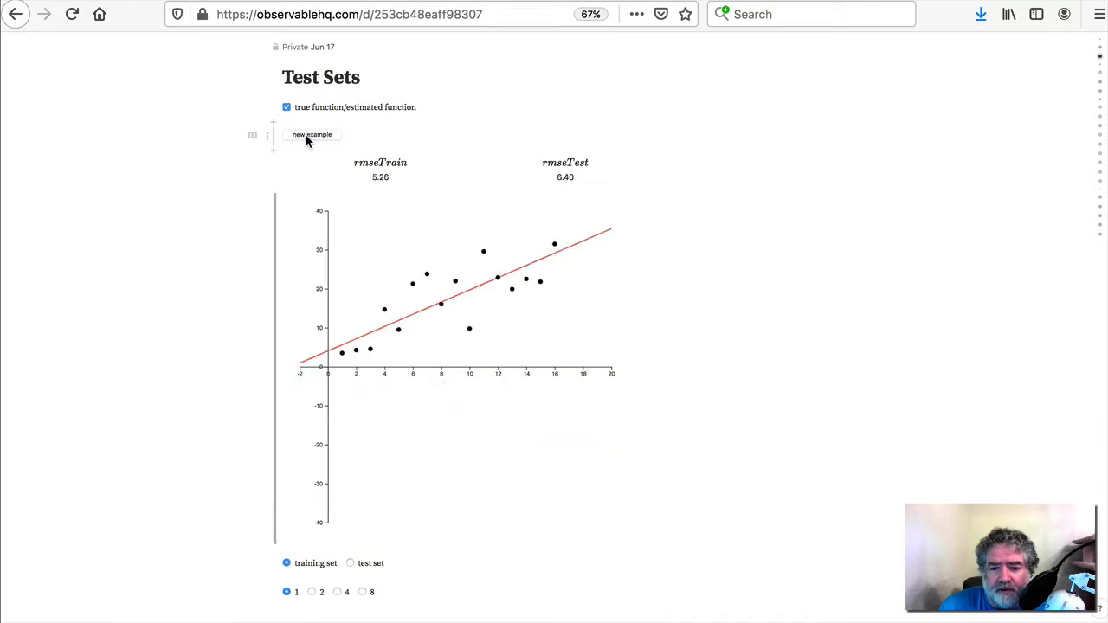
{"action": "mouse_move", "coordinate": [716, 314]}
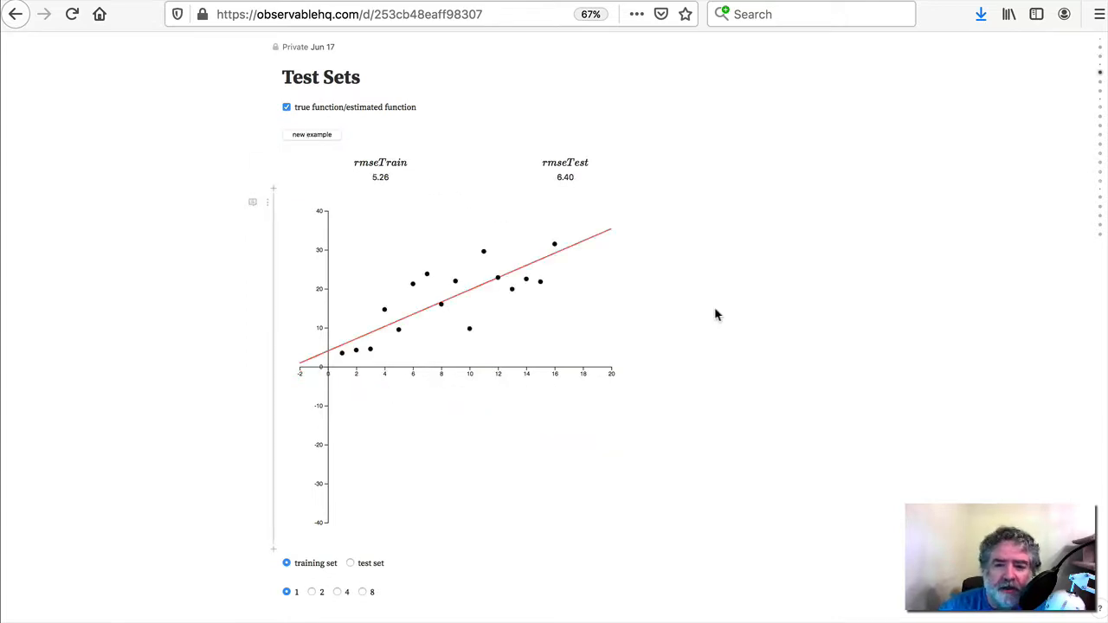
{"action": "mouse_move", "coordinate": [669, 325]}
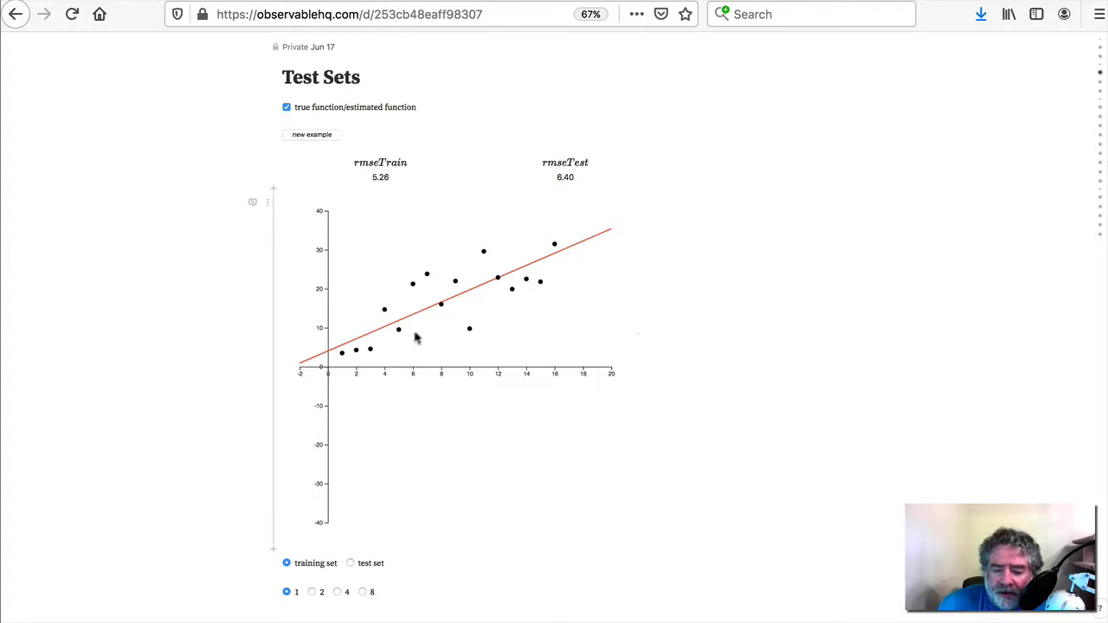
{"action": "mouse_move", "coordinate": [415, 316]}
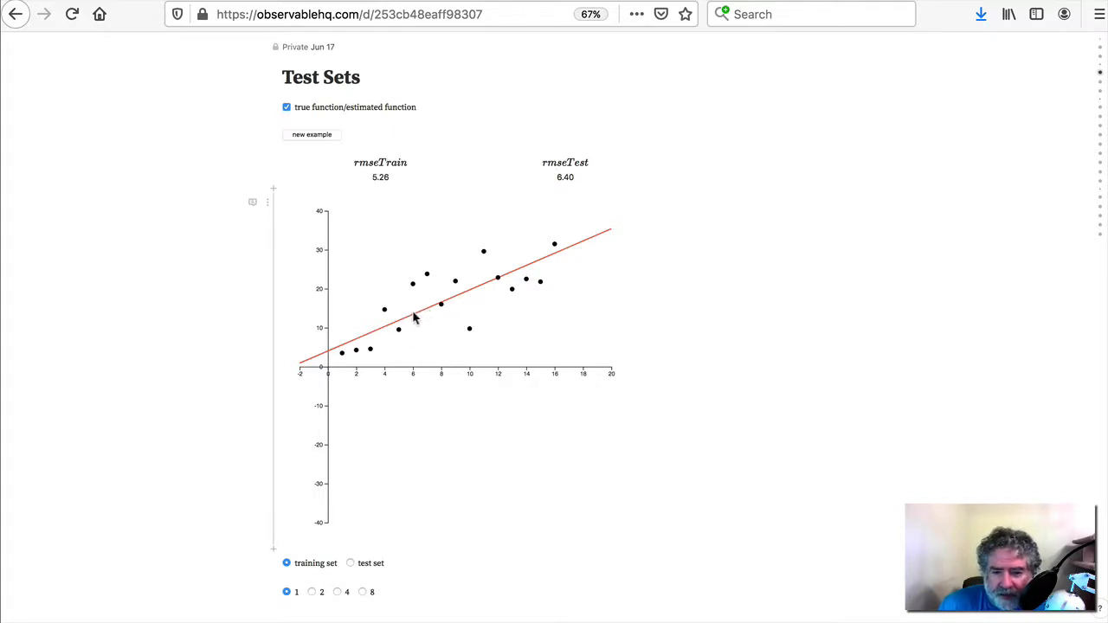
{"action": "mouse_move", "coordinate": [618, 246]}
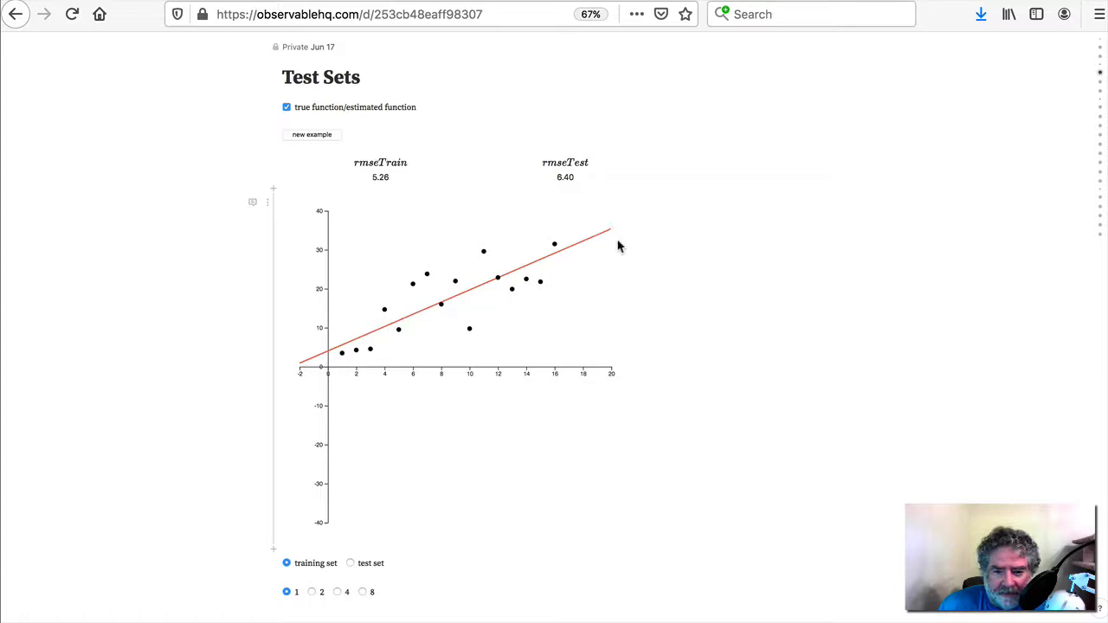
{"action": "mouse_move", "coordinate": [486, 308]}
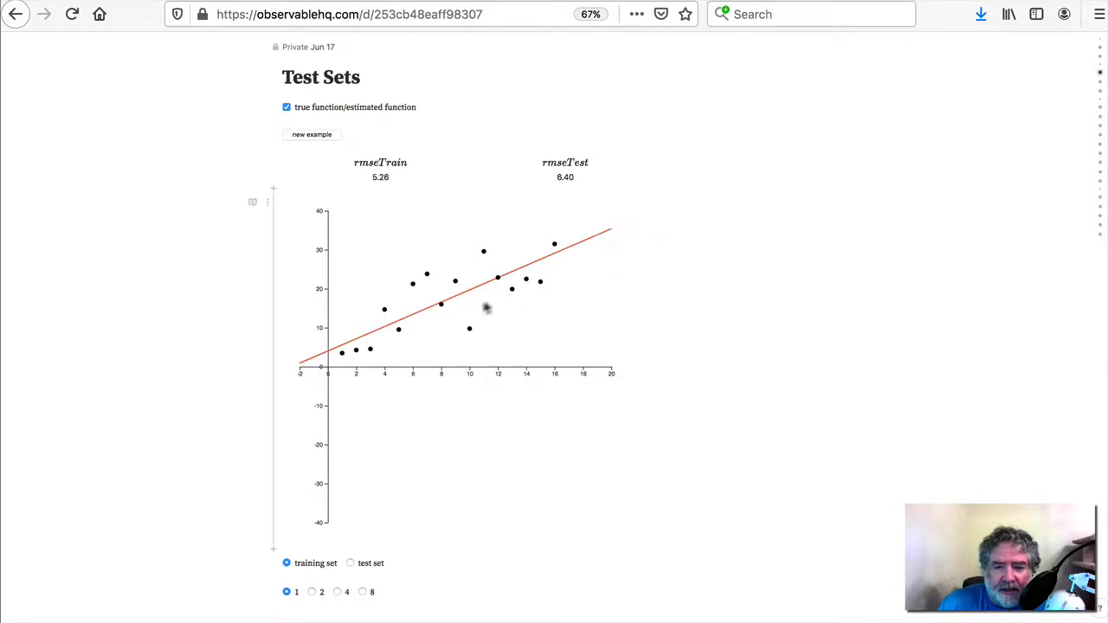
{"action": "mouse_move", "coordinate": [368, 349]}
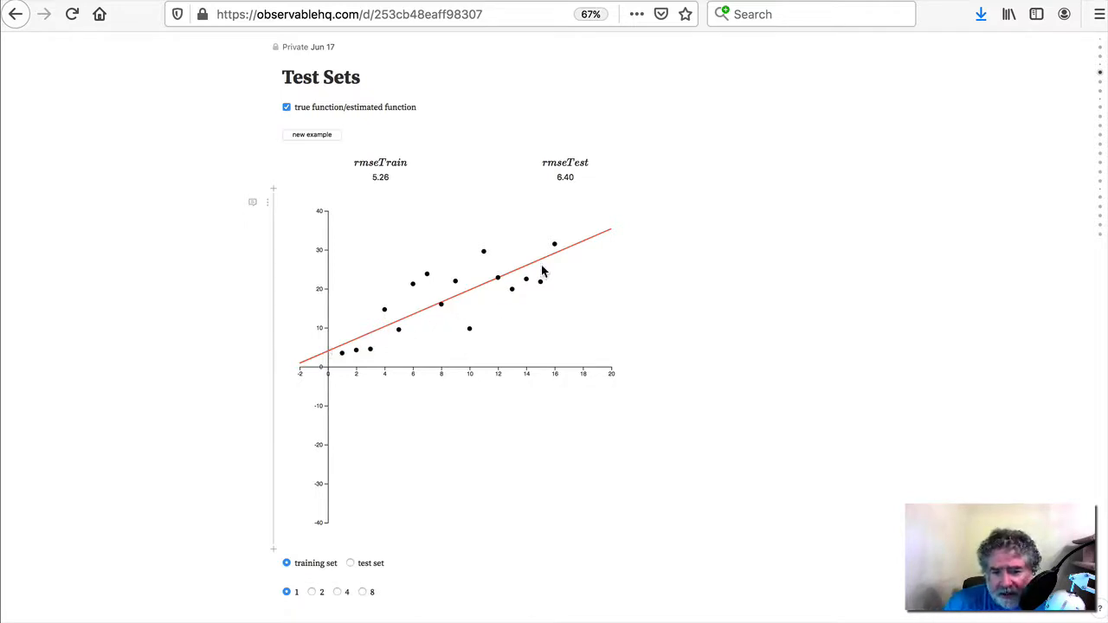
{"action": "mouse_move", "coordinate": [498, 308]}
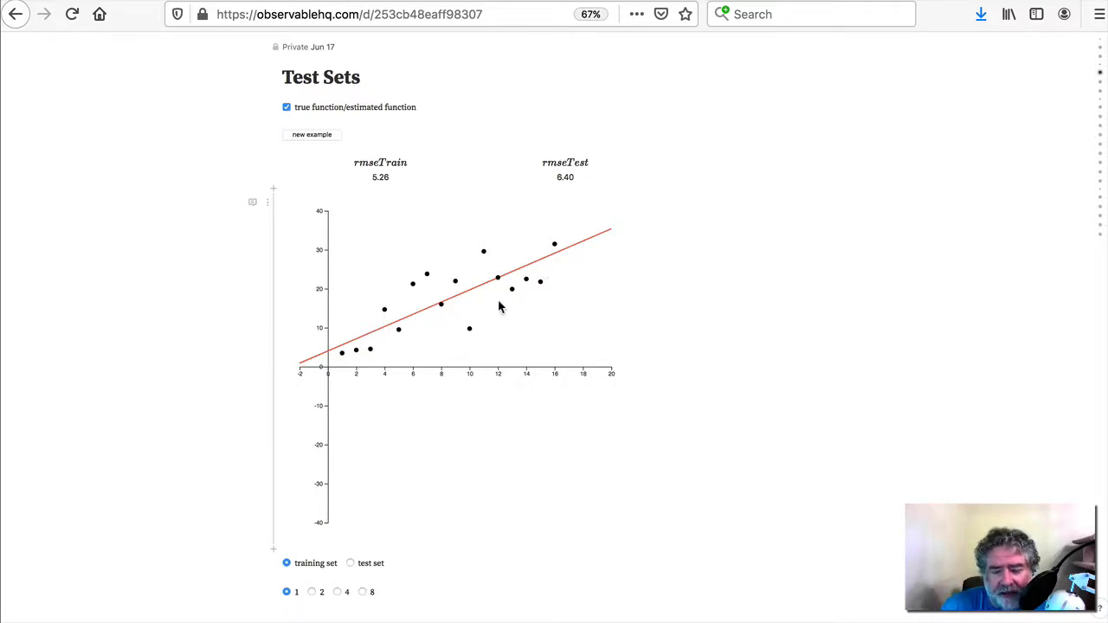
{"action": "mouse_move", "coordinate": [401, 336]}
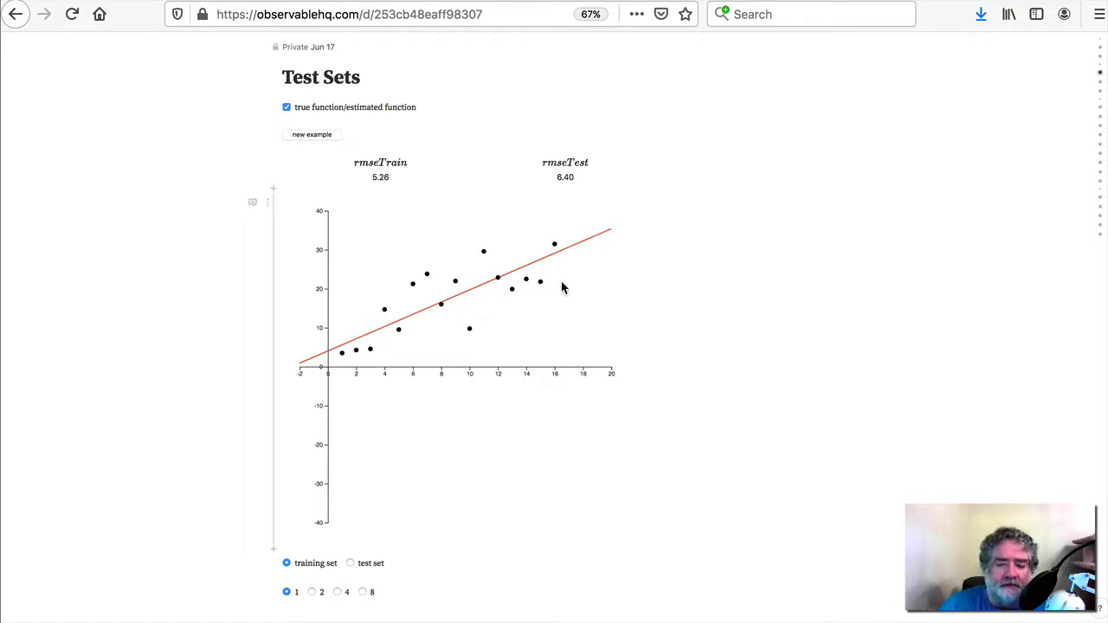
{"action": "mouse_move", "coordinate": [577, 251]}
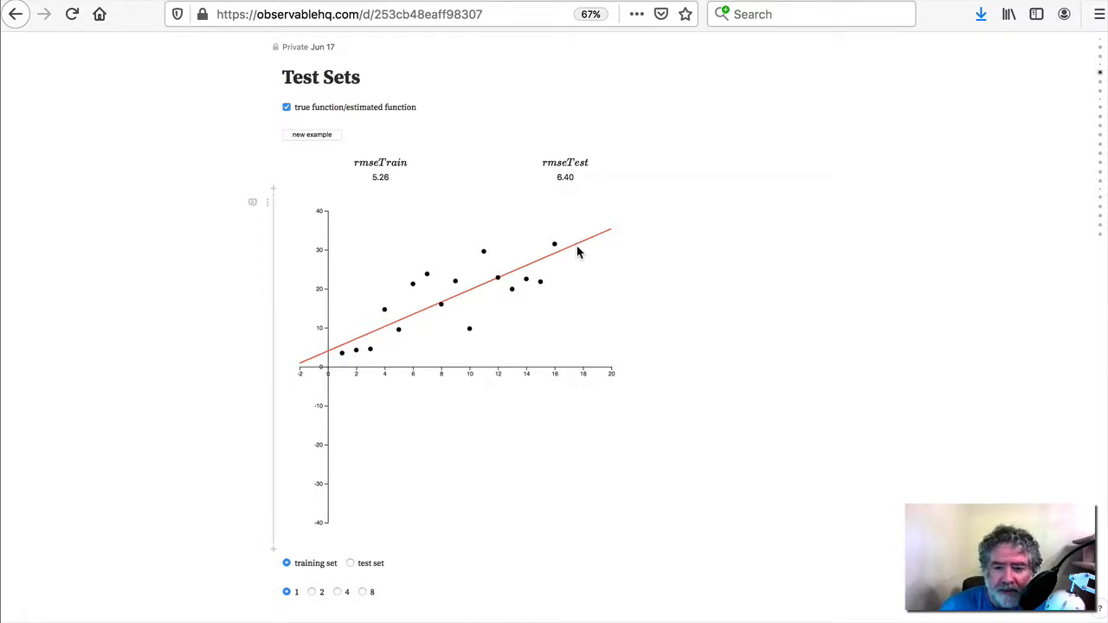
{"action": "mouse_move", "coordinate": [574, 271]}
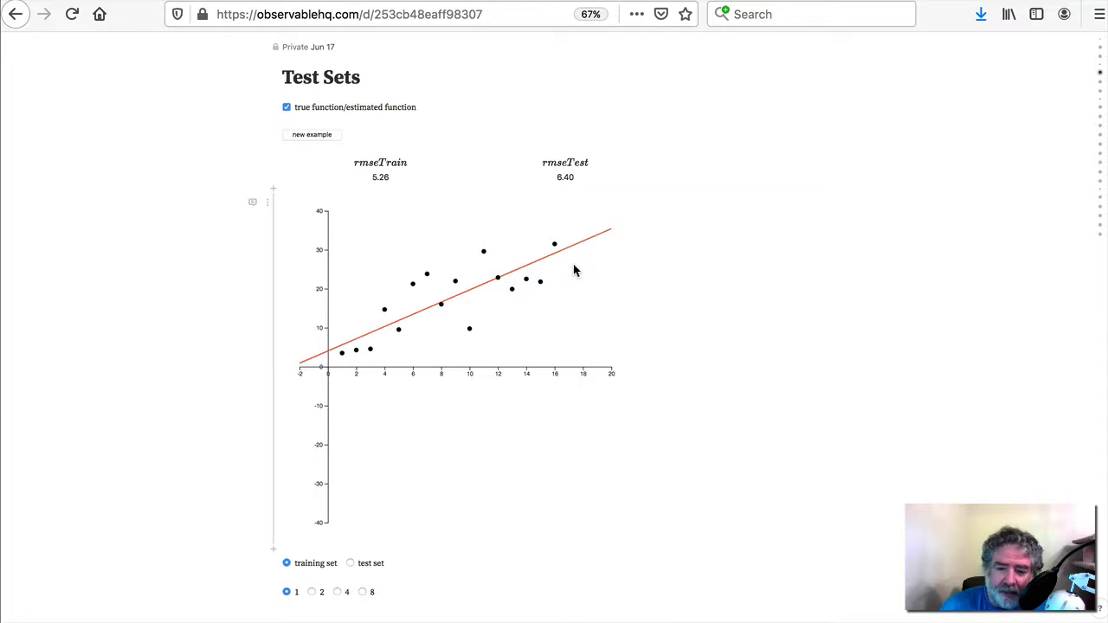
{"action": "mouse_move", "coordinate": [565, 284]}
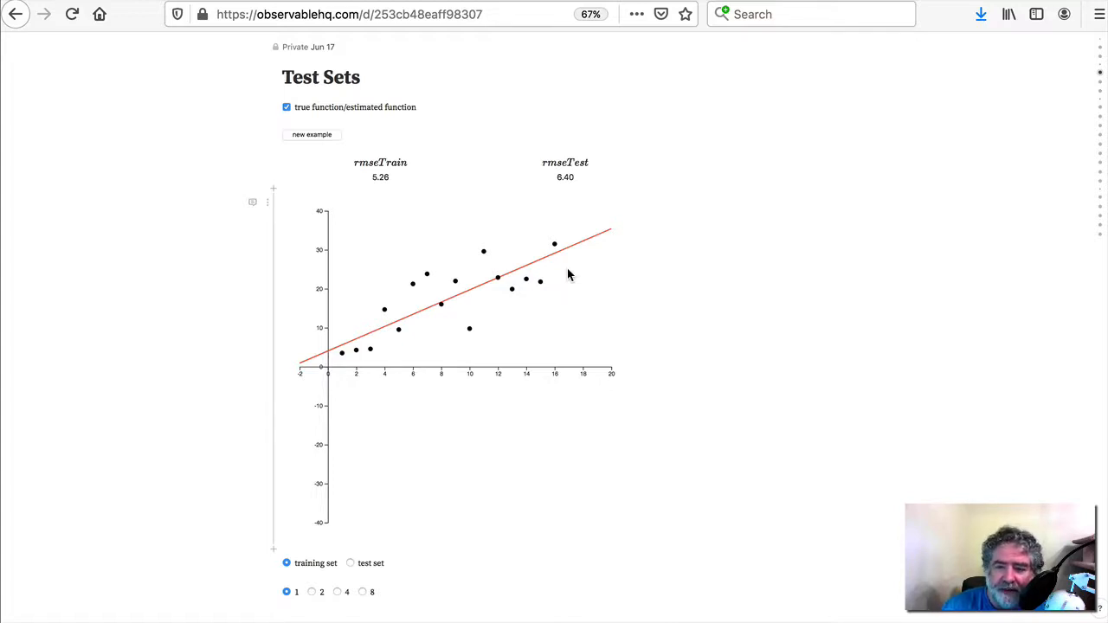
{"action": "mouse_move", "coordinate": [491, 316]}
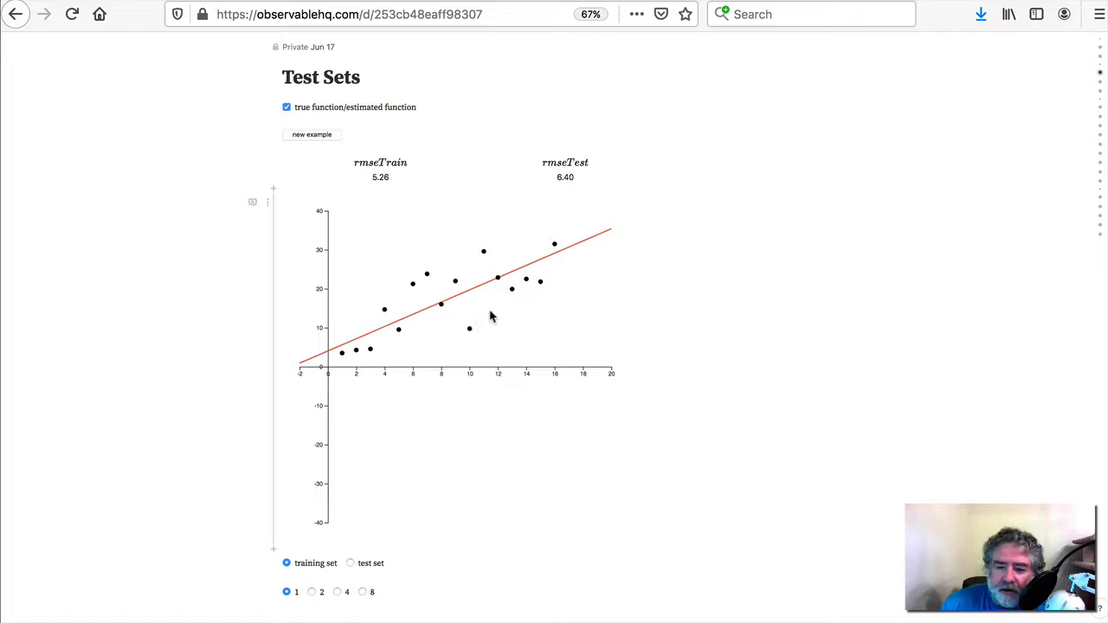
{"action": "mouse_move", "coordinate": [491, 310]}
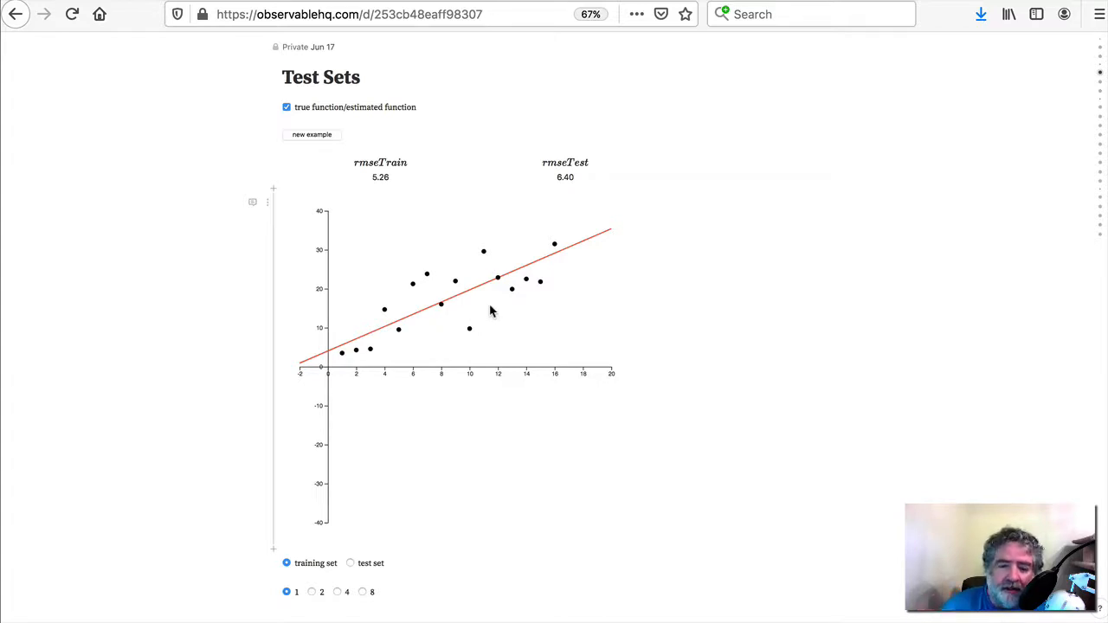
{"action": "mouse_move", "coordinate": [547, 317]}
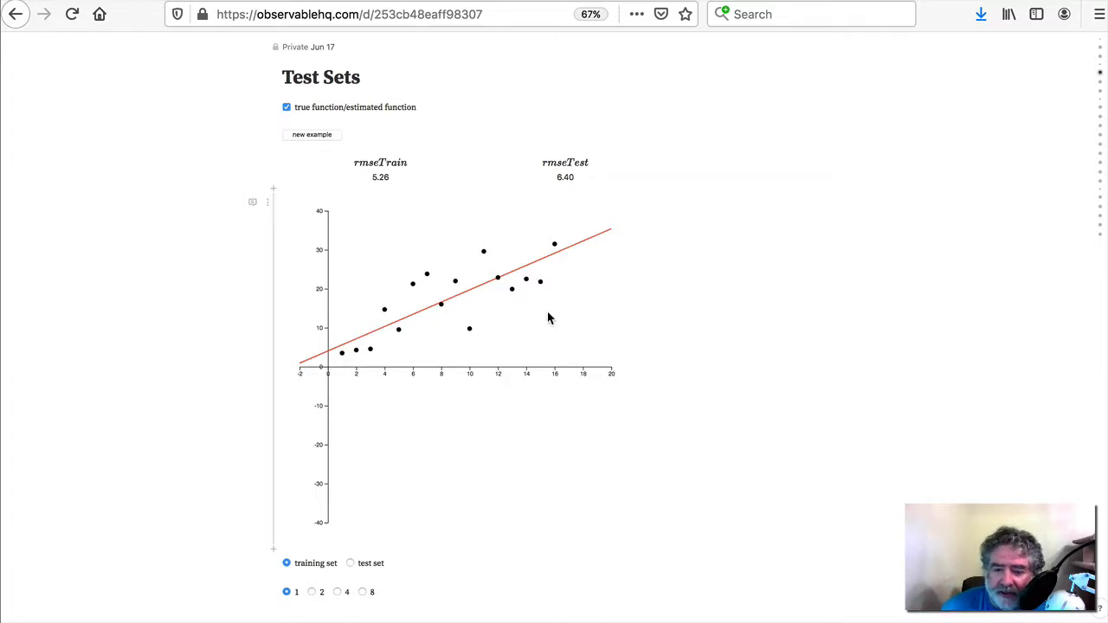
{"action": "mouse_move", "coordinate": [536, 316]}
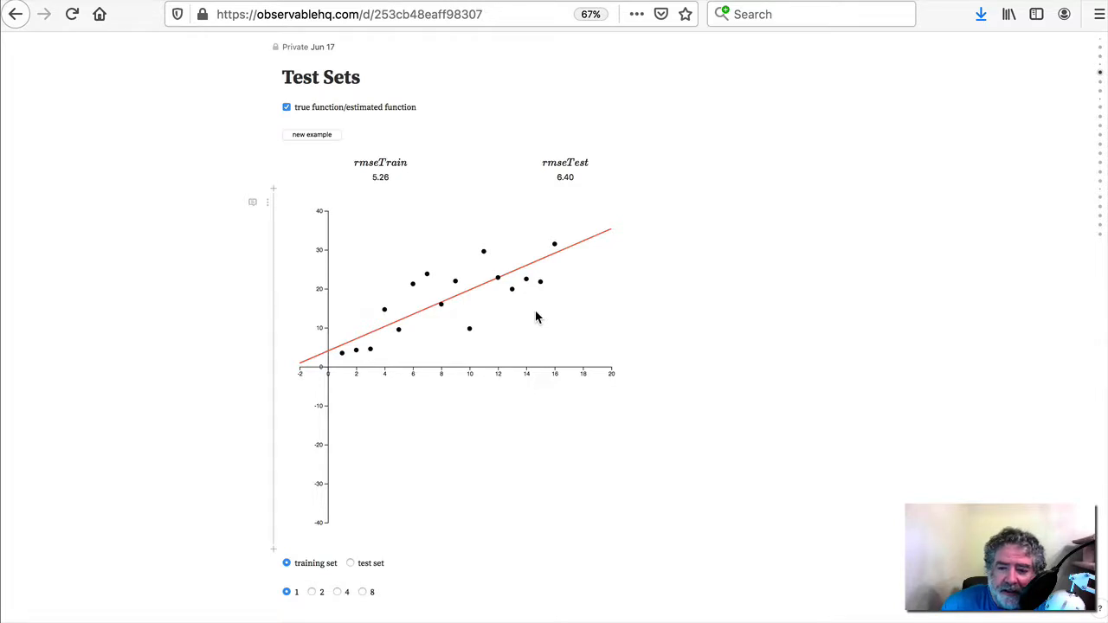
{"action": "mouse_move", "coordinate": [427, 342]}
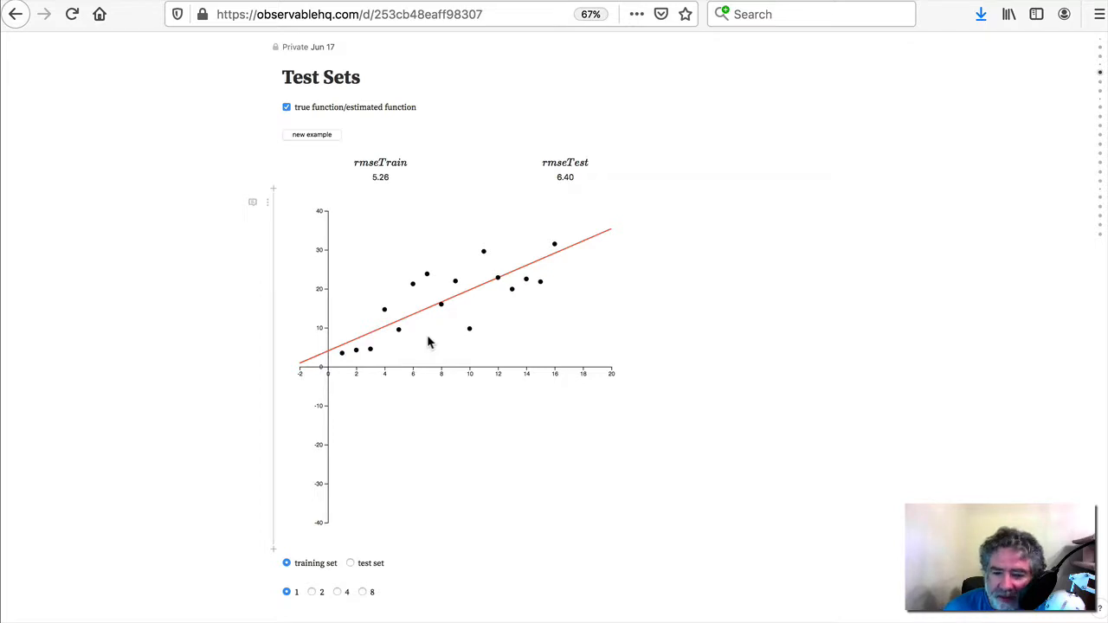
{"action": "mouse_move", "coordinate": [337, 554]}
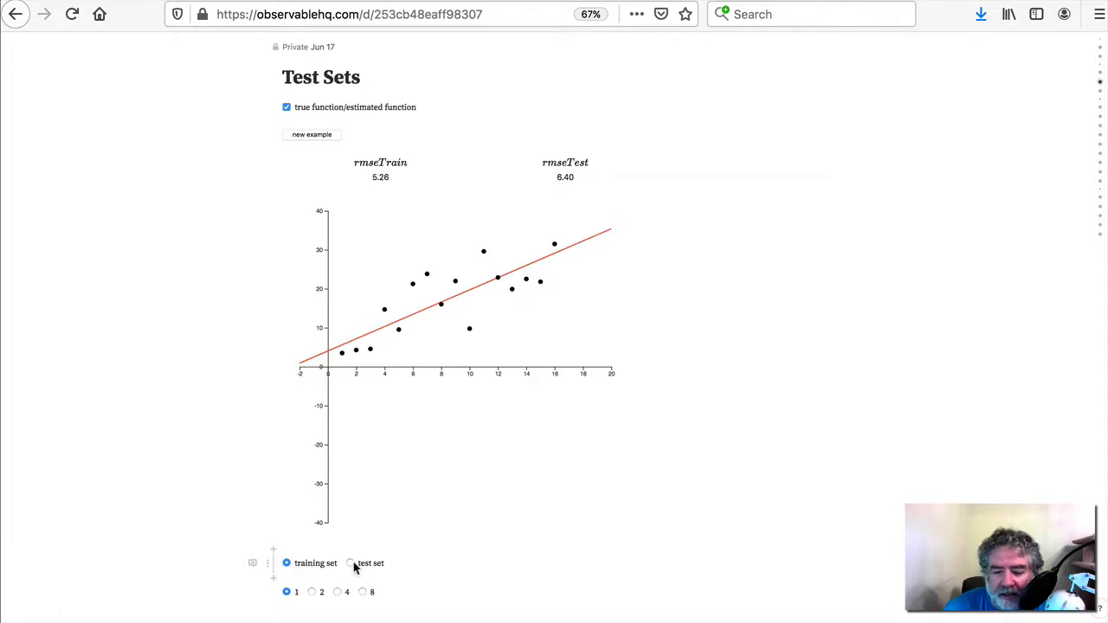
Switch the plot back and forth between test and training points against the straight-line fit
{"action": "left_click", "coordinate": [350, 563]}
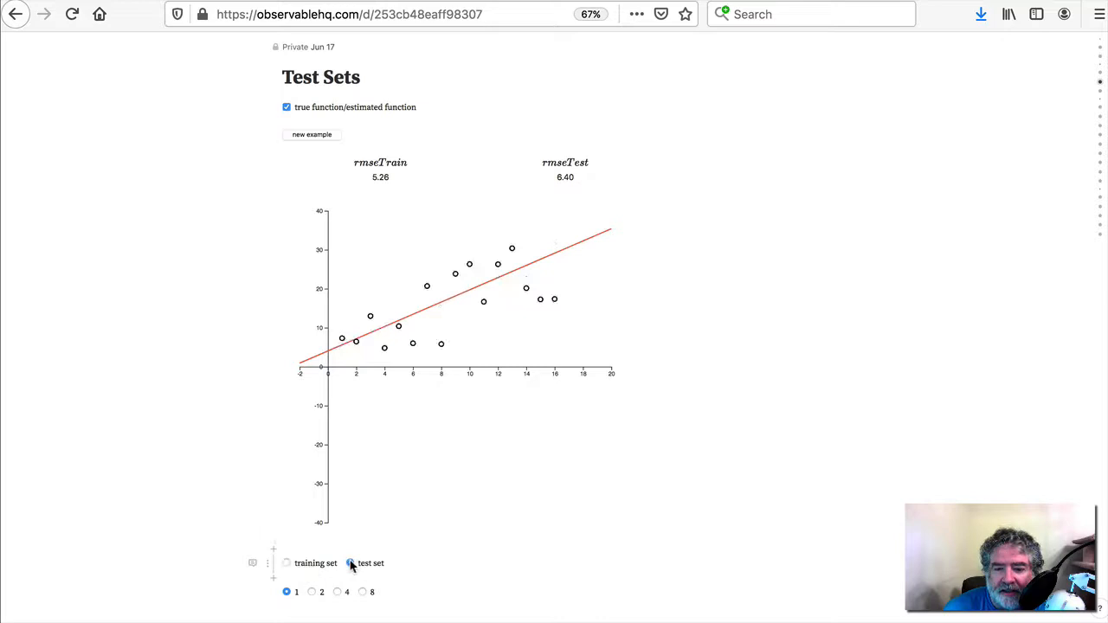
{"action": "left_click", "coordinate": [287, 563]}
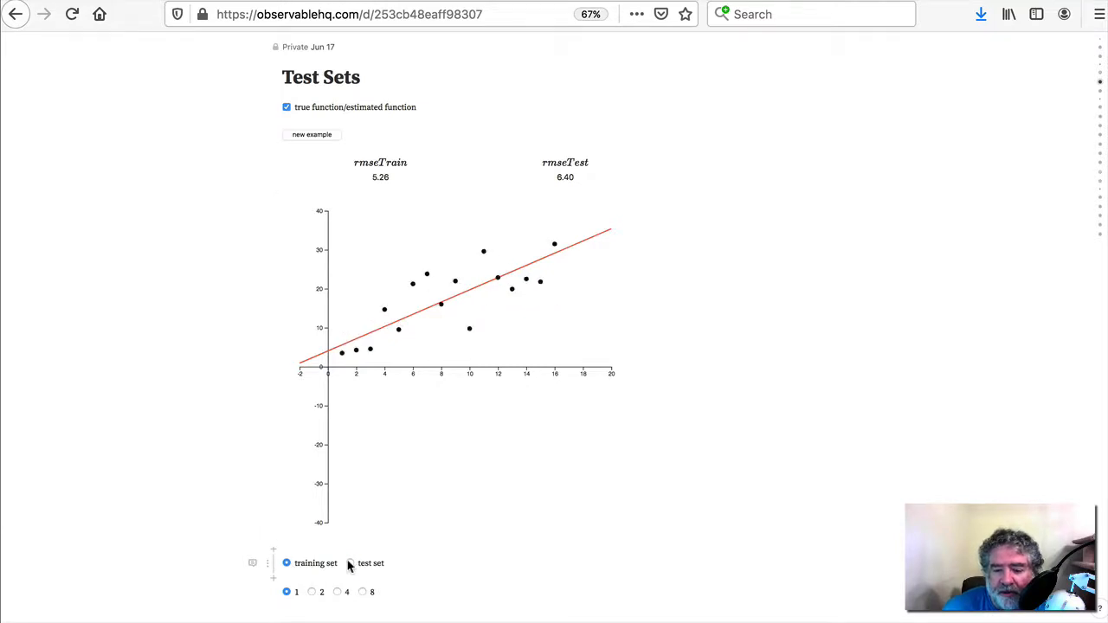
{"action": "left_click", "coordinate": [350, 563]}
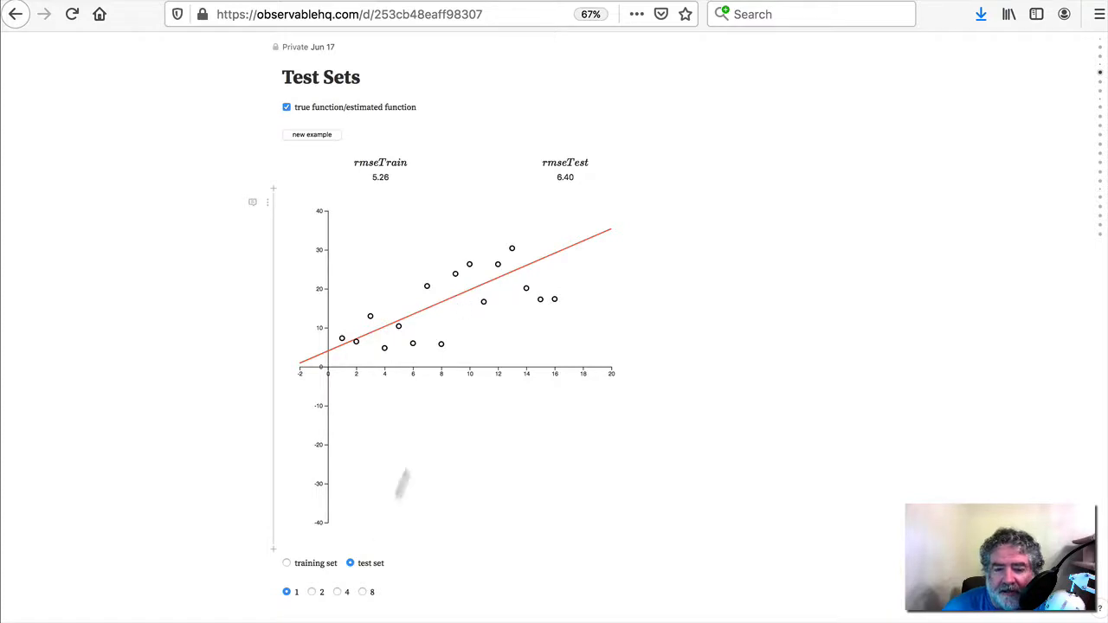
{"action": "left_click", "coordinate": [287, 563]}
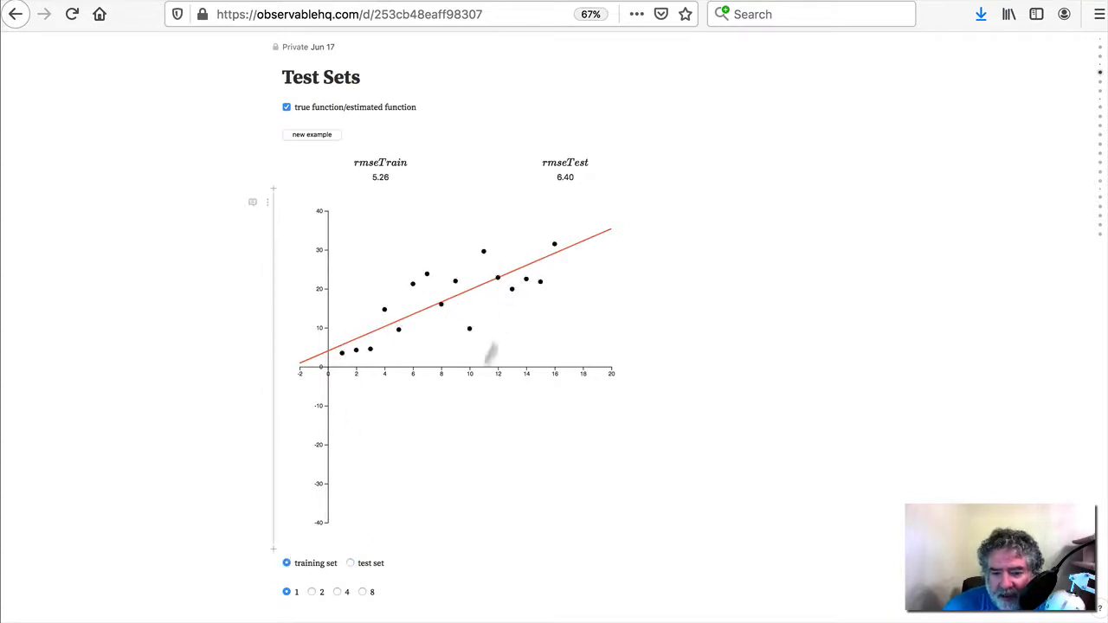
{"action": "left_click", "coordinate": [351, 562]}
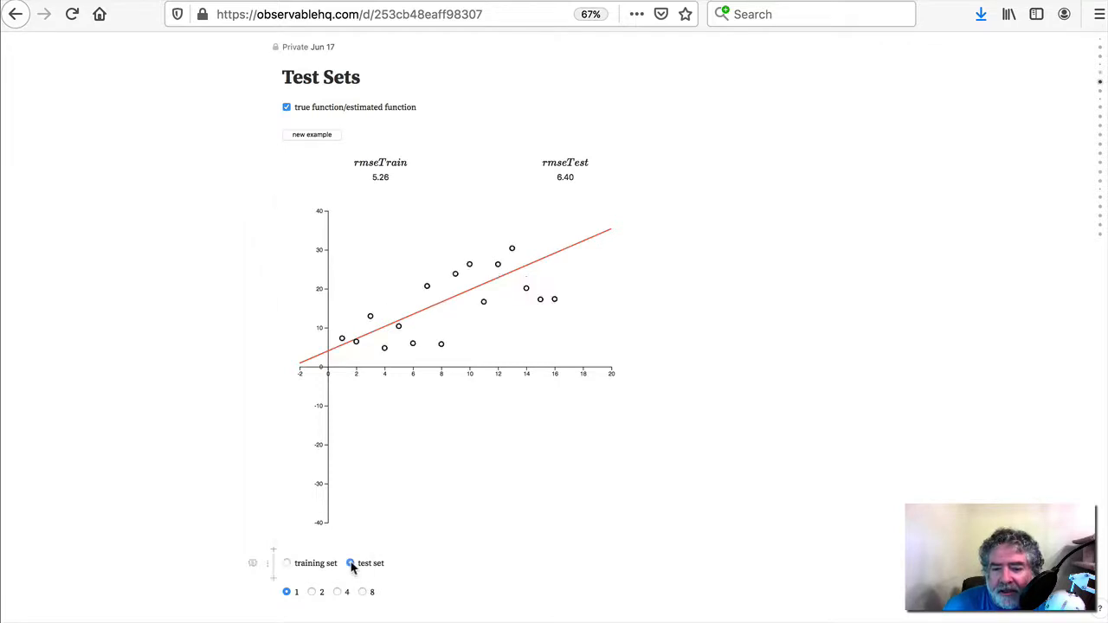
{"action": "left_click", "coordinate": [351, 562]}
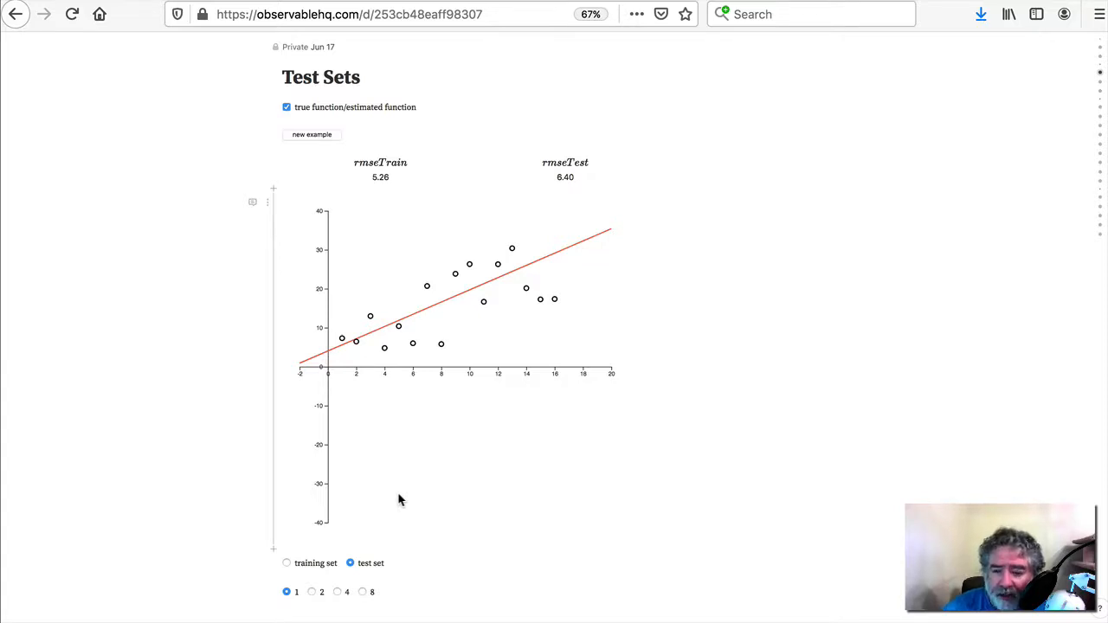
{"action": "mouse_move", "coordinate": [348, 371]}
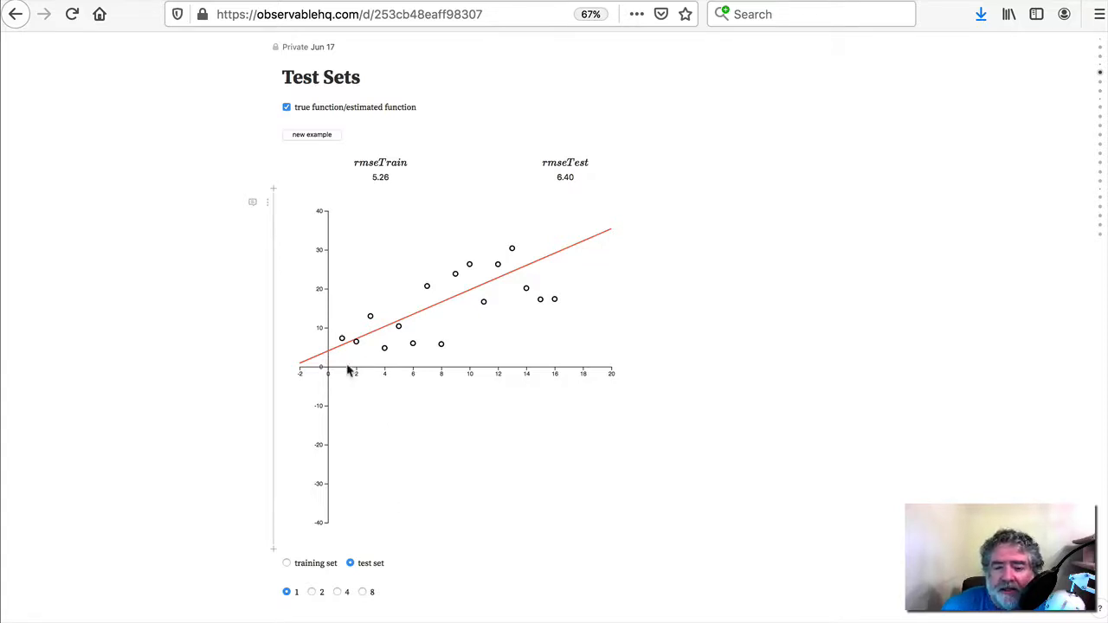
{"action": "mouse_move", "coordinate": [411, 322]}
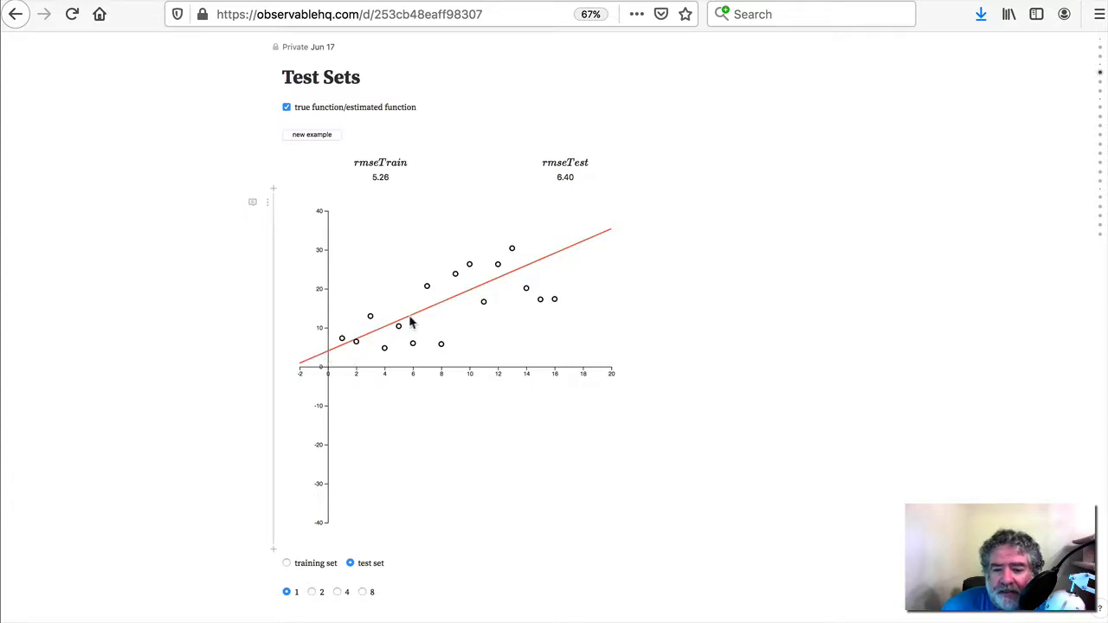
{"action": "mouse_move", "coordinate": [573, 250]}
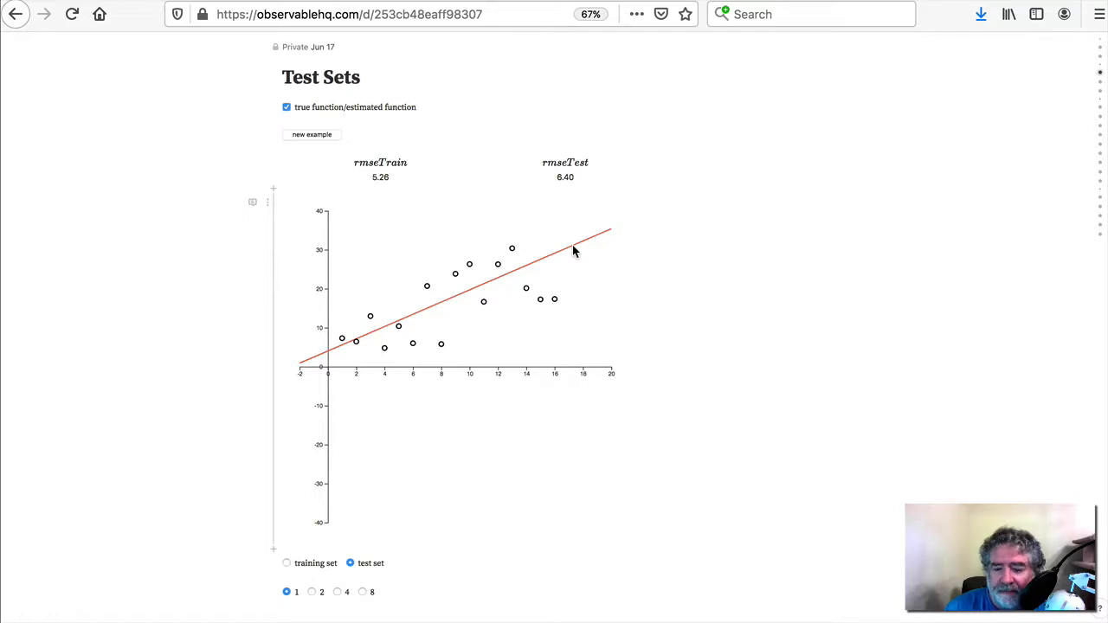
{"action": "mouse_move", "coordinate": [483, 290]}
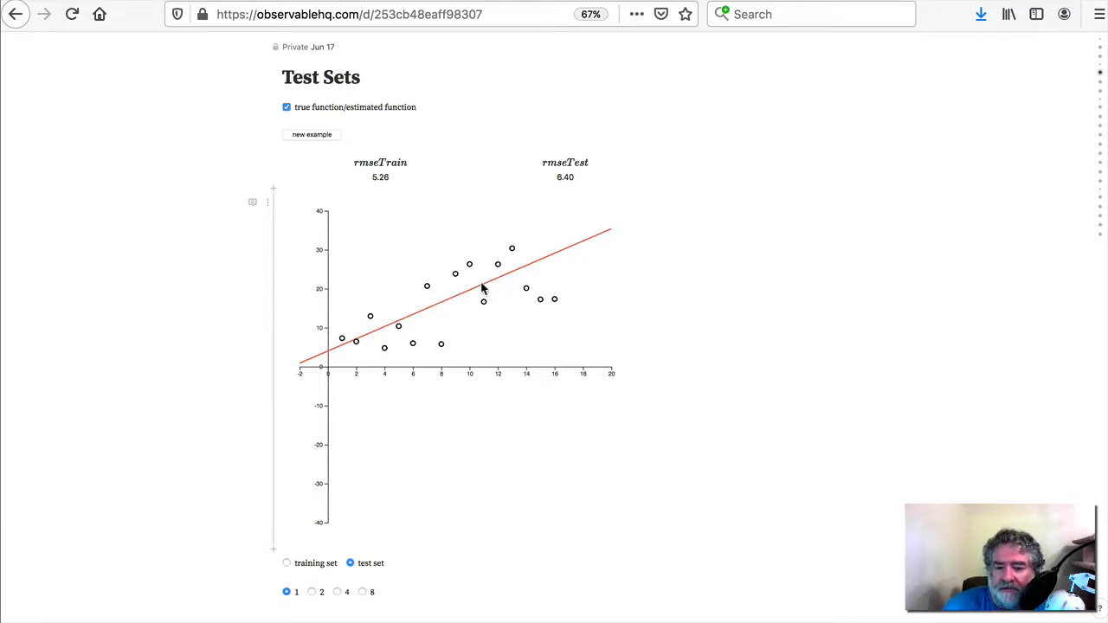
{"action": "mouse_move", "coordinate": [292, 569]}
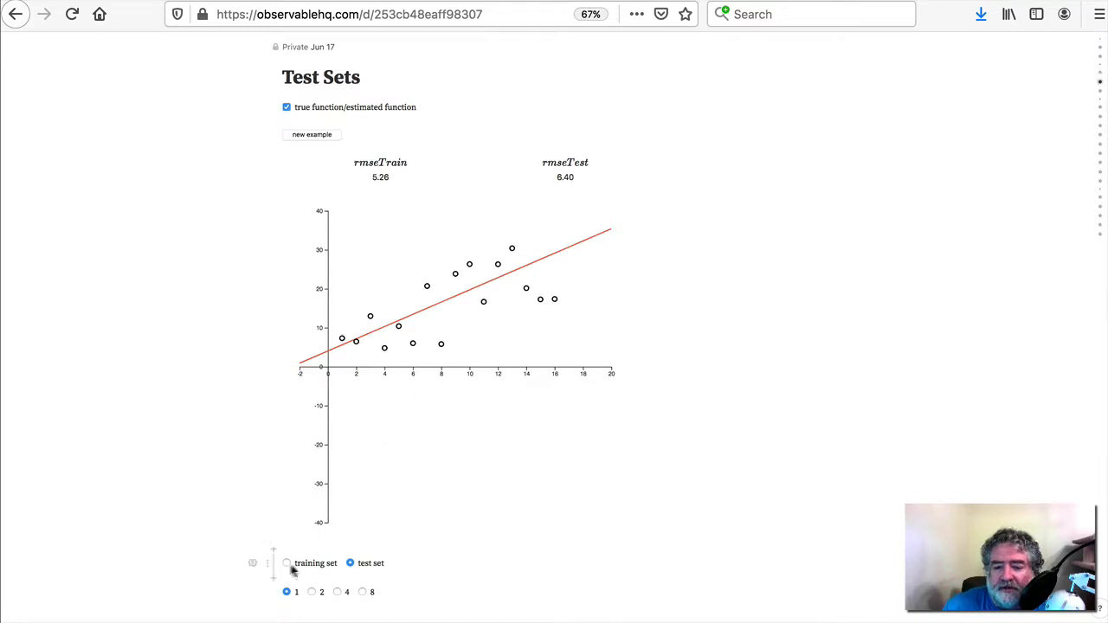
{"action": "left_click", "coordinate": [286, 562]}
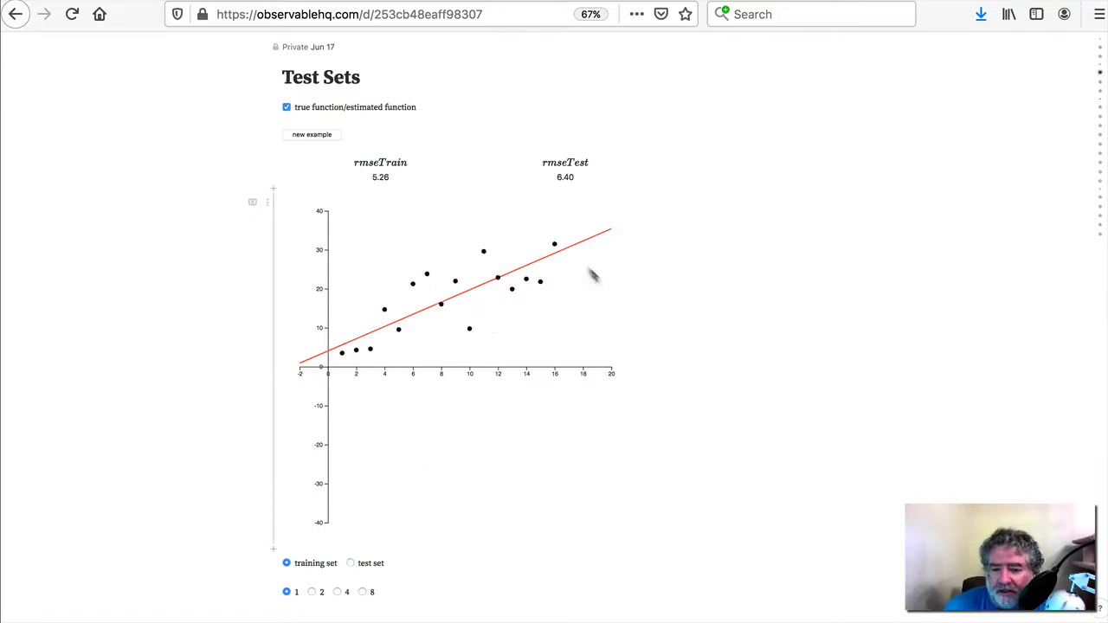
{"action": "mouse_move", "coordinate": [513, 327]}
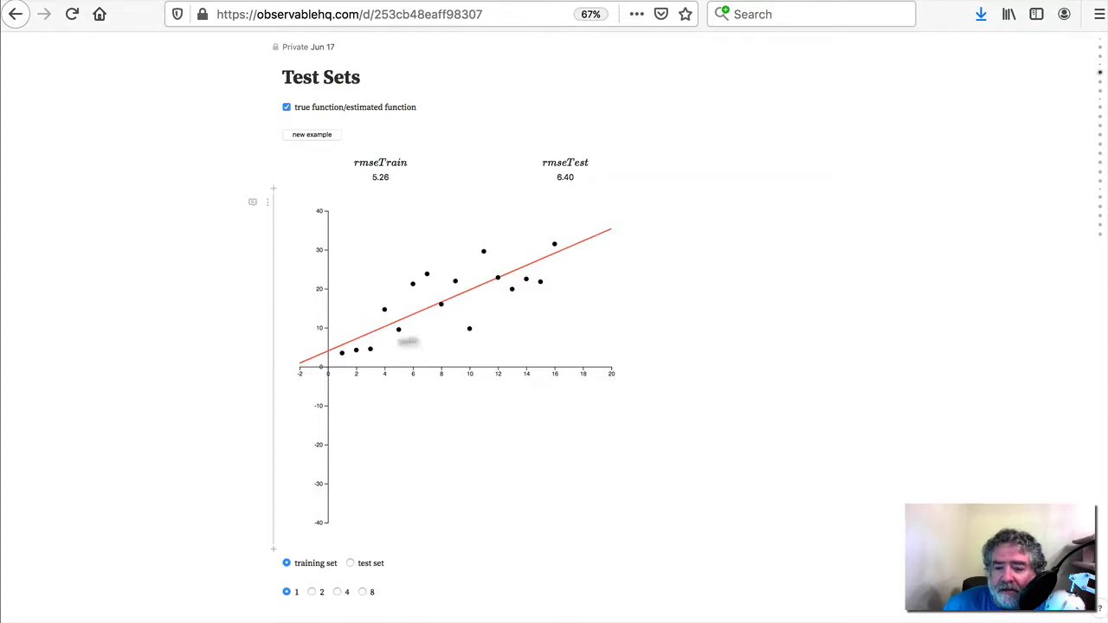
{"action": "mouse_move", "coordinate": [569, 269]}
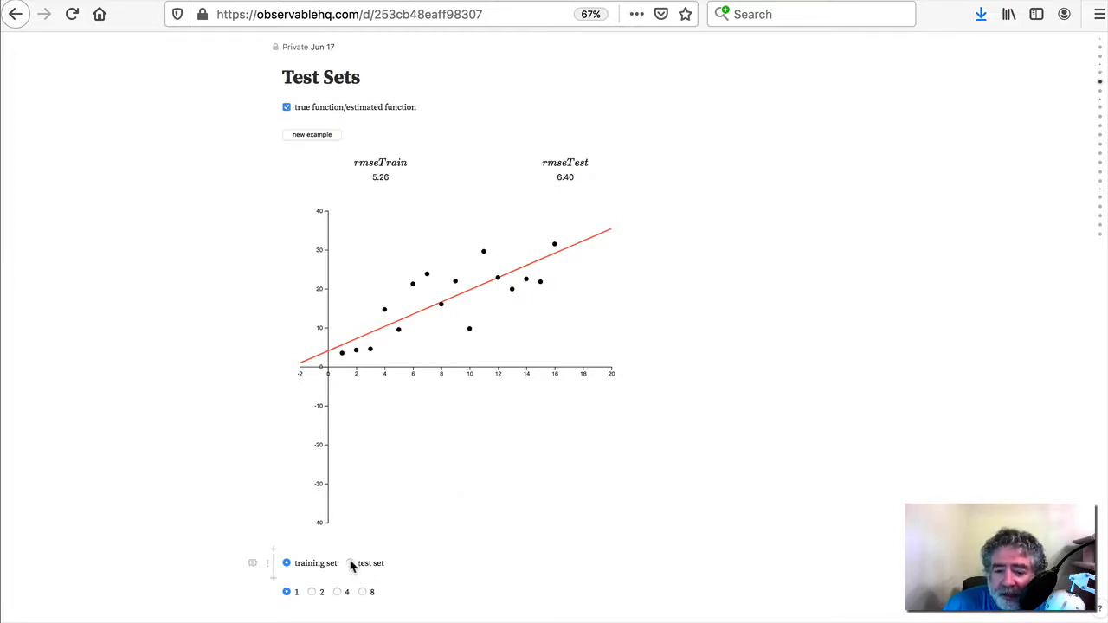
{"action": "left_click", "coordinate": [349, 562]}
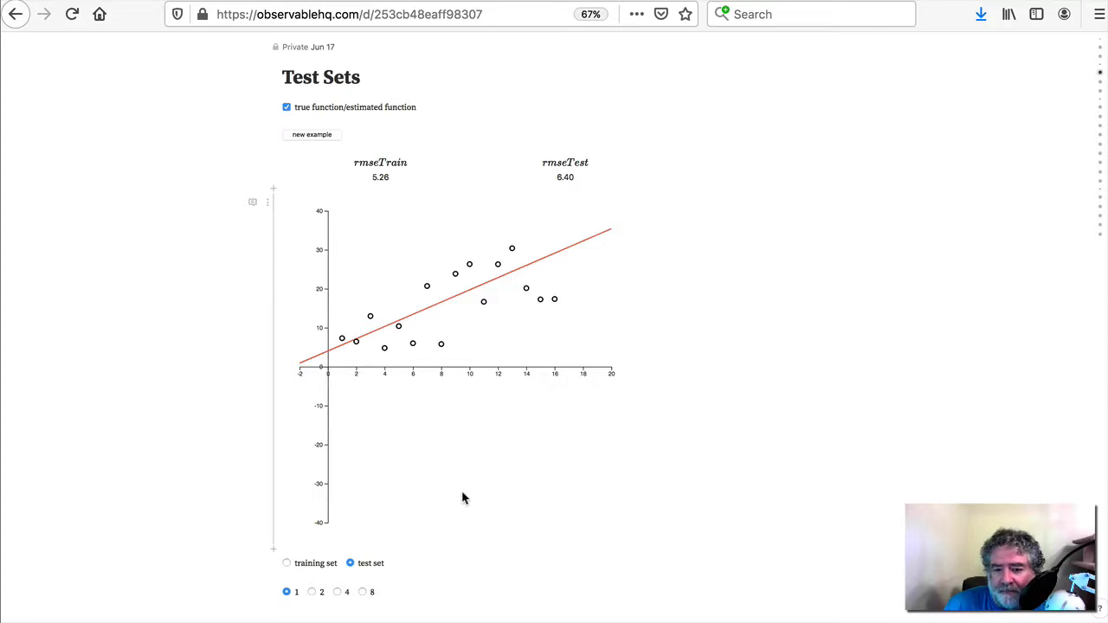
{"action": "mouse_move", "coordinate": [287, 564]}
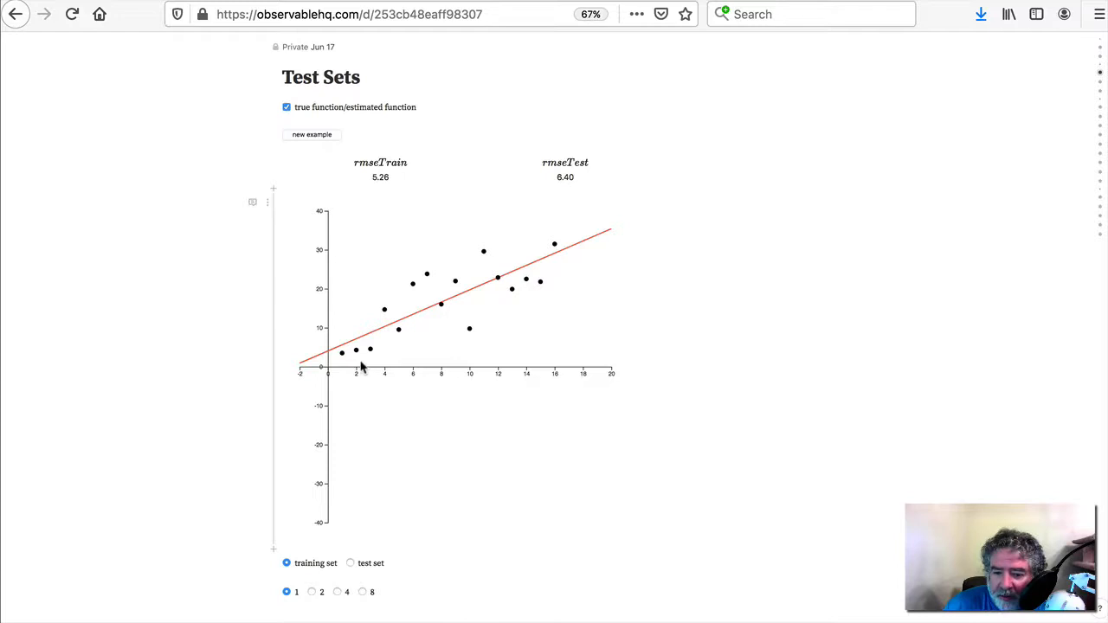
{"action": "mouse_move", "coordinate": [362, 355]}
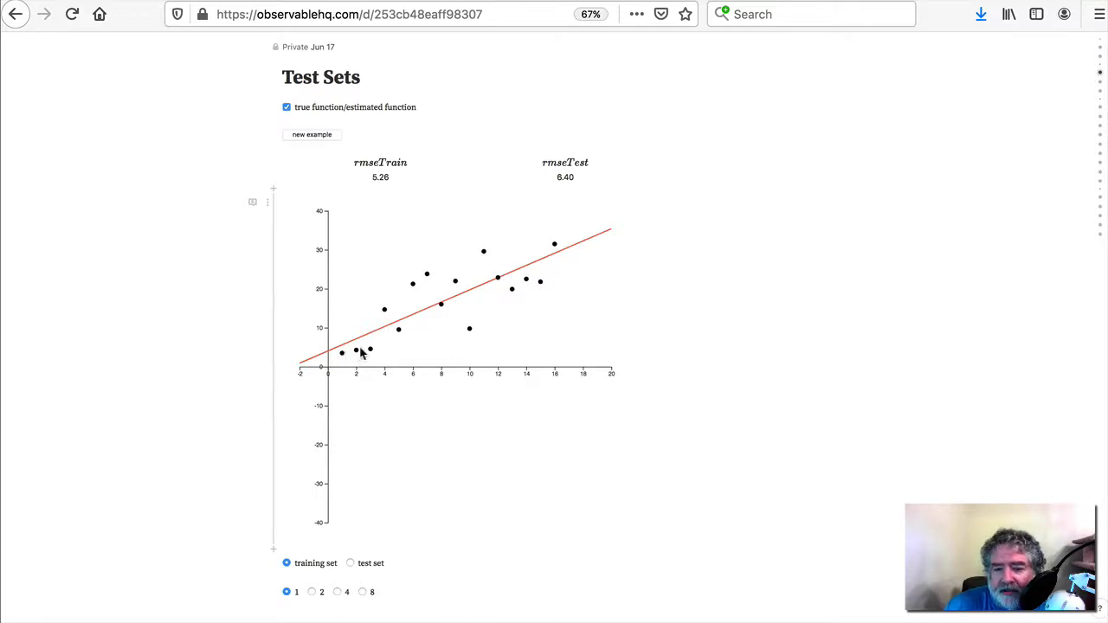
{"action": "mouse_move", "coordinate": [437, 307]}
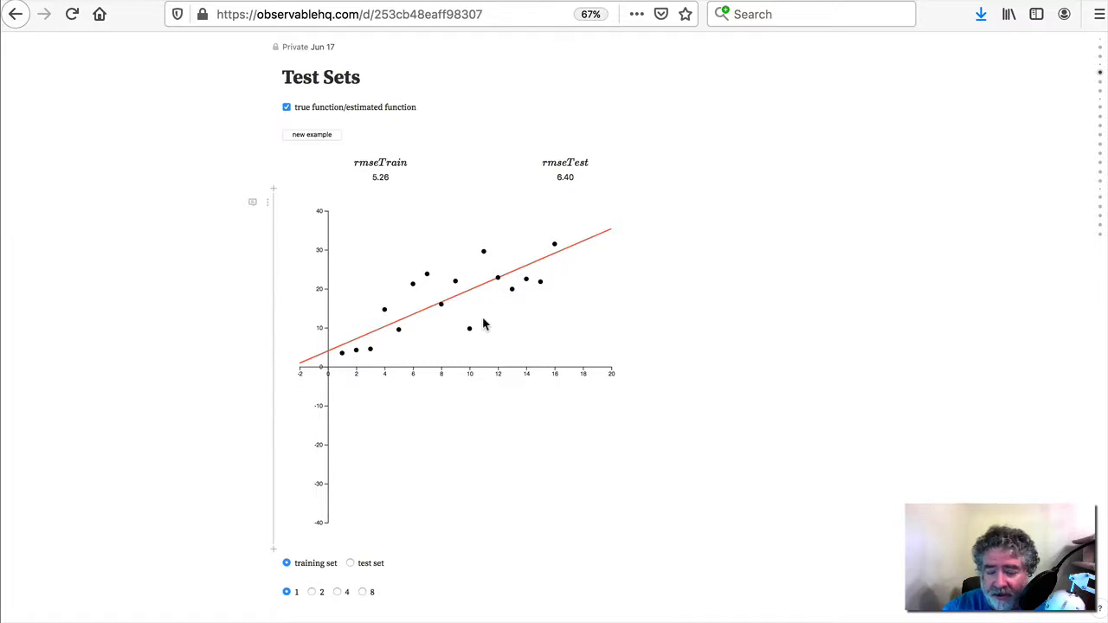
{"action": "mouse_move", "coordinate": [436, 492]}
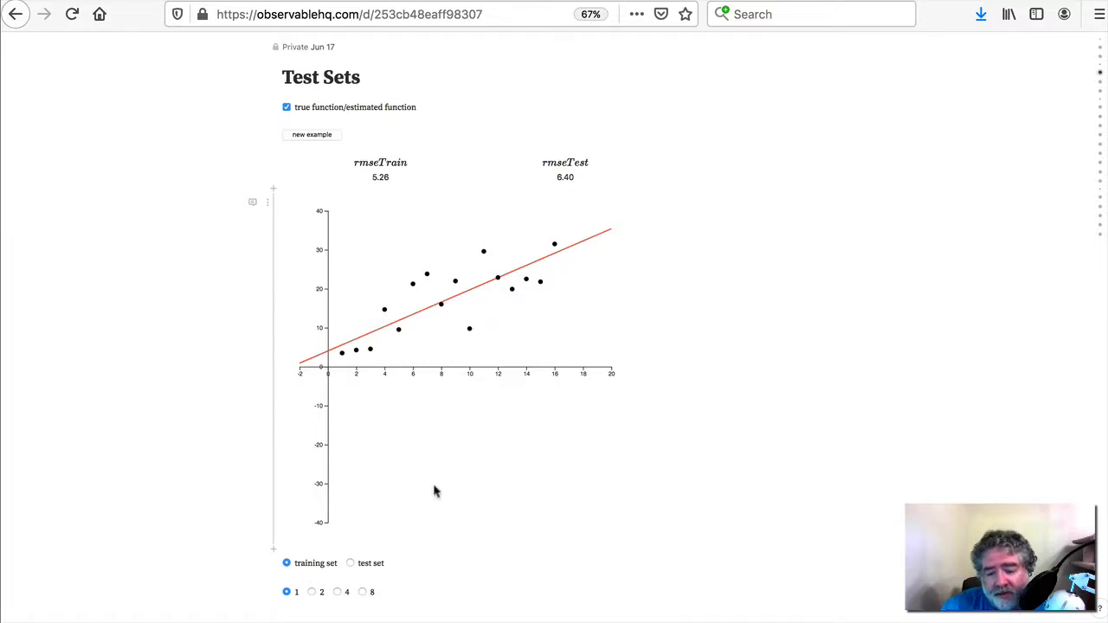
{"action": "mouse_move", "coordinate": [456, 459]}
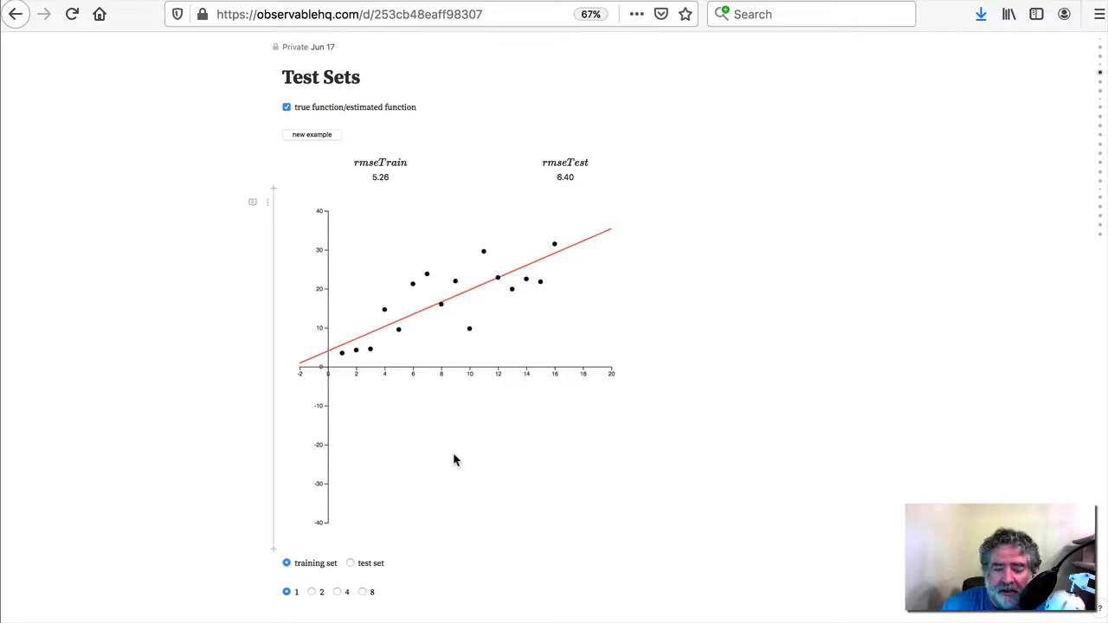
{"action": "mouse_move", "coordinate": [427, 425]}
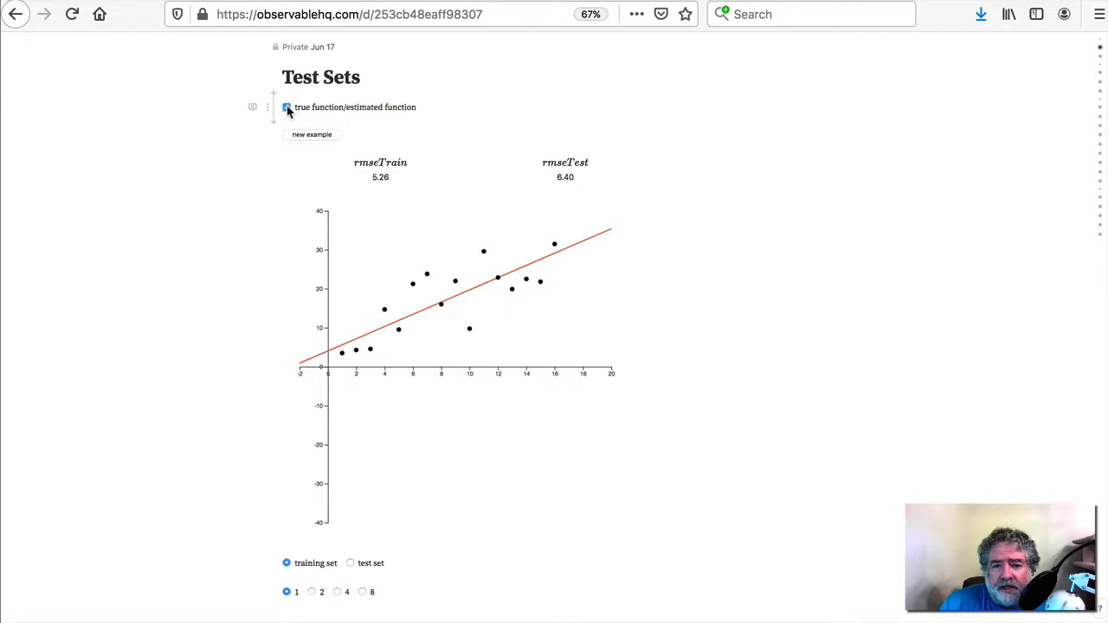
Uncheck 'true function' so only the estimated fit line shows over the training points
{"action": "left_click", "coordinate": [286, 106]}
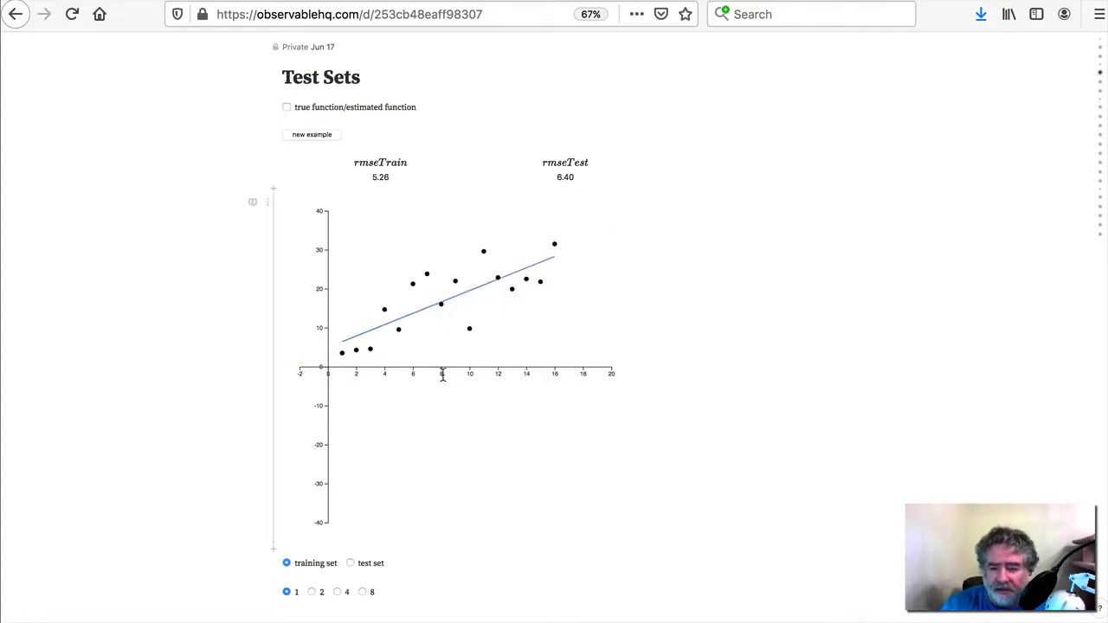
{"action": "mouse_move", "coordinate": [552, 322]}
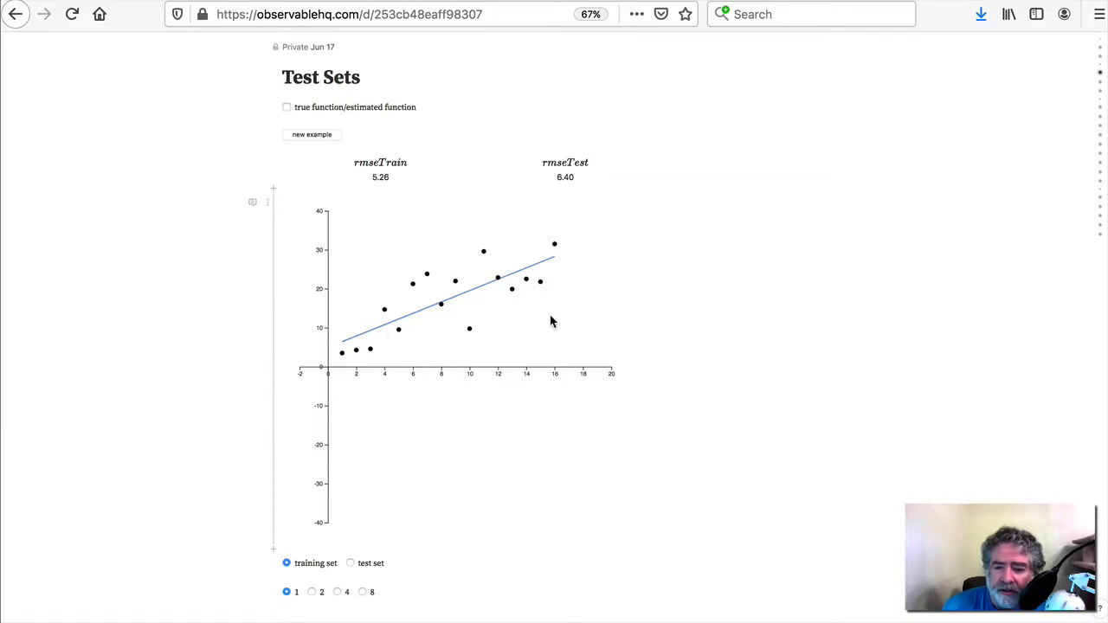
{"action": "mouse_move", "coordinate": [535, 278]}
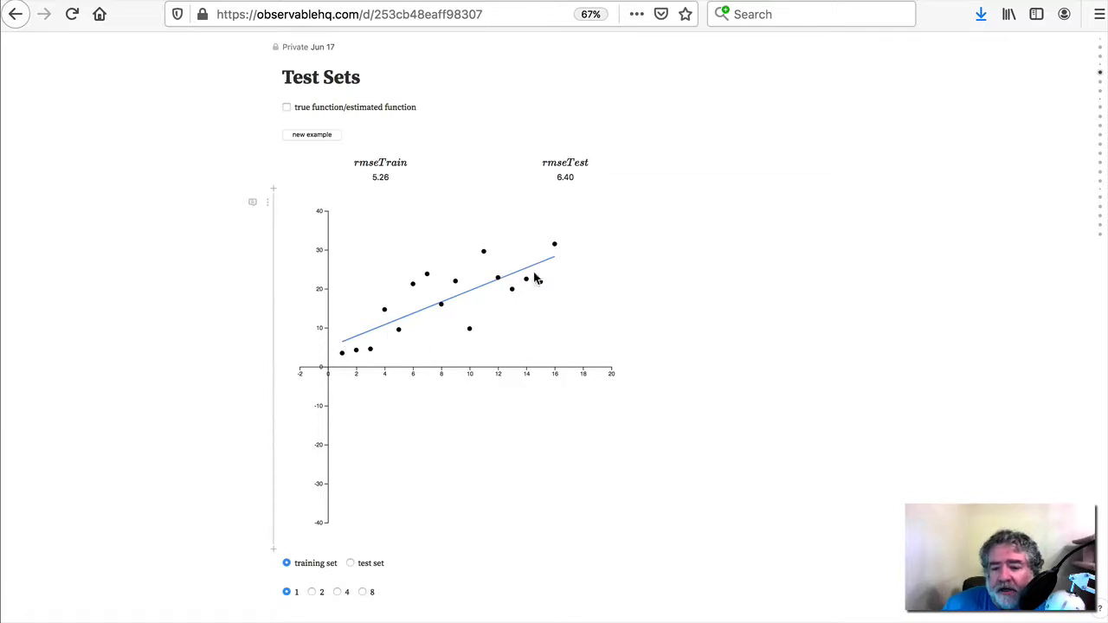
{"action": "mouse_move", "coordinate": [584, 328]}
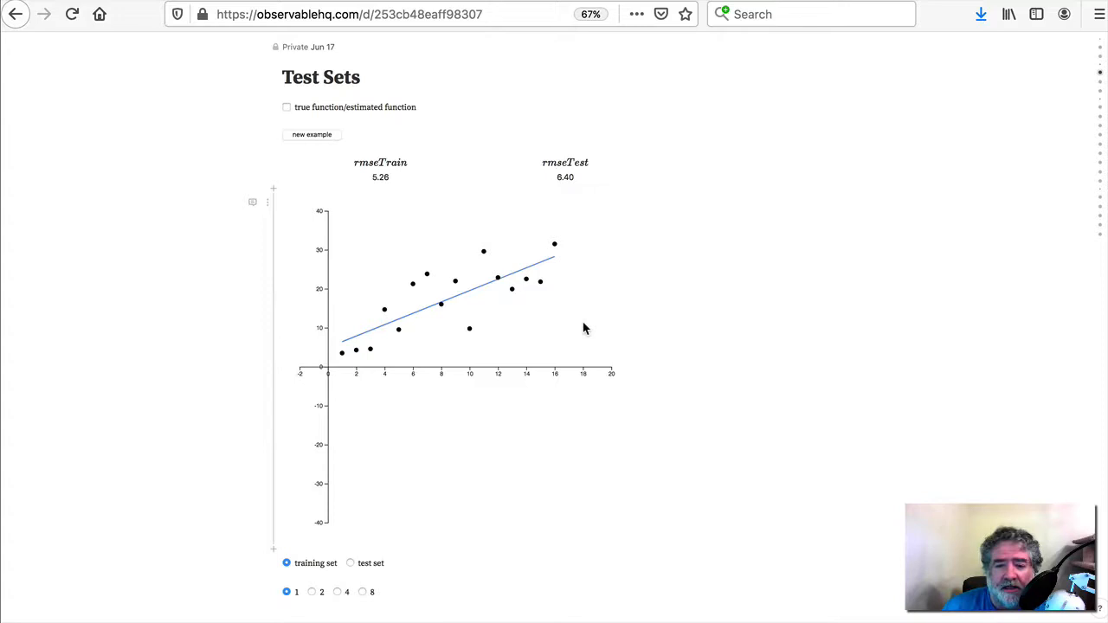
{"action": "mouse_move", "coordinate": [571, 325]}
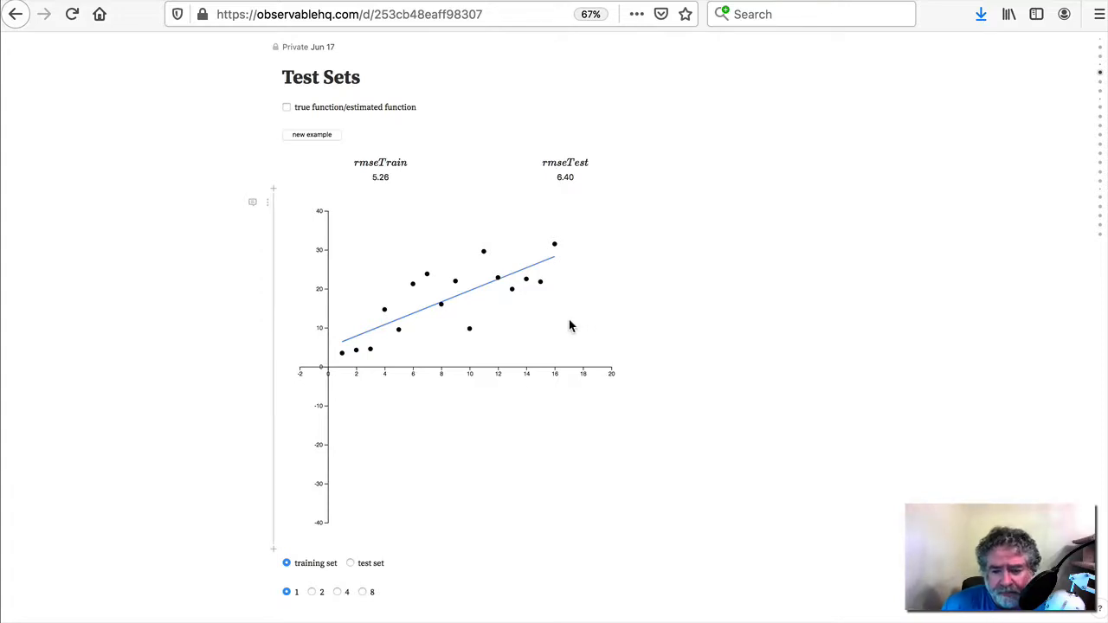
{"action": "mouse_move", "coordinate": [483, 324]}
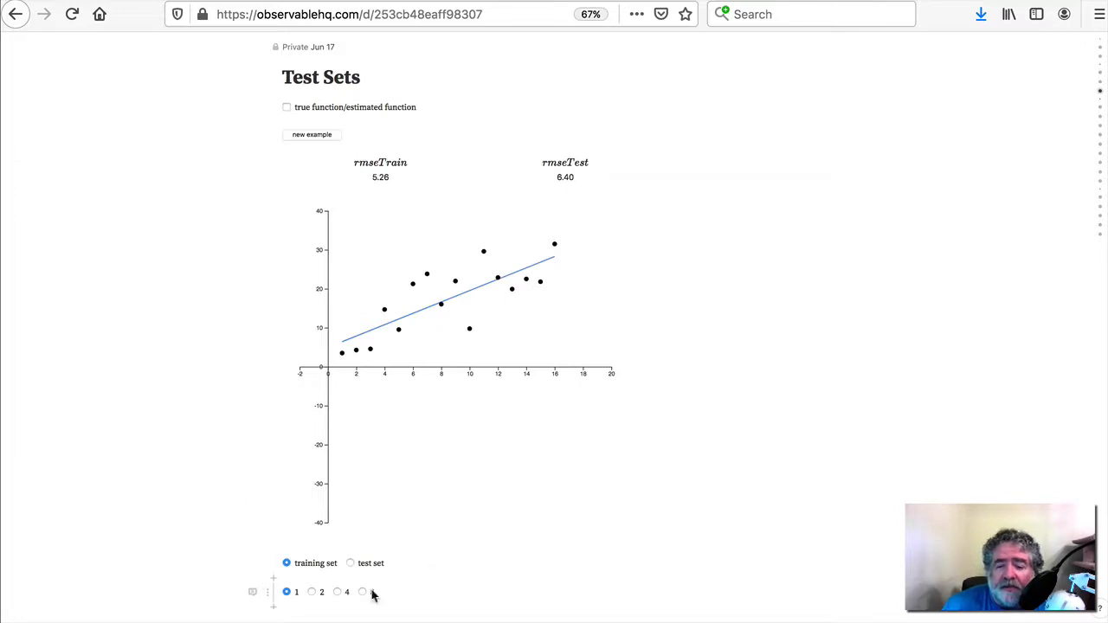
{"action": "mouse_move", "coordinate": [388, 387]}
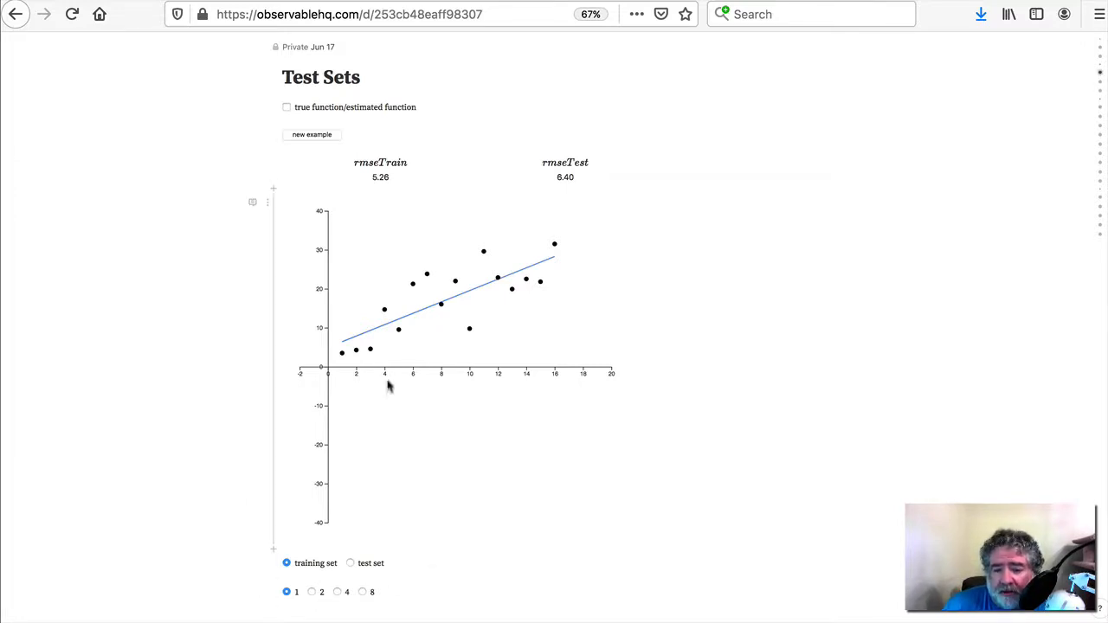
{"action": "mouse_move", "coordinate": [435, 303]}
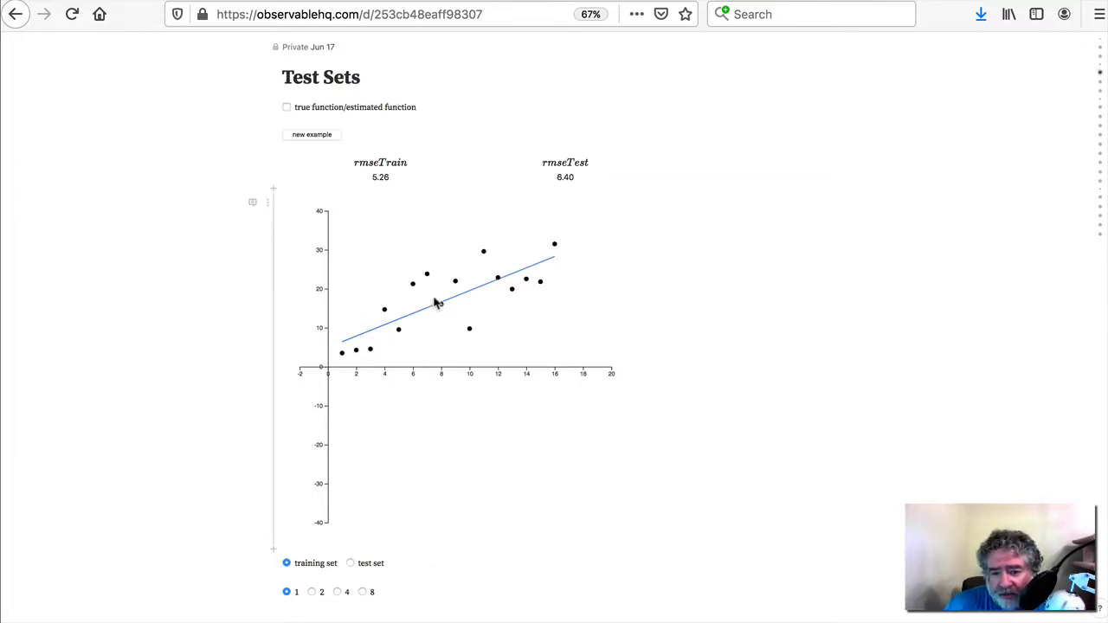
{"action": "mouse_move", "coordinate": [412, 288]}
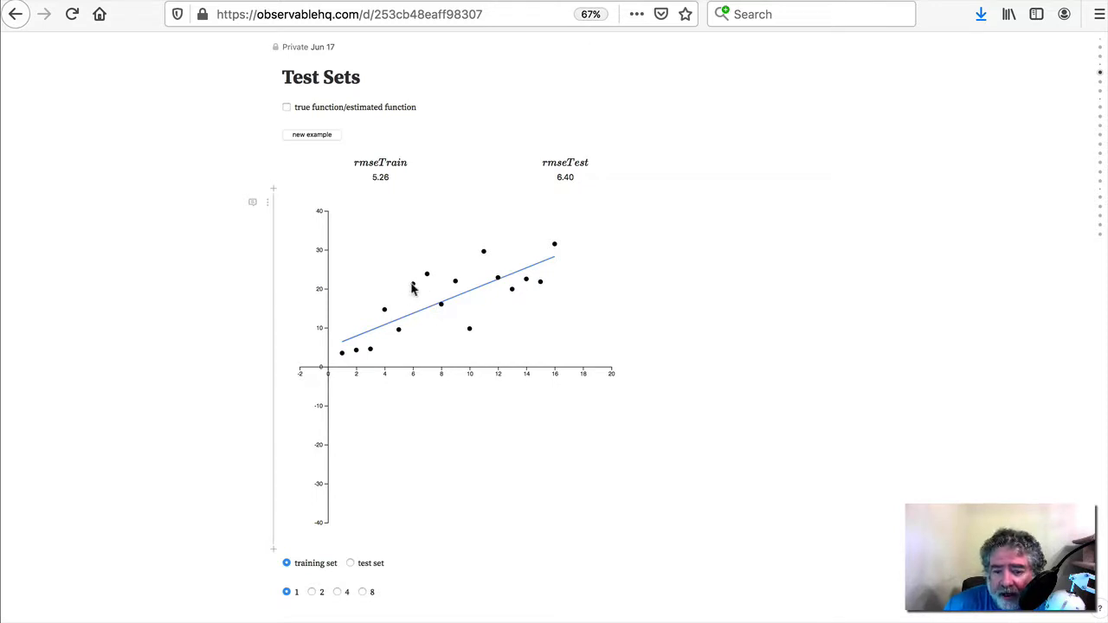
{"action": "mouse_move", "coordinate": [395, 506]}
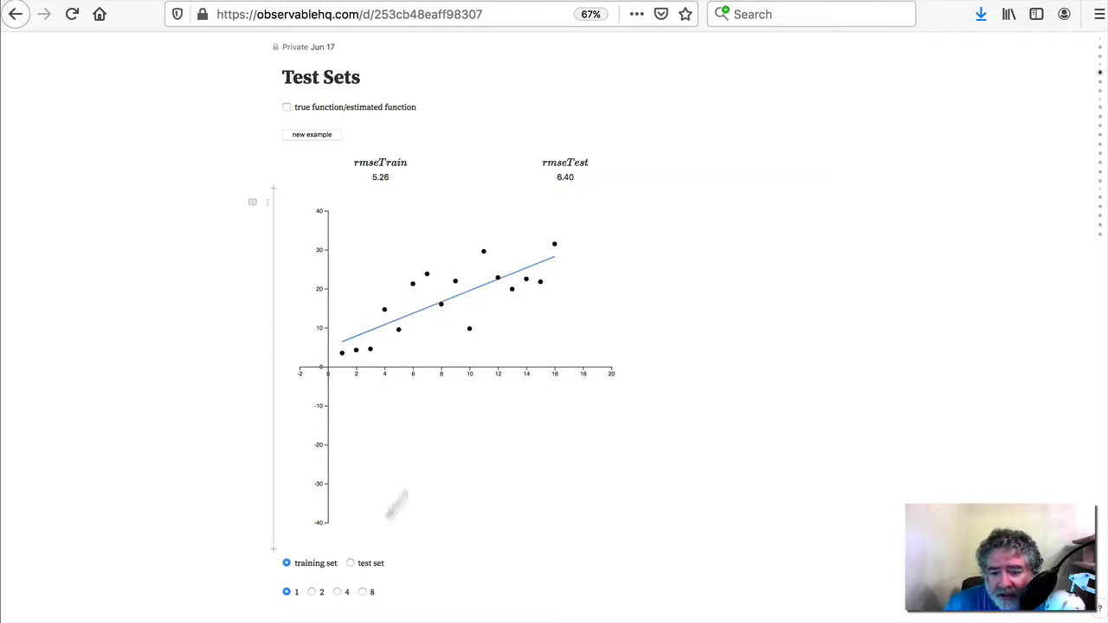
Step fit flexibility through 2, 1, 2, 4 and 8, reaching train RMSE 0.00, test RMSE 9.11
{"action": "left_click", "coordinate": [312, 592]}
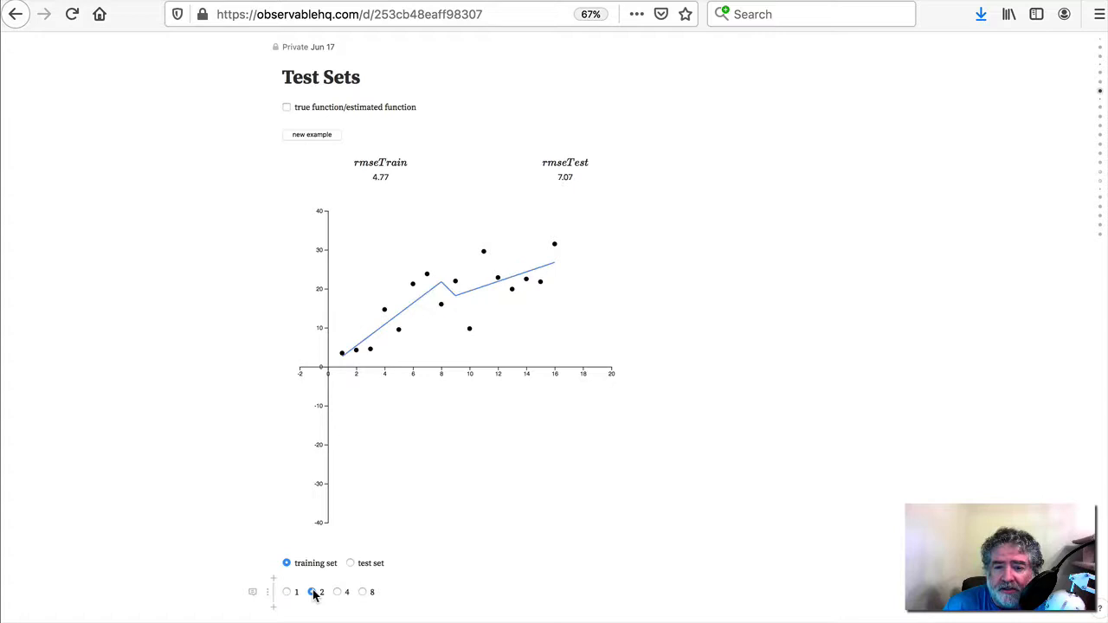
{"action": "left_click", "coordinate": [286, 592]}
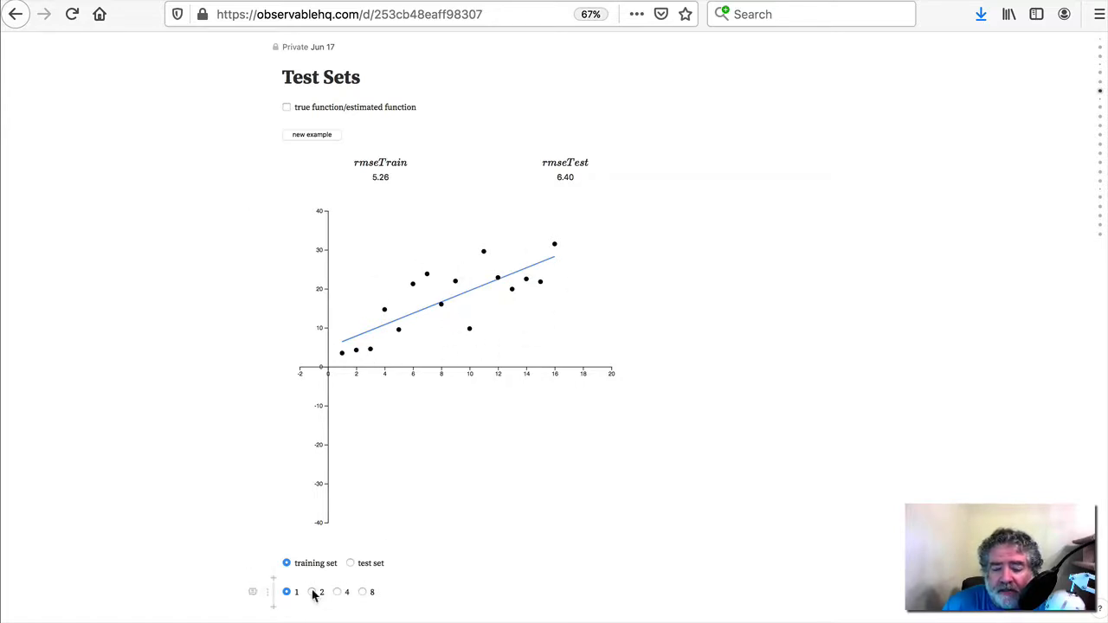
{"action": "left_click", "coordinate": [311, 592]}
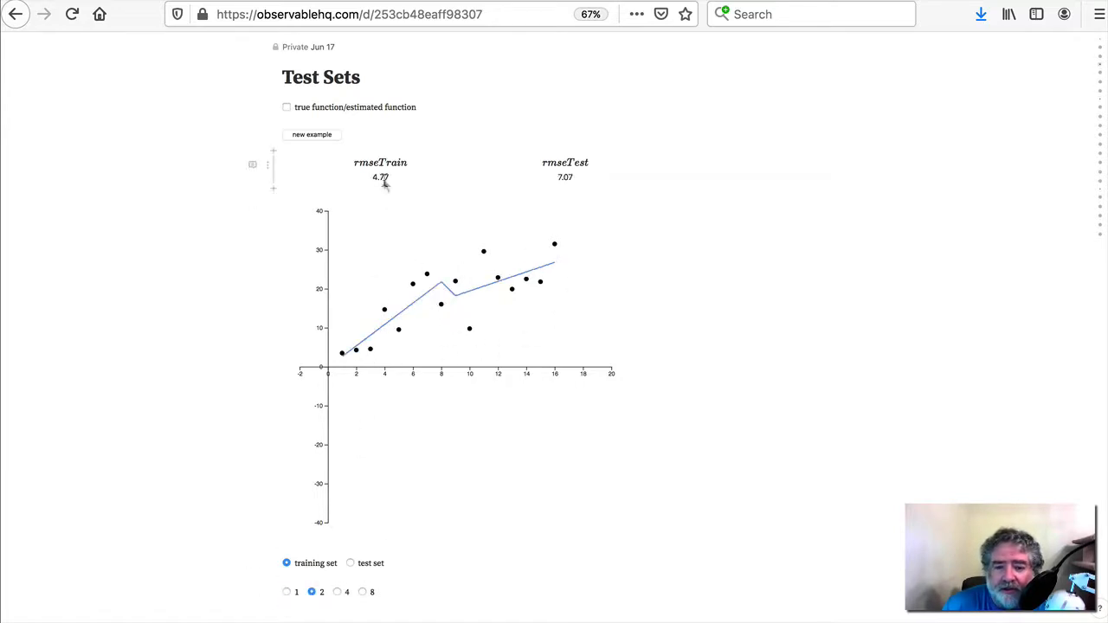
{"action": "mouse_move", "coordinate": [385, 182]}
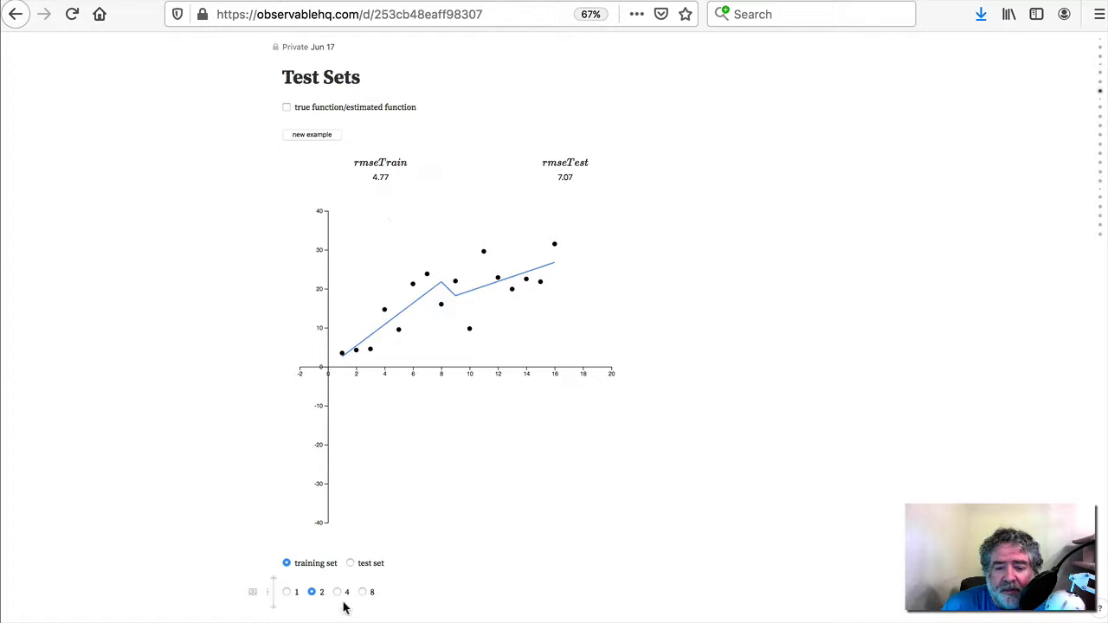
{"action": "left_click", "coordinate": [337, 591]}
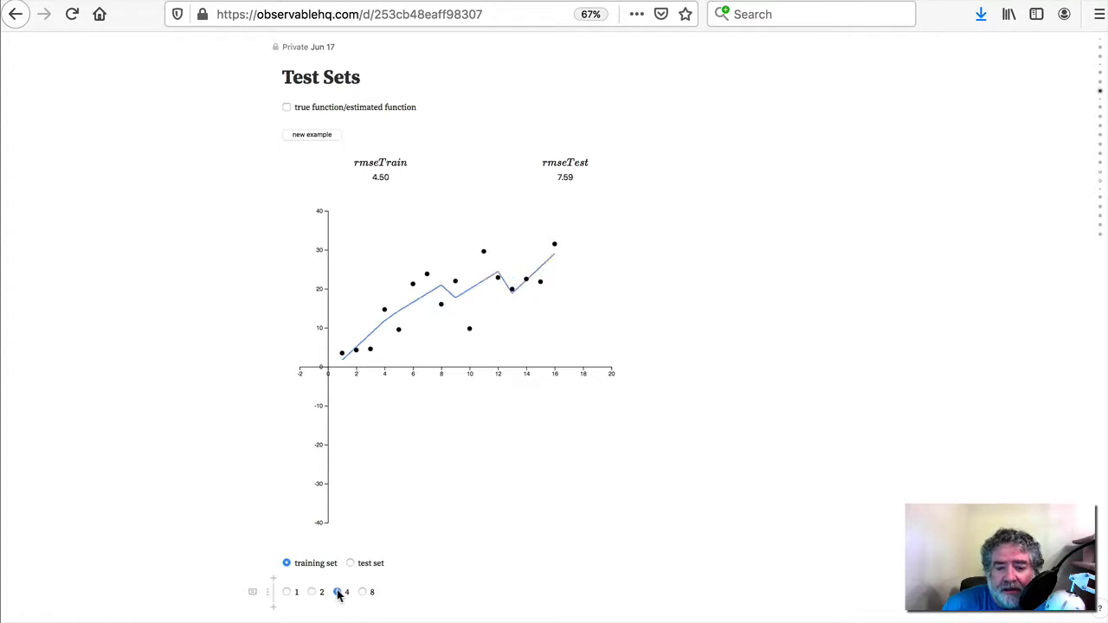
{"action": "left_click", "coordinate": [362, 592]}
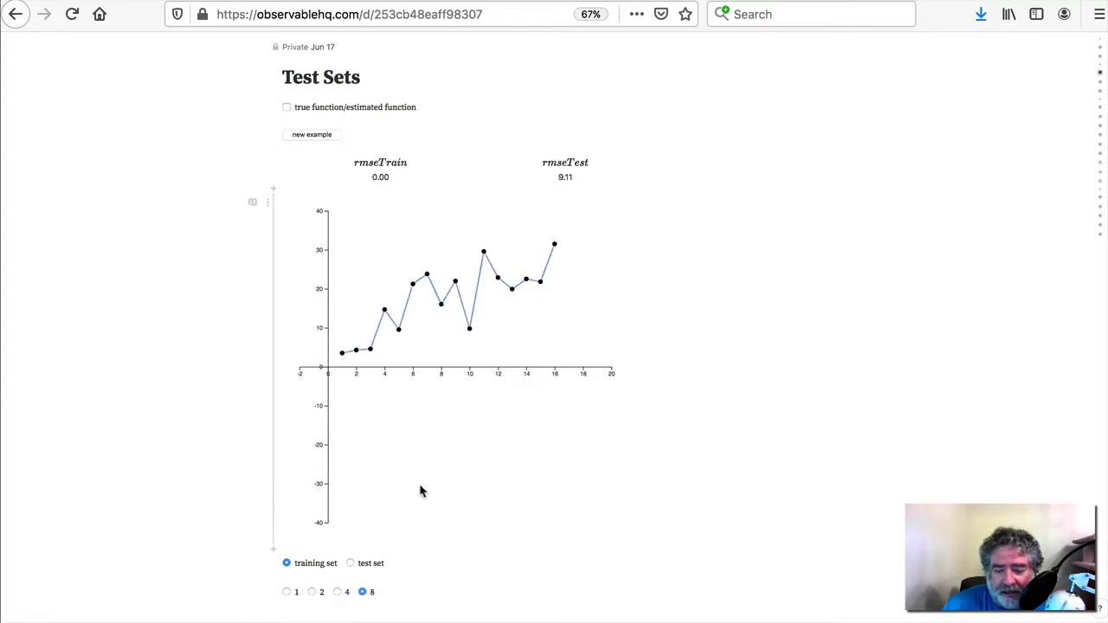
{"action": "mouse_move", "coordinate": [497, 300]}
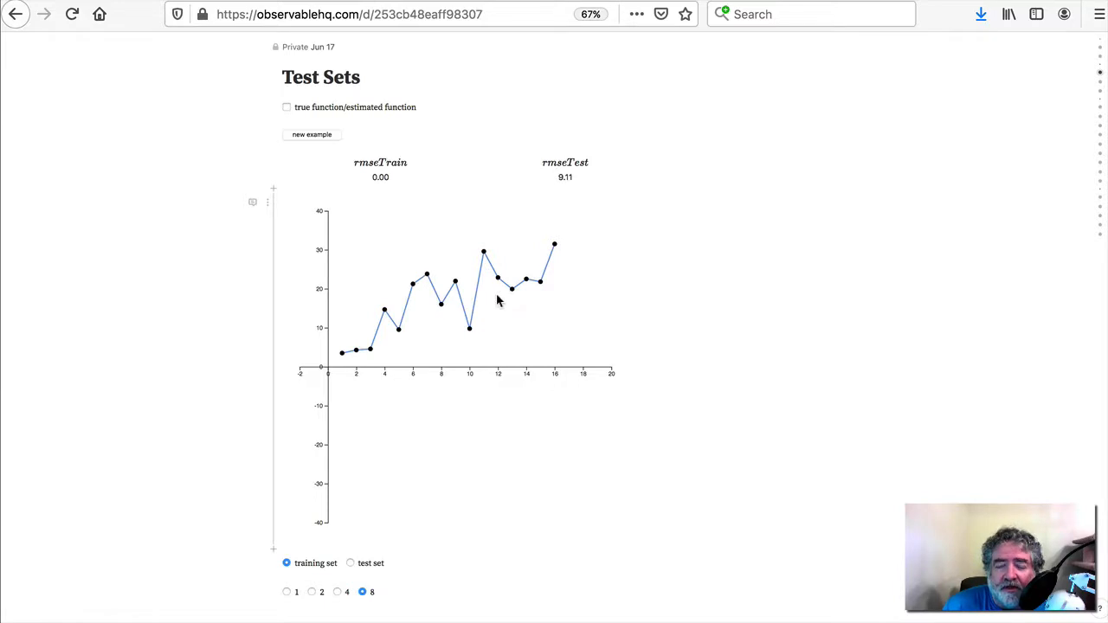
{"action": "mouse_move", "coordinate": [374, 190]}
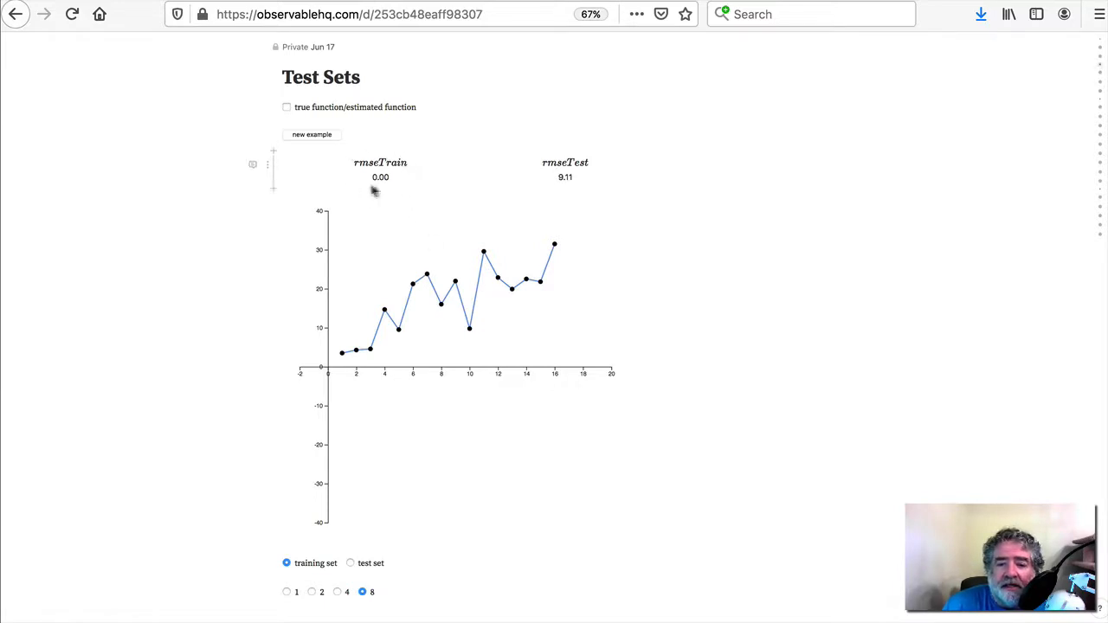
{"action": "mouse_move", "coordinate": [408, 194]}
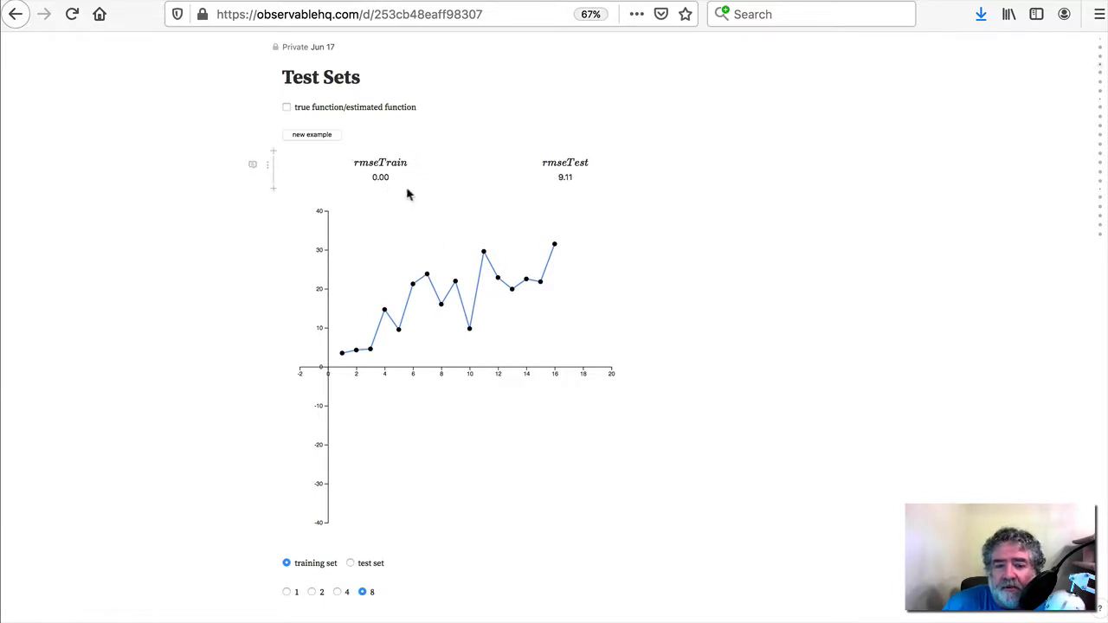
{"action": "mouse_move", "coordinate": [400, 191]}
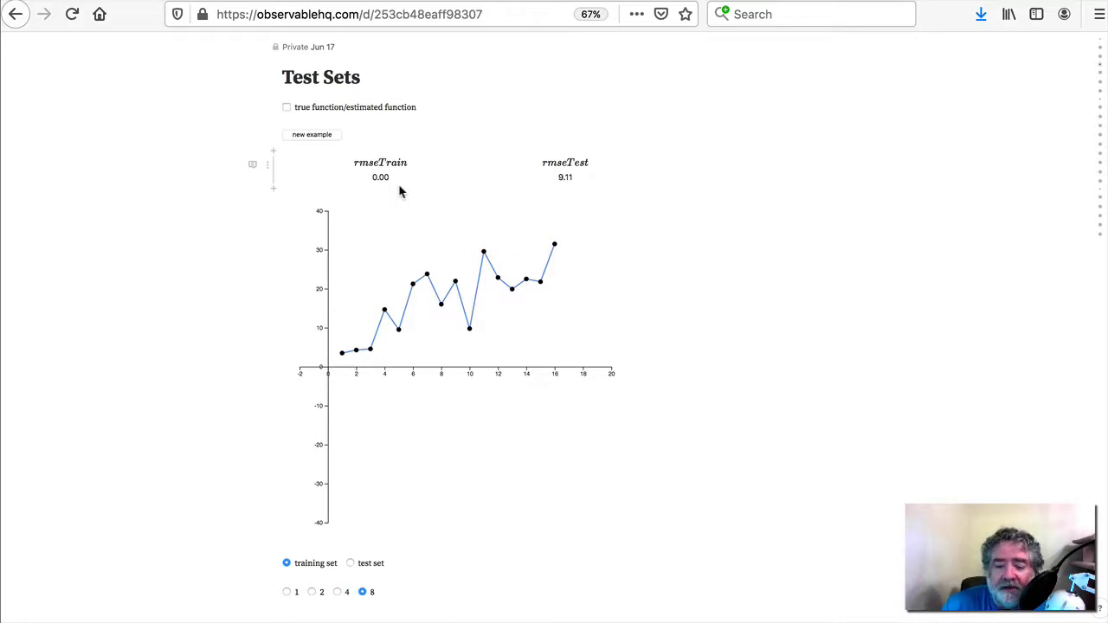
{"action": "mouse_move", "coordinate": [388, 427]}
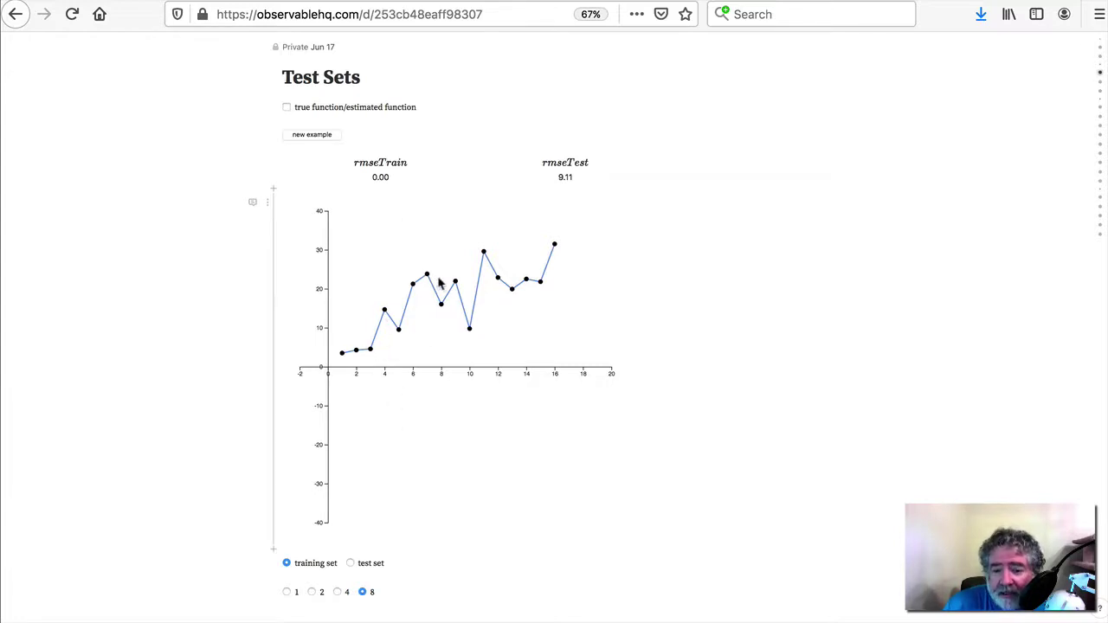
{"action": "mouse_move", "coordinate": [517, 318]}
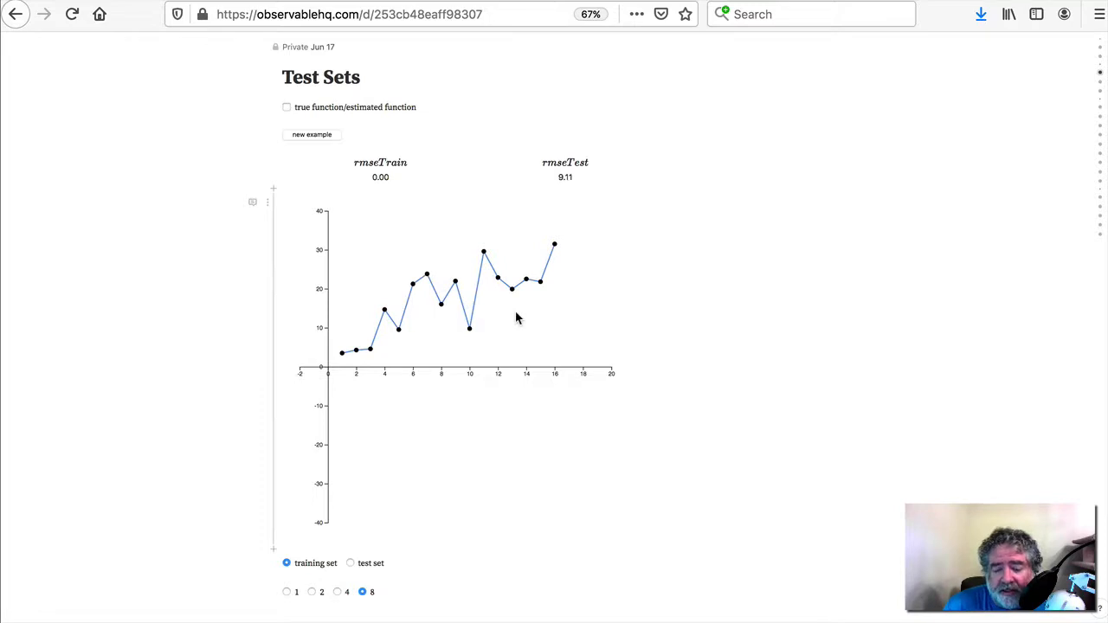
Return to the degree-1 fit, view test points, then settle on training points (RMSE 5.26/6.40)
{"action": "left_click", "coordinate": [287, 591]}
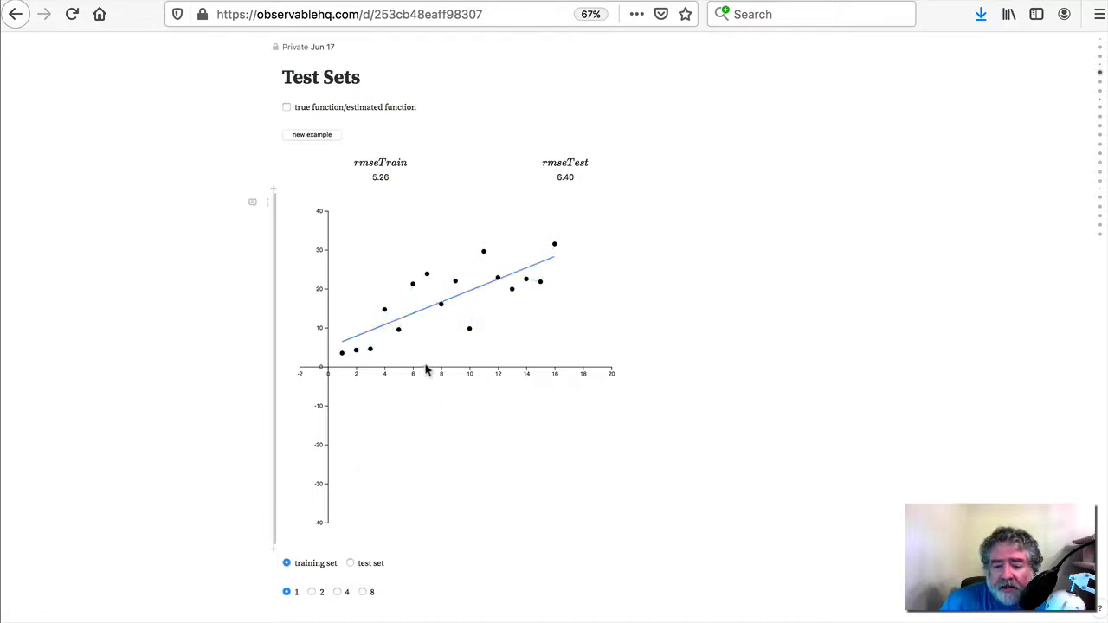
{"action": "mouse_move", "coordinate": [435, 321]}
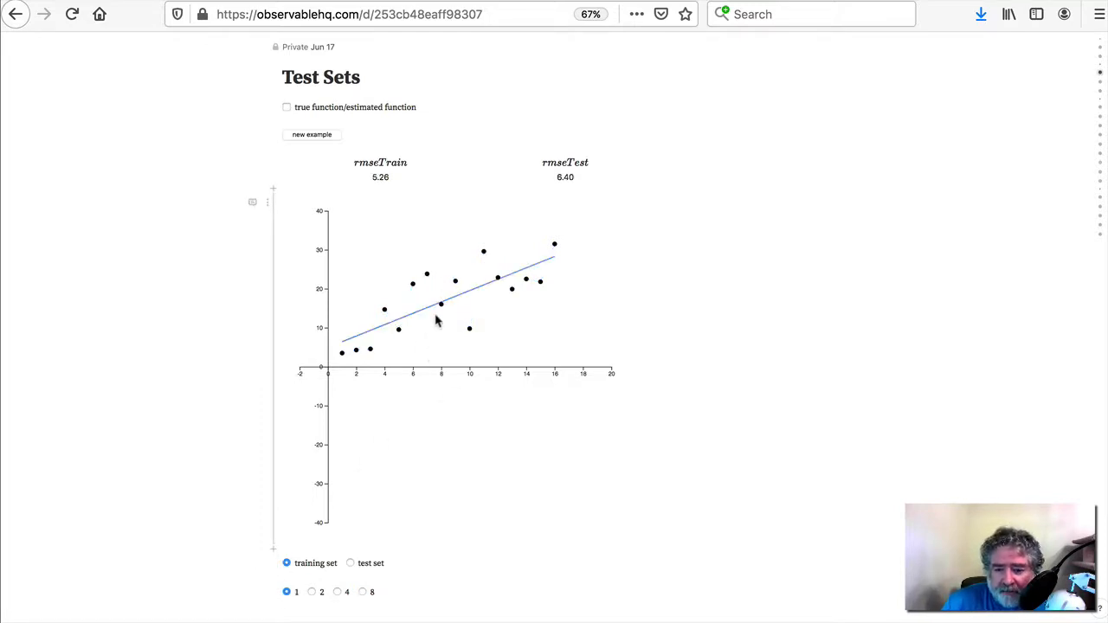
{"action": "mouse_move", "coordinate": [424, 338]}
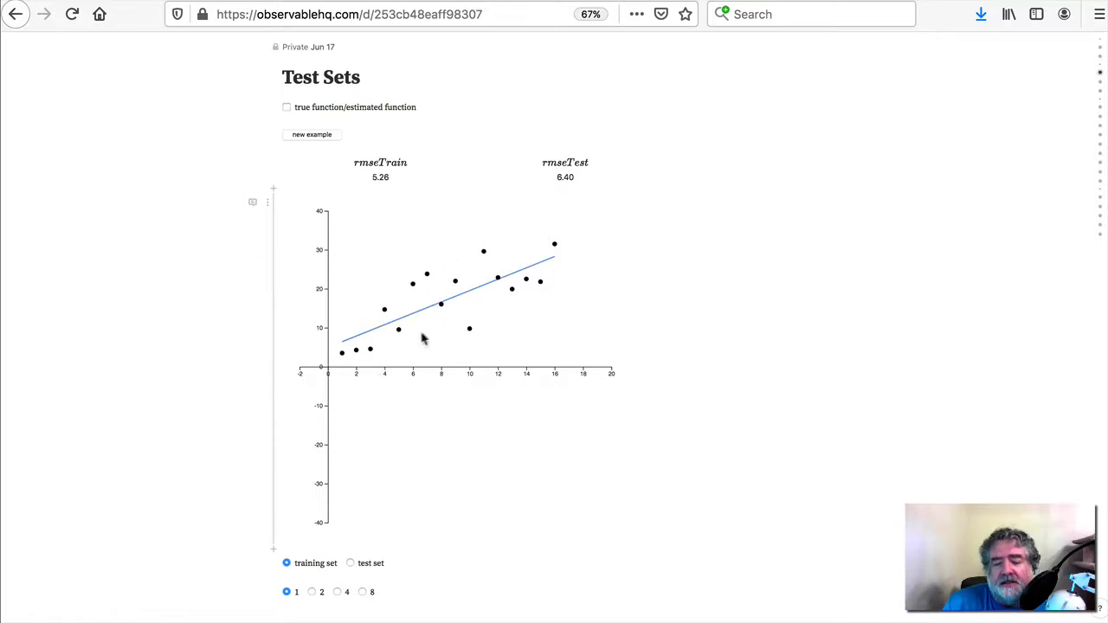
{"action": "mouse_move", "coordinate": [567, 252]}
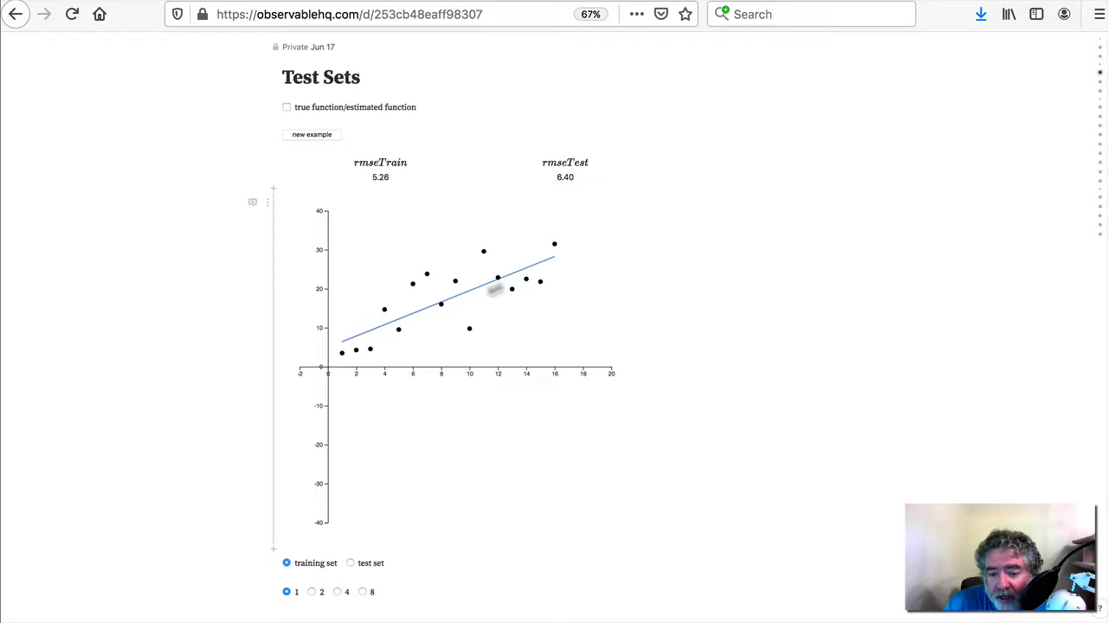
{"action": "mouse_move", "coordinate": [473, 313]}
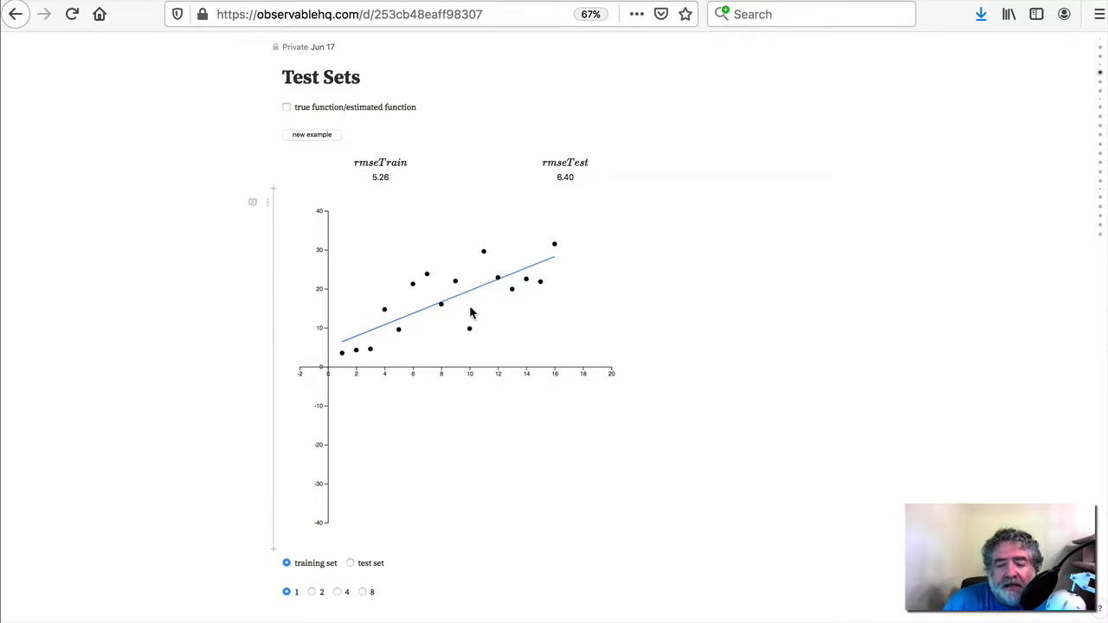
{"action": "mouse_move", "coordinate": [456, 324]}
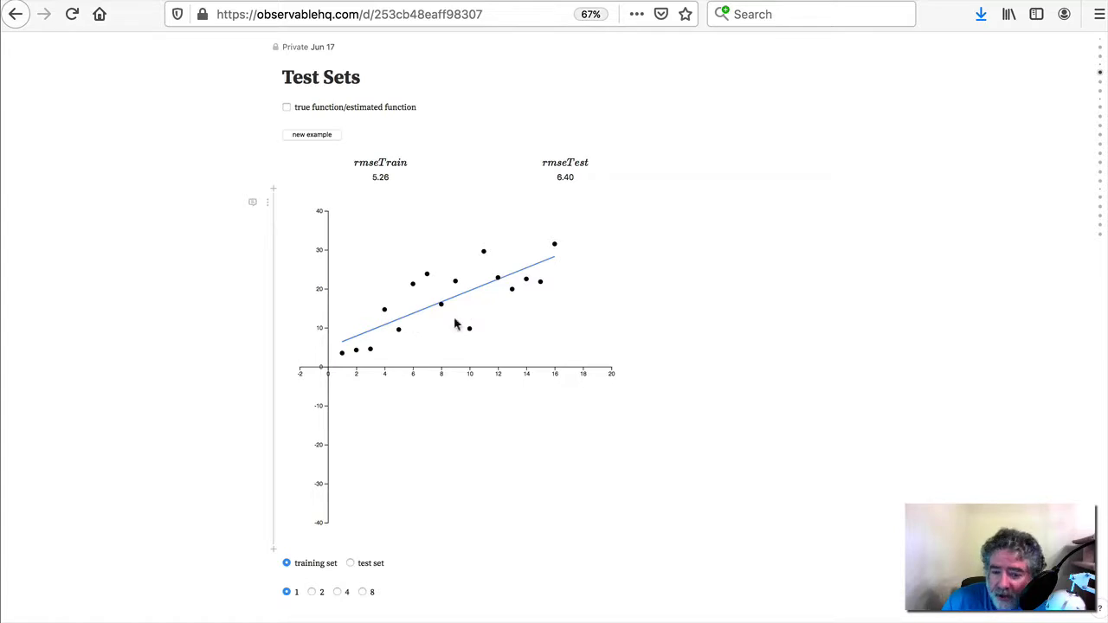
{"action": "mouse_move", "coordinate": [472, 375]}
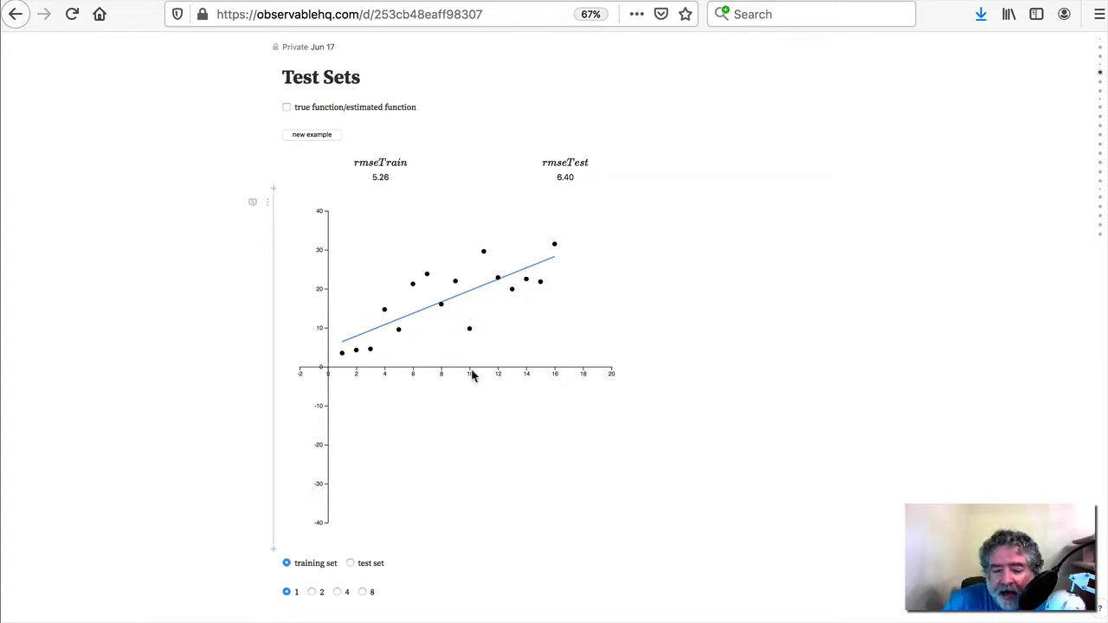
{"action": "mouse_move", "coordinate": [437, 413]}
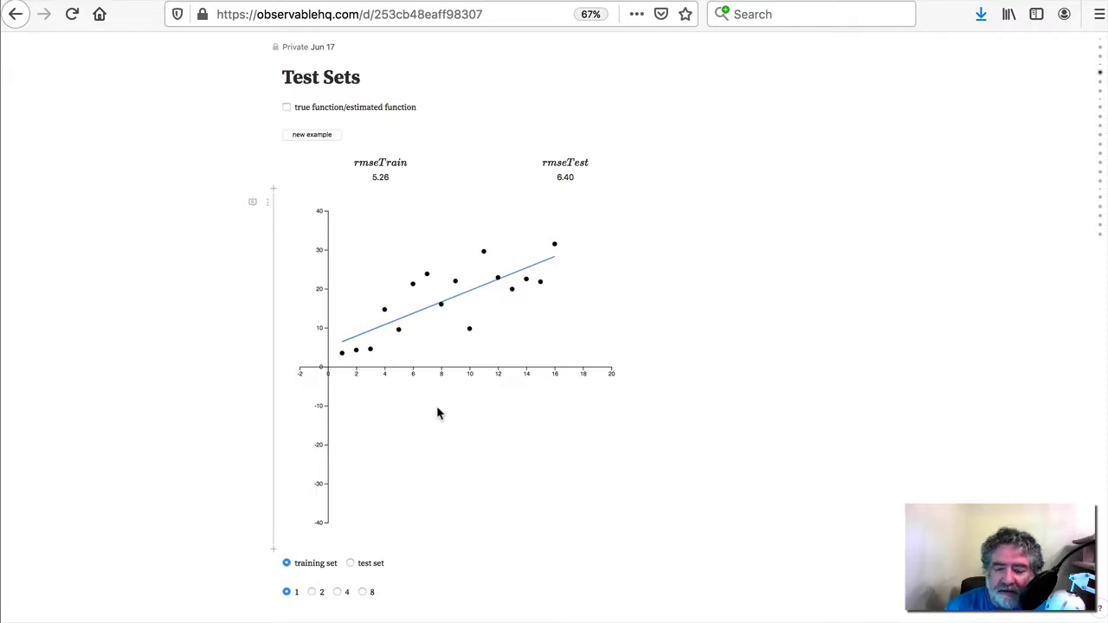
{"action": "mouse_move", "coordinate": [444, 405]}
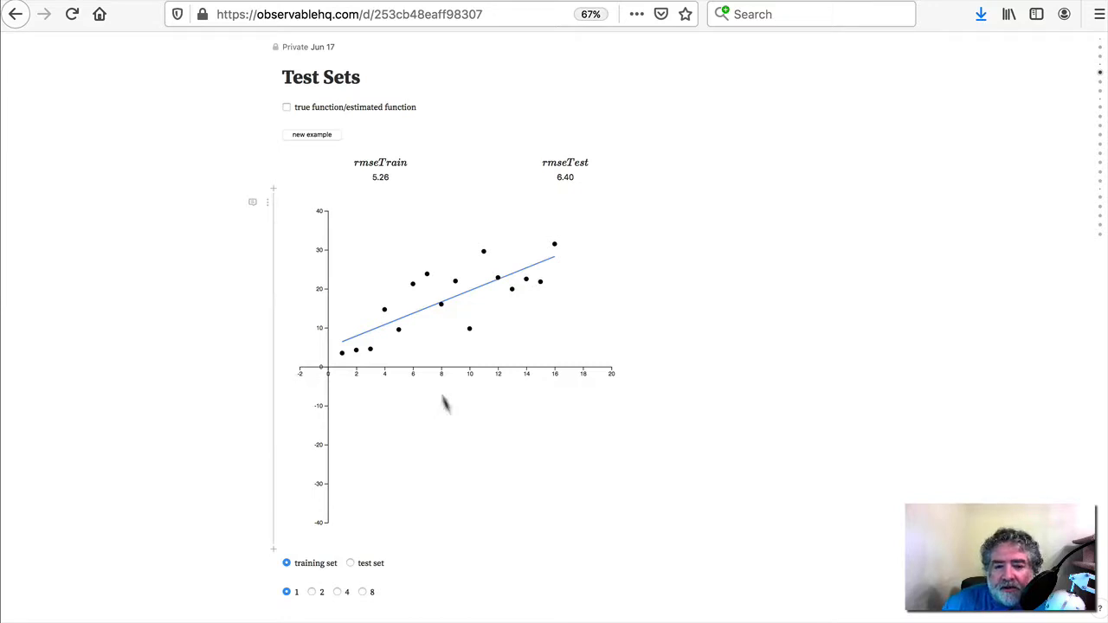
{"action": "mouse_move", "coordinate": [535, 273]}
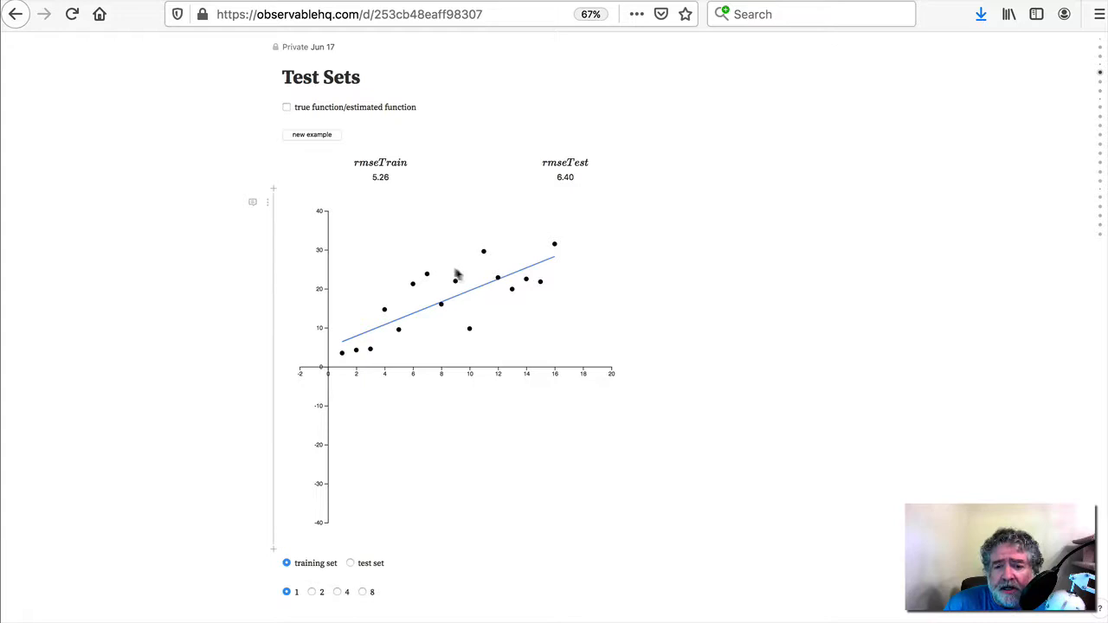
{"action": "mouse_move", "coordinate": [448, 283]}
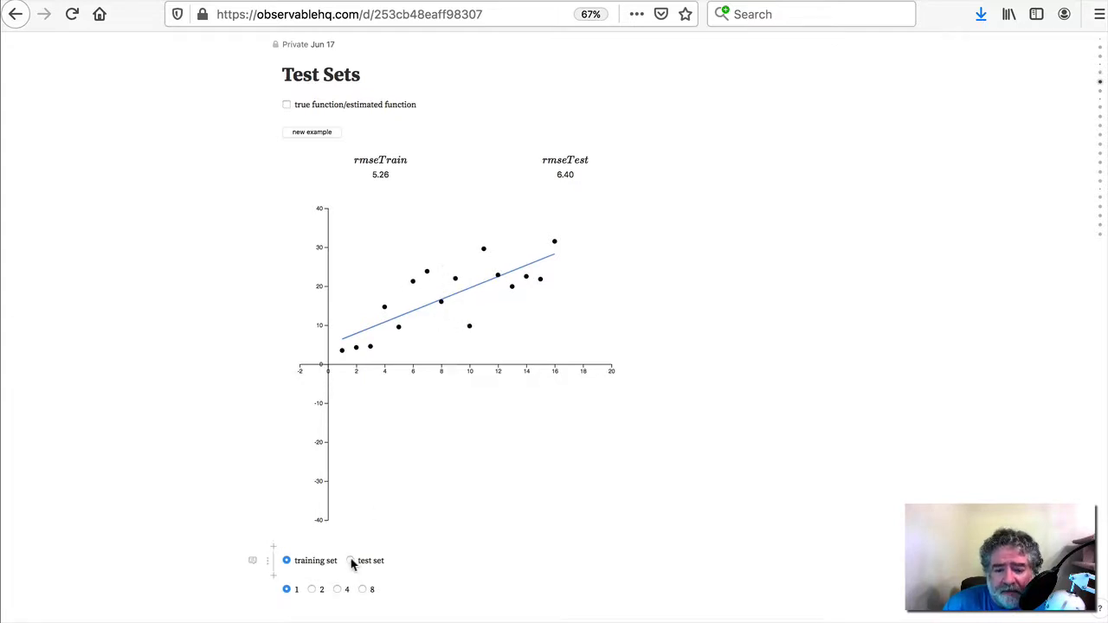
{"action": "left_click", "coordinate": [351, 559]}
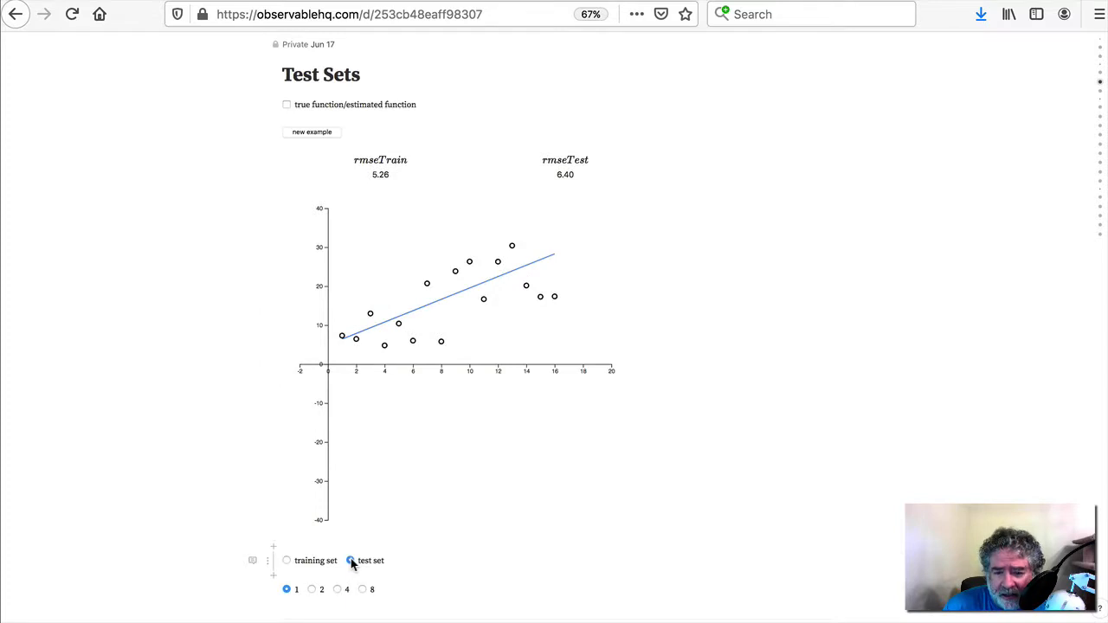
{"action": "left_click", "coordinate": [350, 560]}
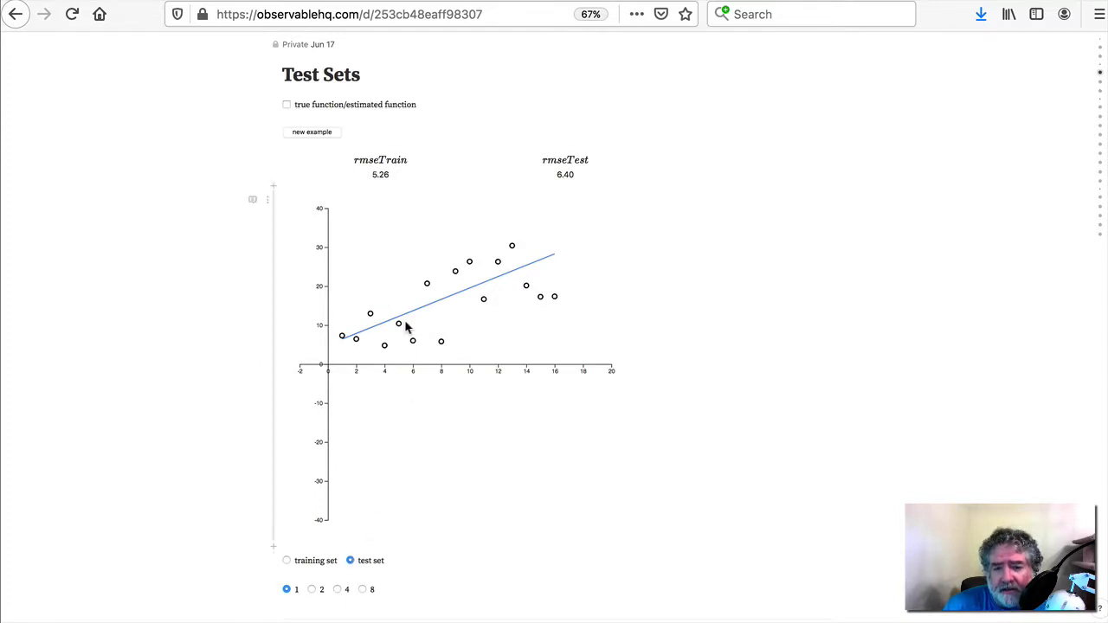
{"action": "mouse_move", "coordinate": [287, 562]}
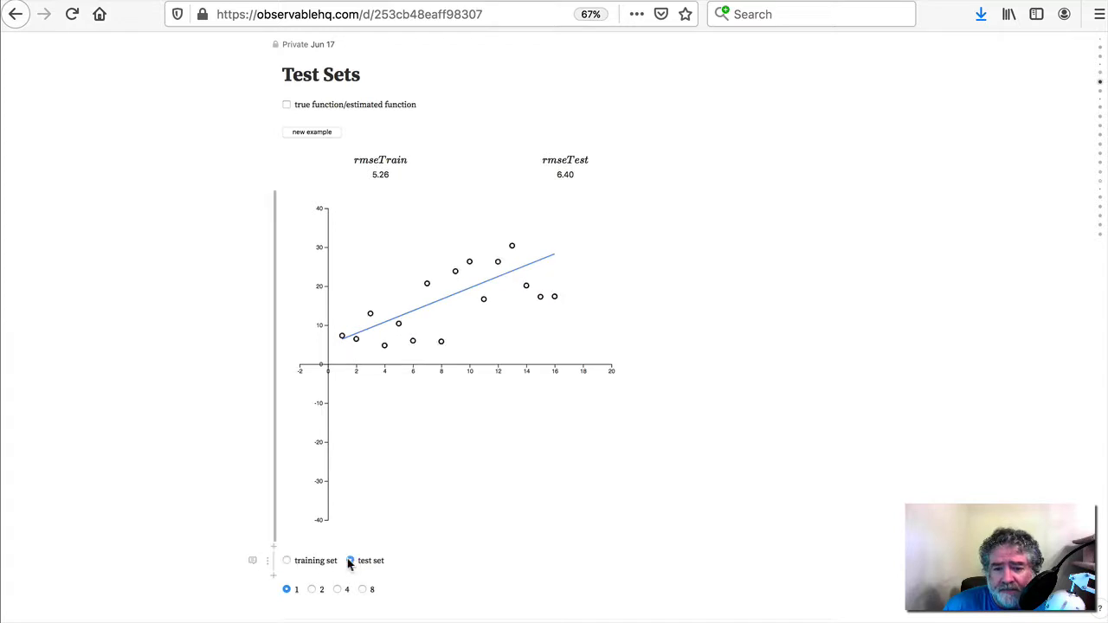
{"action": "left_click", "coordinate": [350, 560]}
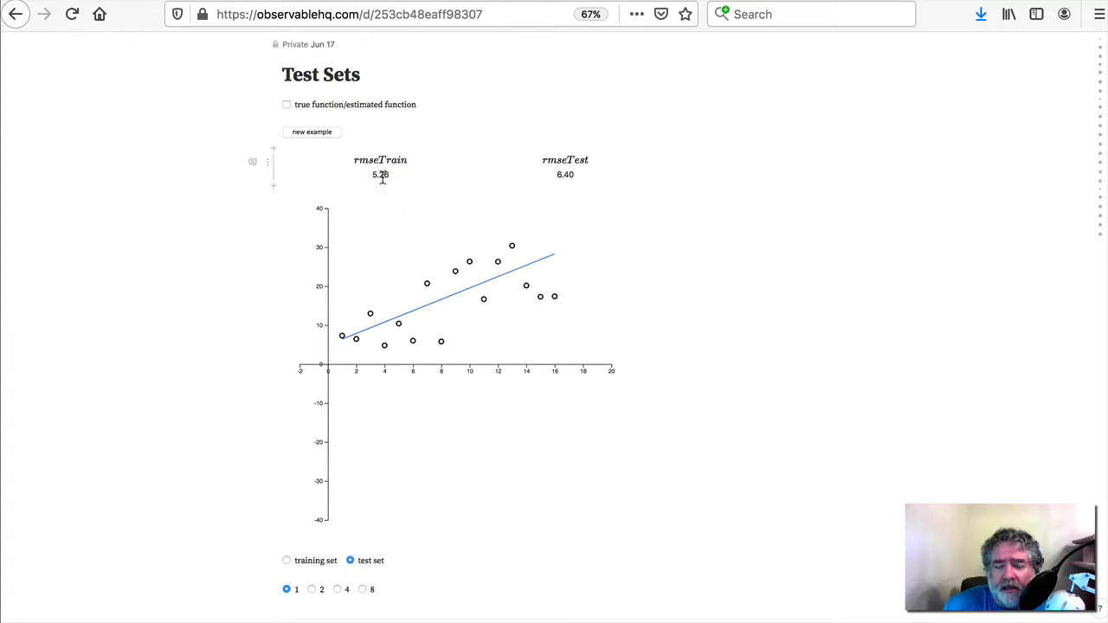
{"action": "mouse_move", "coordinate": [468, 186]}
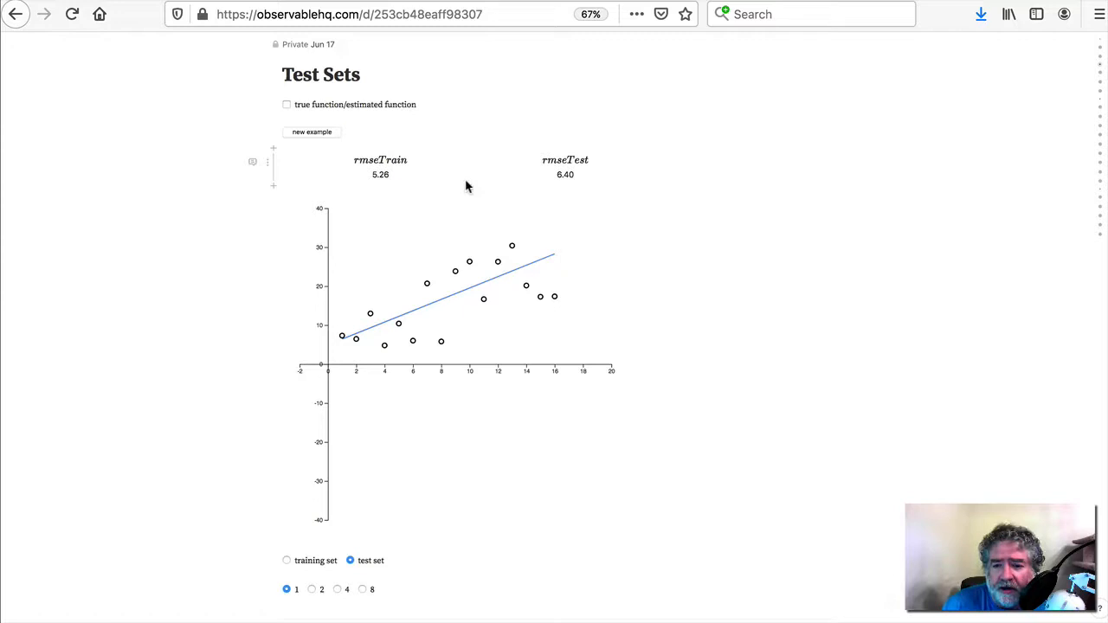
{"action": "mouse_move", "coordinate": [411, 206]}
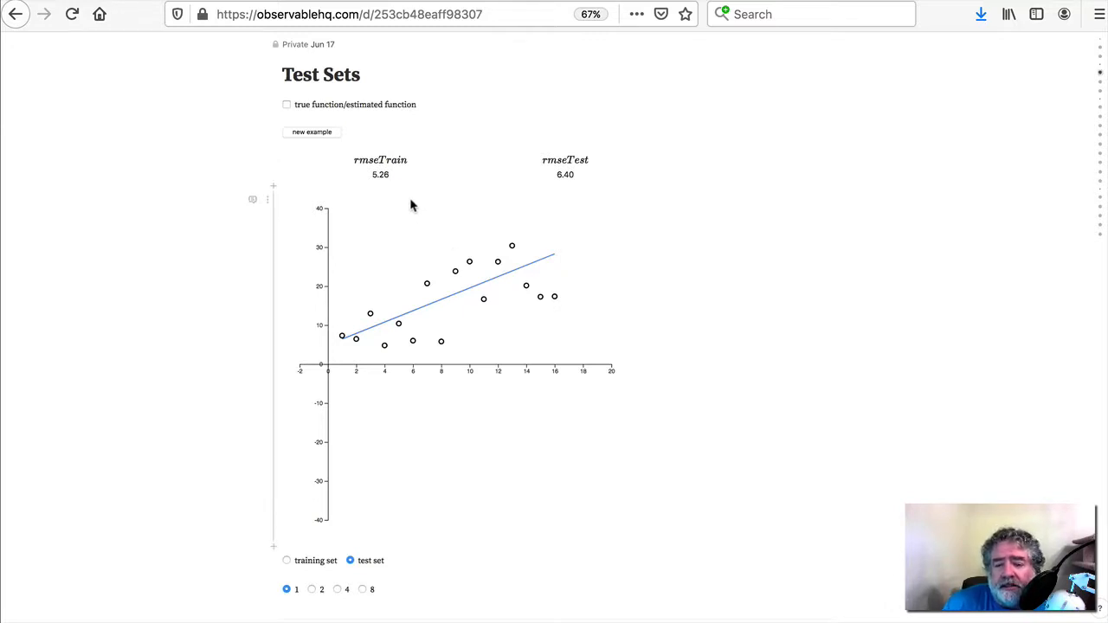
{"action": "mouse_move", "coordinate": [420, 163]}
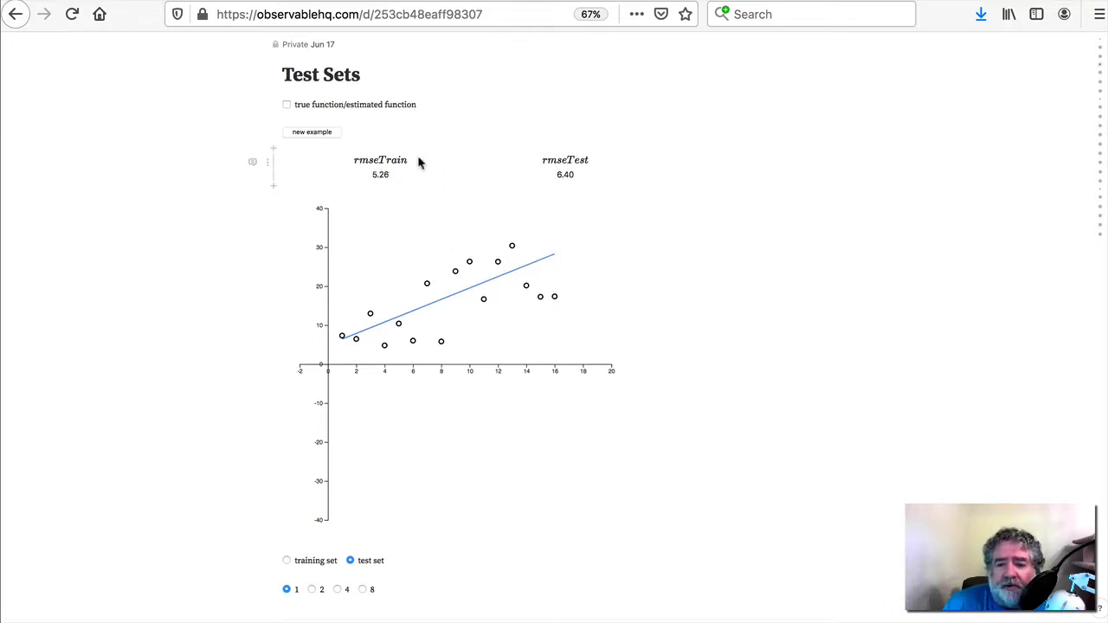
{"action": "mouse_move", "coordinate": [522, 188]}
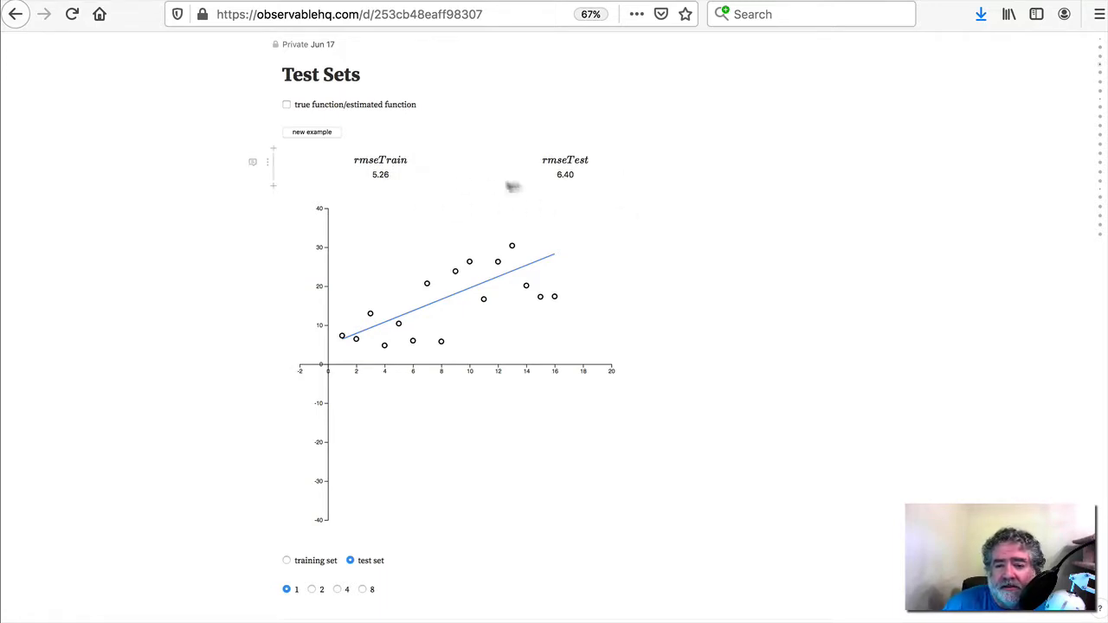
{"action": "mouse_move", "coordinate": [485, 206]}
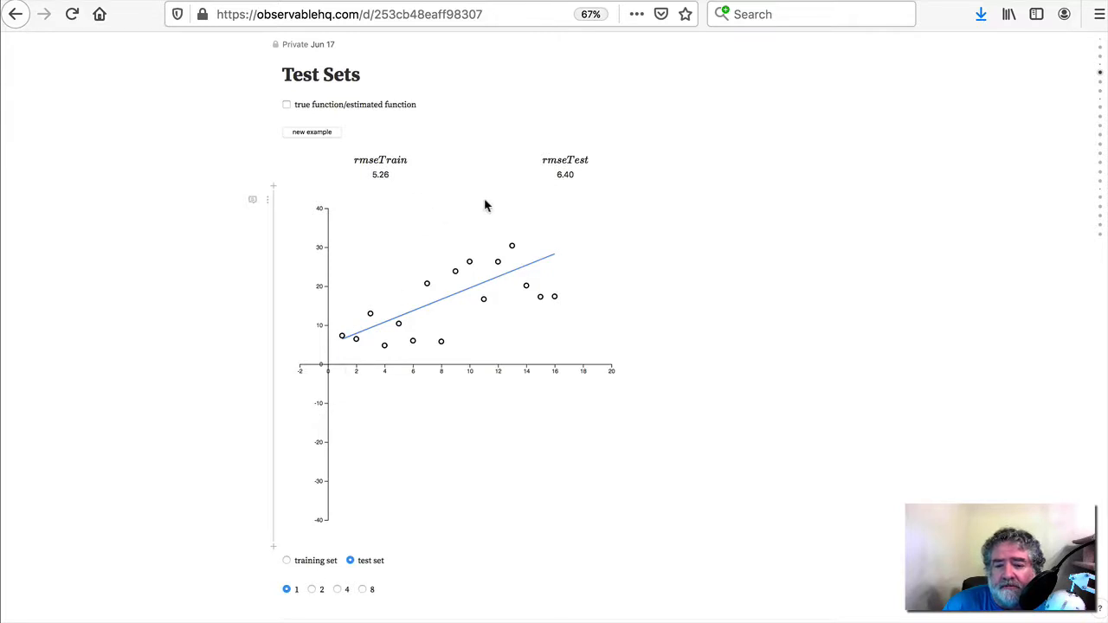
{"action": "left_click", "coordinate": [286, 560]}
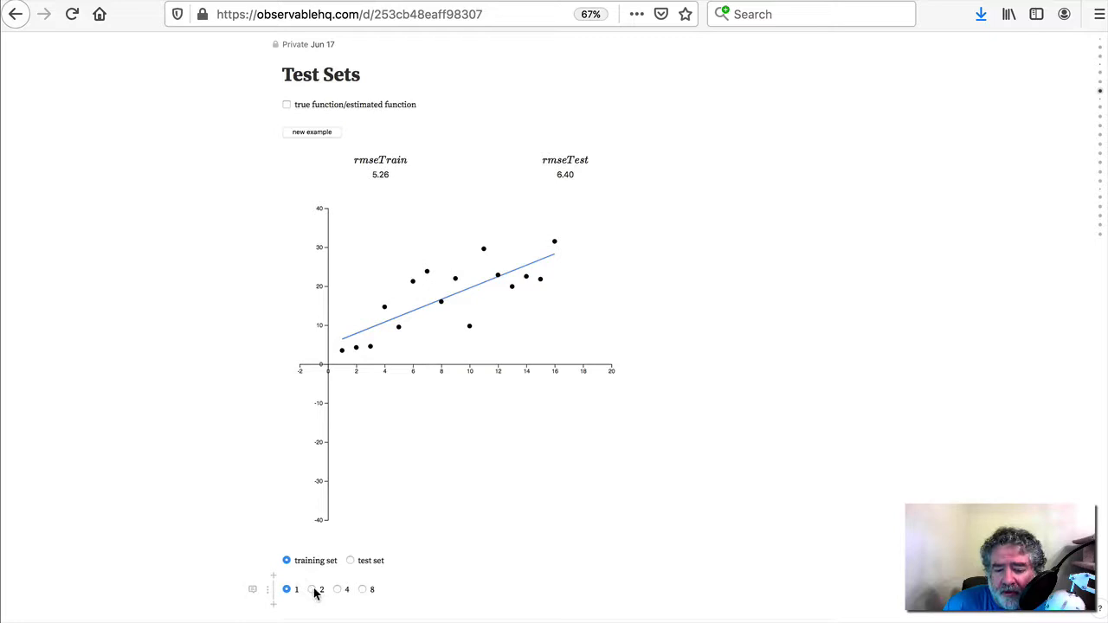
Set flexibility to level 2 and compare the fit on test versus training points
{"action": "left_click", "coordinate": [312, 590]}
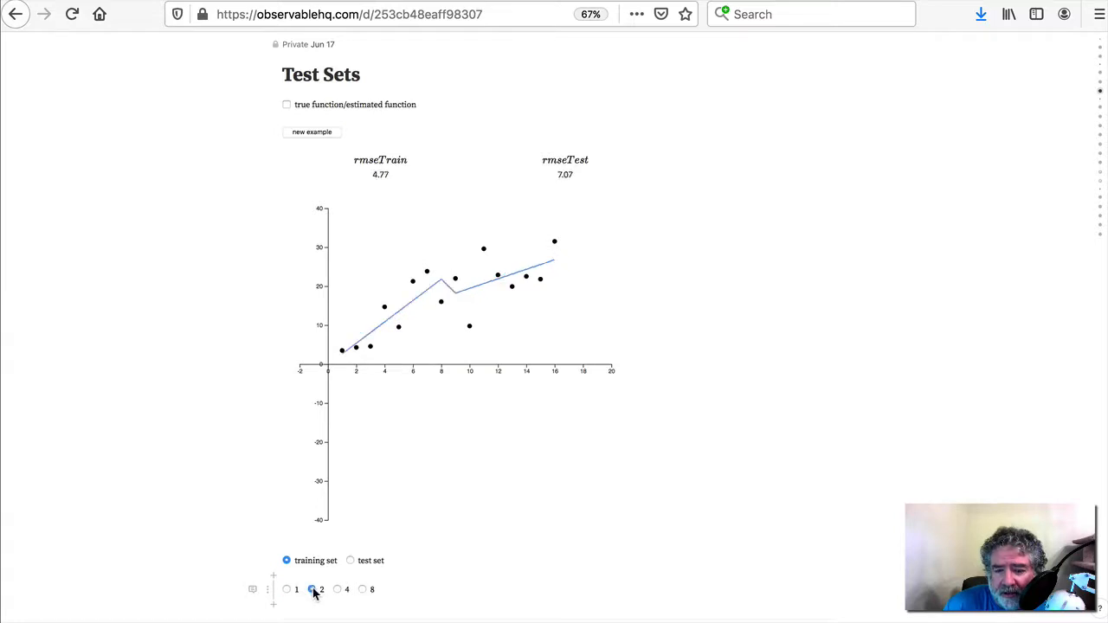
{"action": "left_click", "coordinate": [311, 589]}
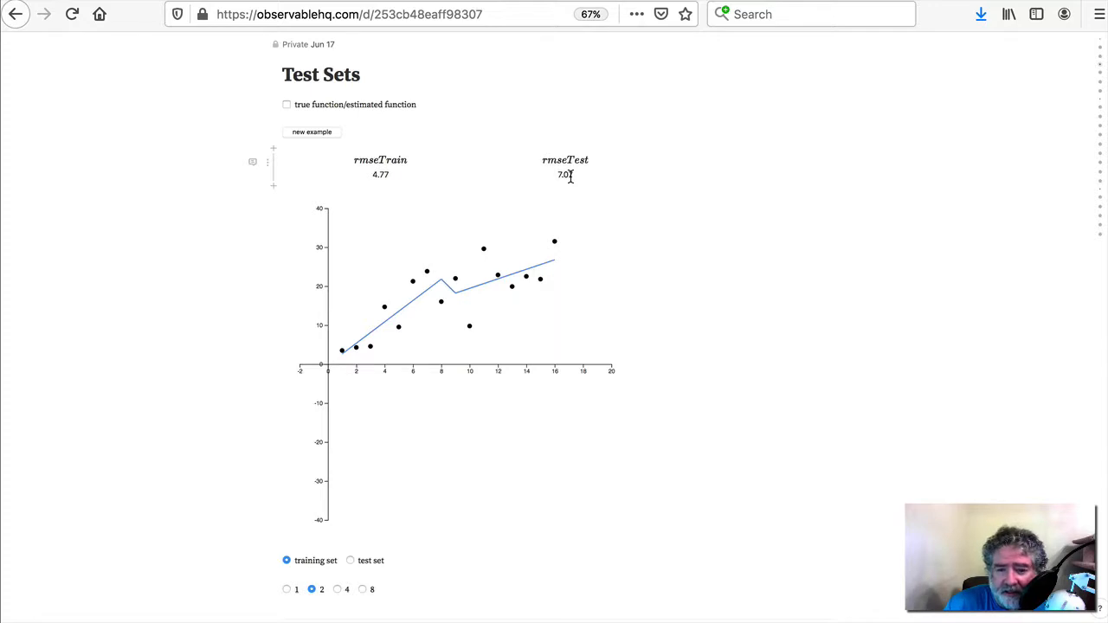
{"action": "left_click", "coordinate": [350, 560]}
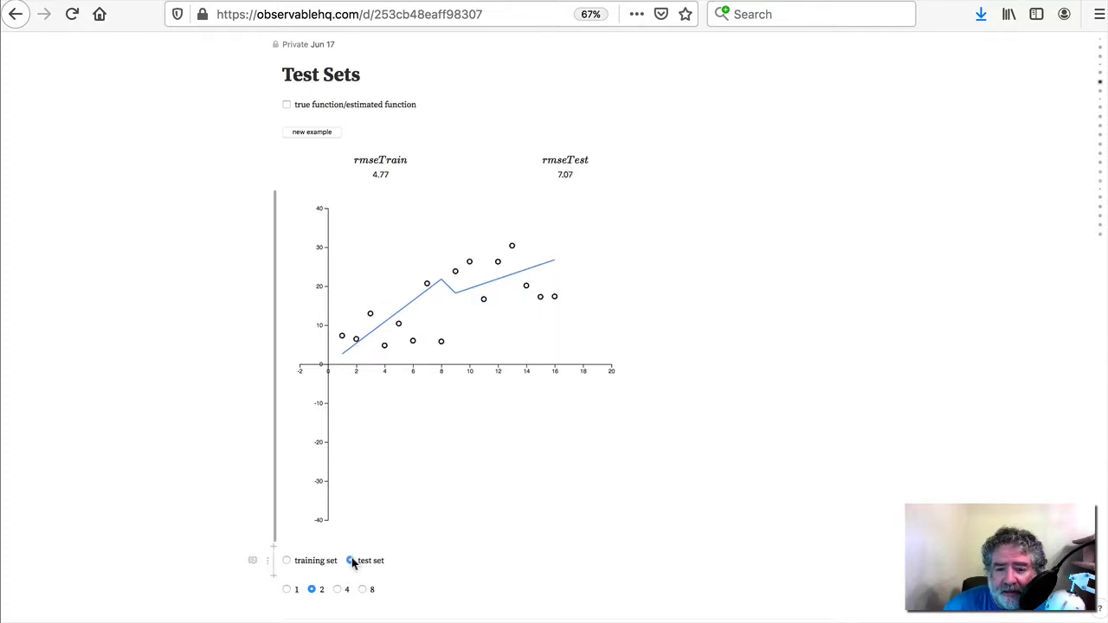
{"action": "left_click", "coordinate": [351, 560]}
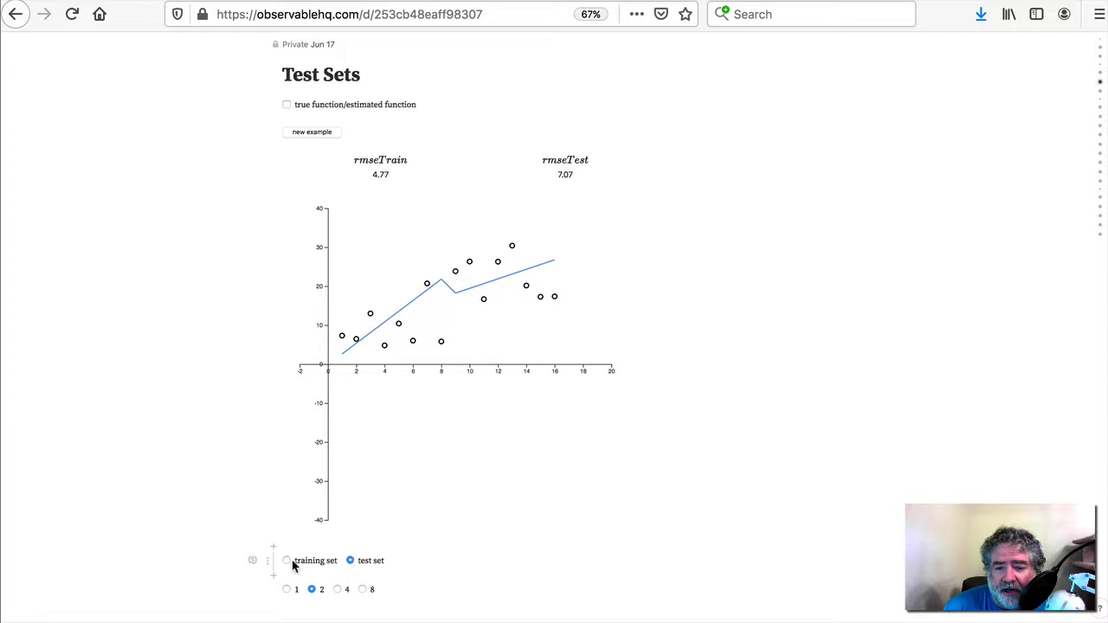
{"action": "left_click", "coordinate": [287, 560]}
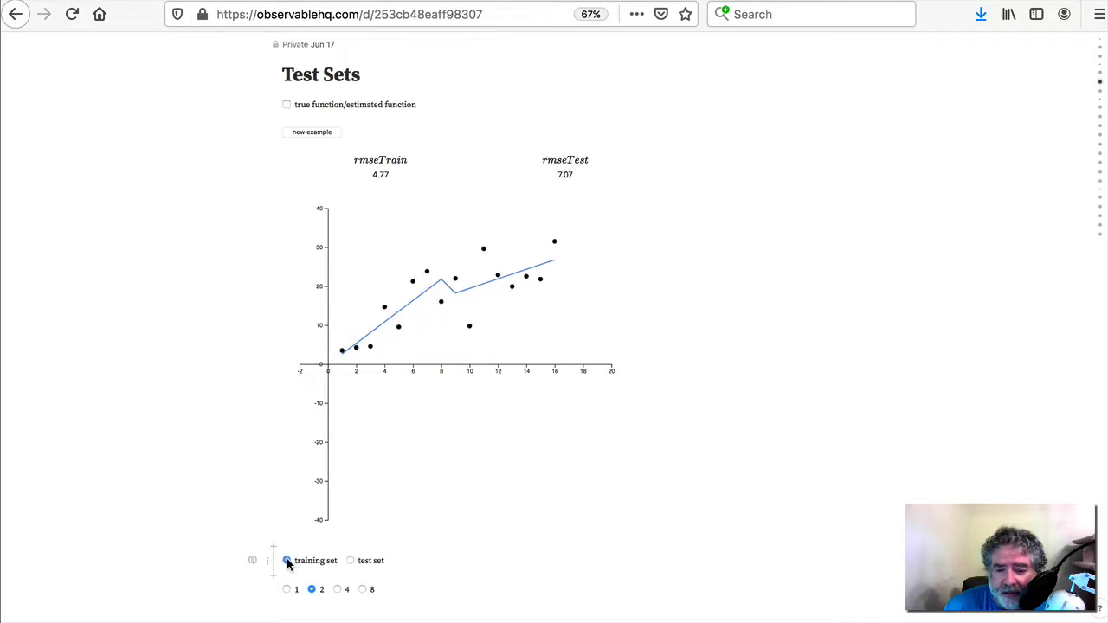
{"action": "left_click", "coordinate": [286, 560]}
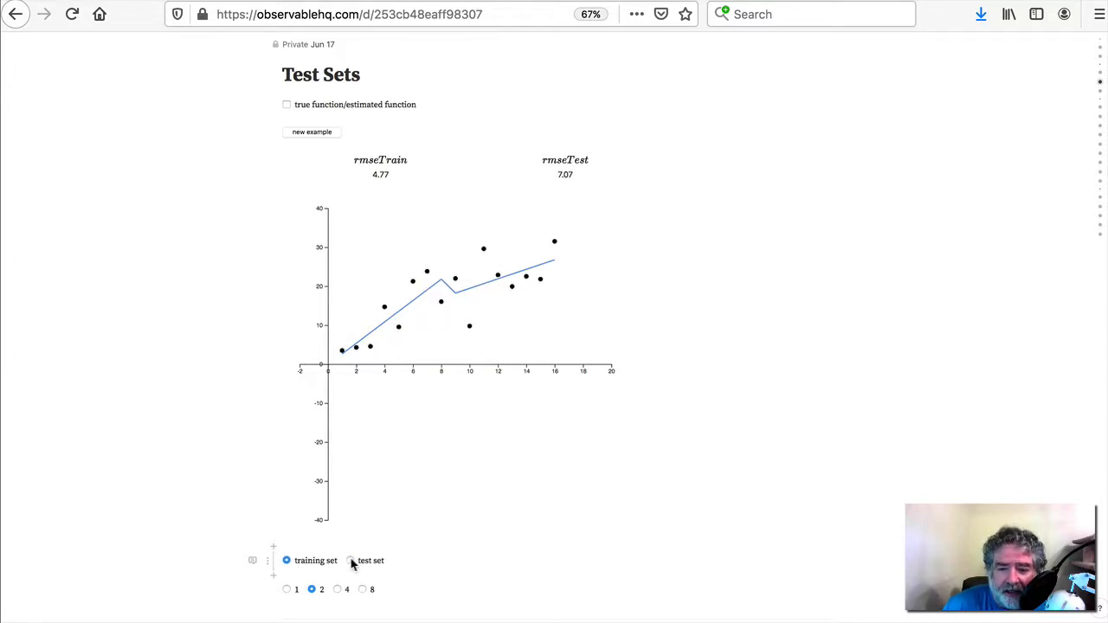
{"action": "left_click", "coordinate": [351, 560]}
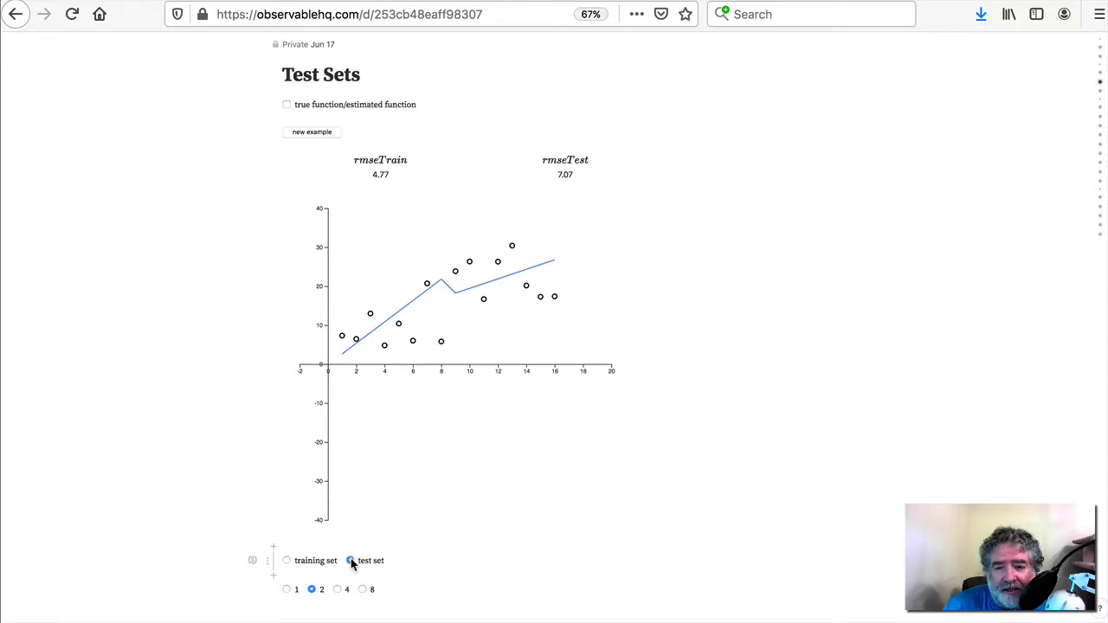
{"action": "left_click", "coordinate": [350, 560]}
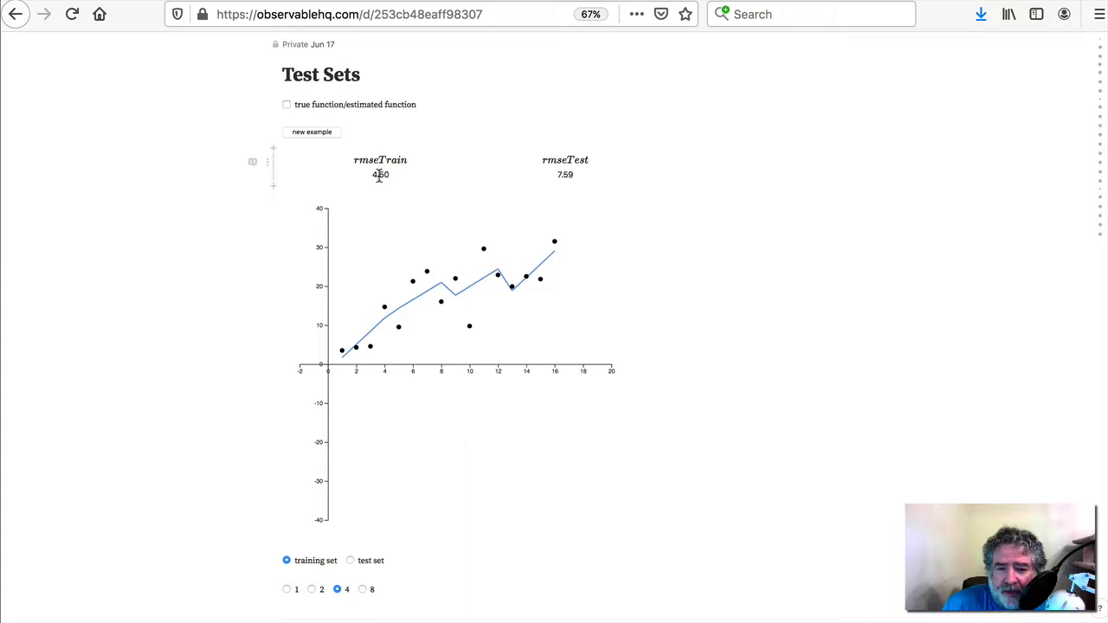
{"action": "mouse_move", "coordinate": [571, 184]}
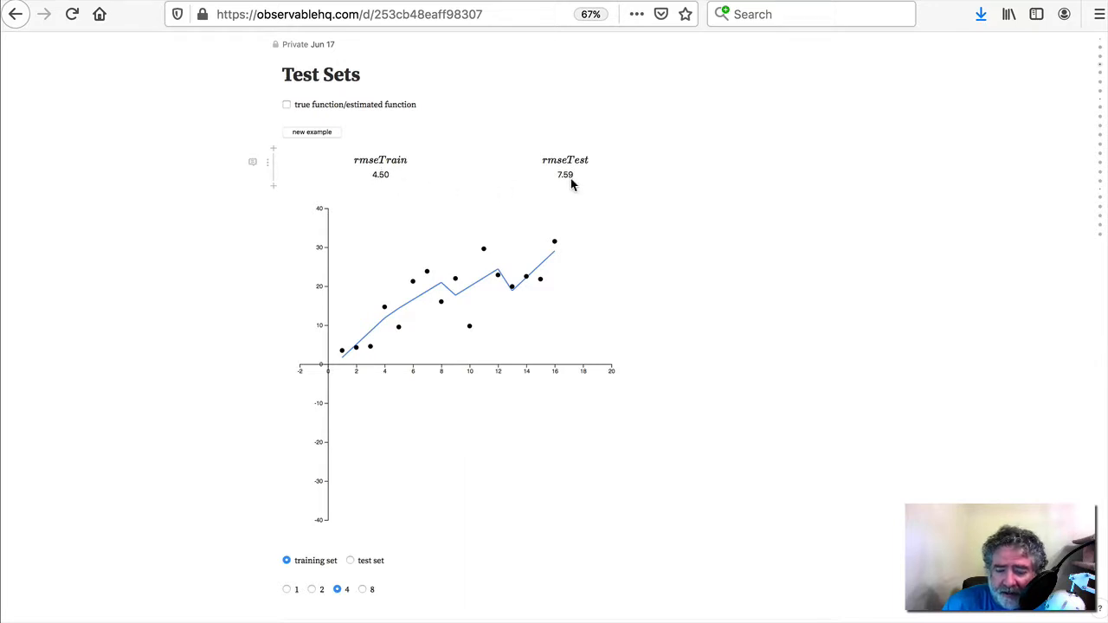
{"action": "mouse_move", "coordinate": [364, 595]}
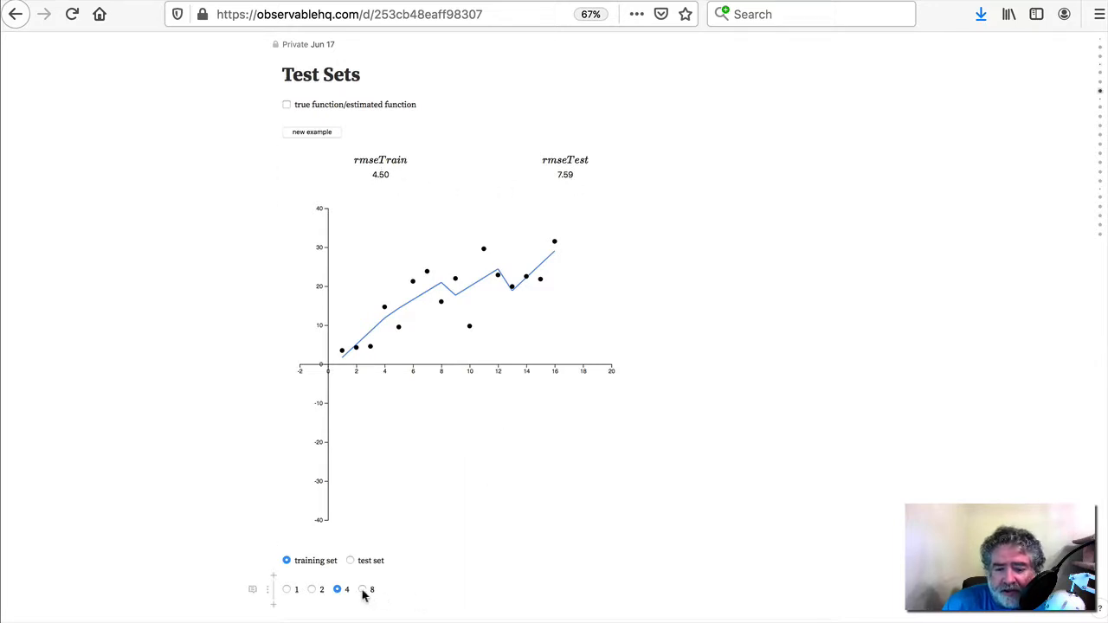
Select flexibility level 8 and show the test points (train RMSE 0.00, test RMSE 9.11)
{"action": "left_click", "coordinate": [363, 589]}
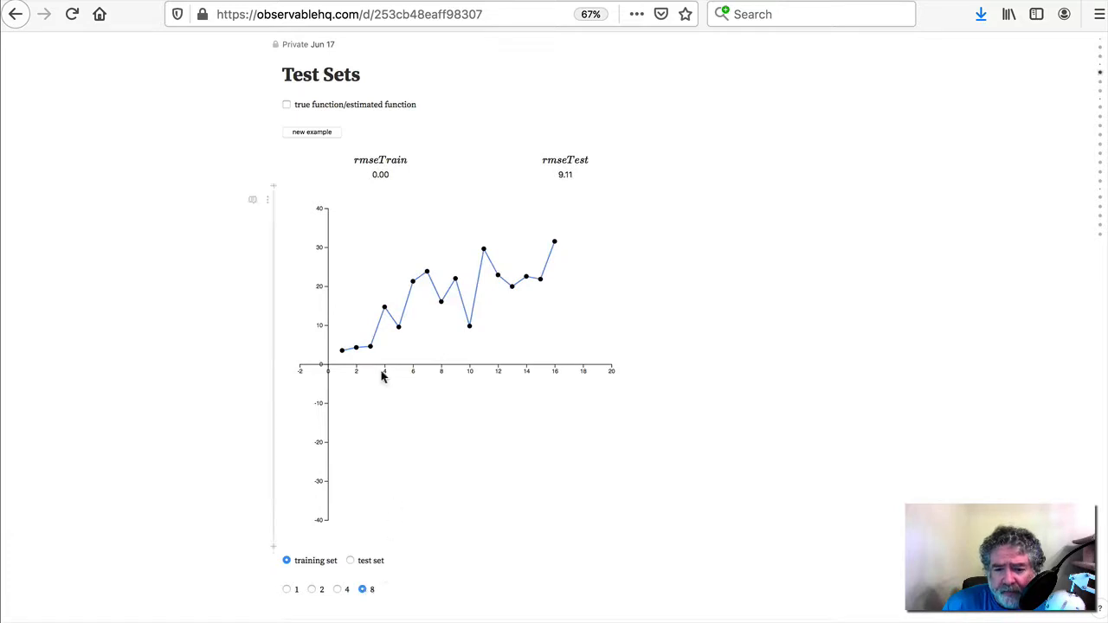
{"action": "mouse_move", "coordinate": [399, 200]}
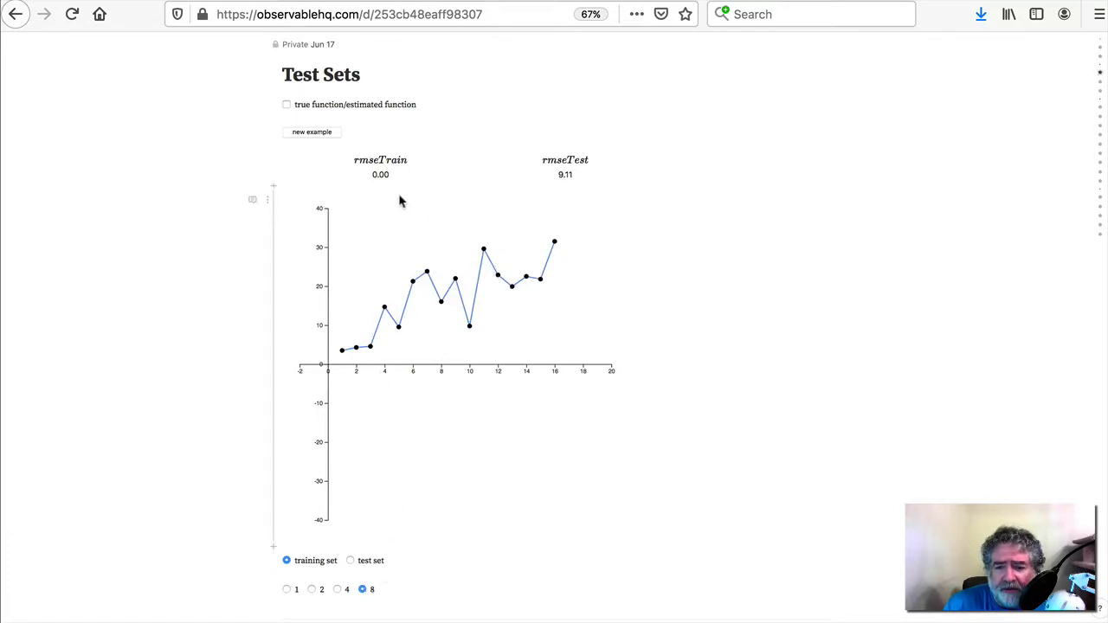
{"action": "left_click", "coordinate": [350, 560]}
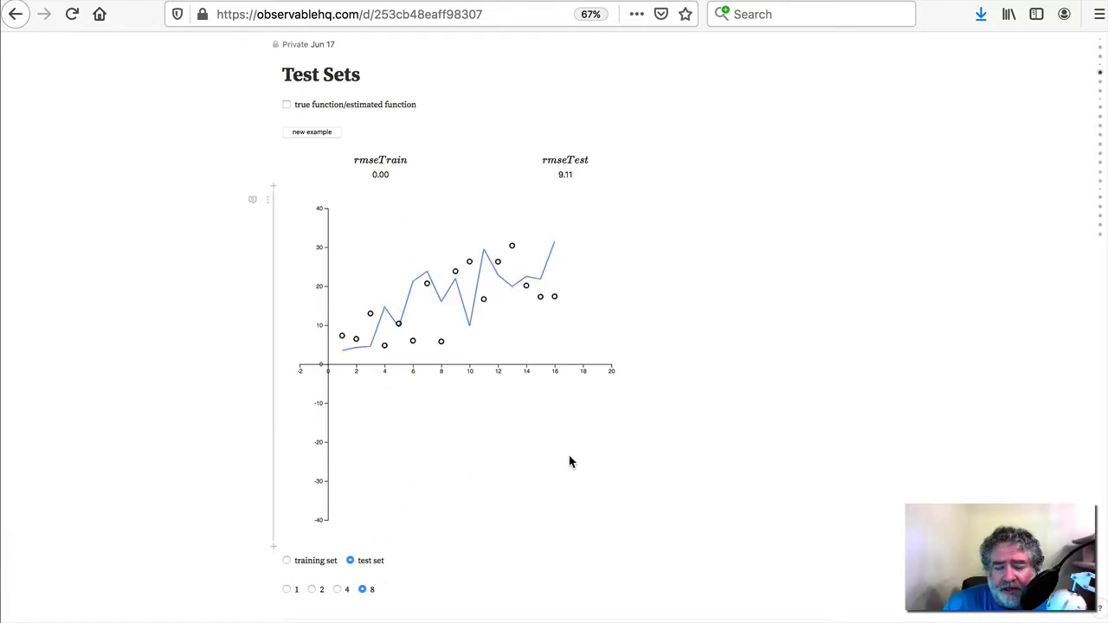
{"action": "mouse_move", "coordinate": [565, 191]}
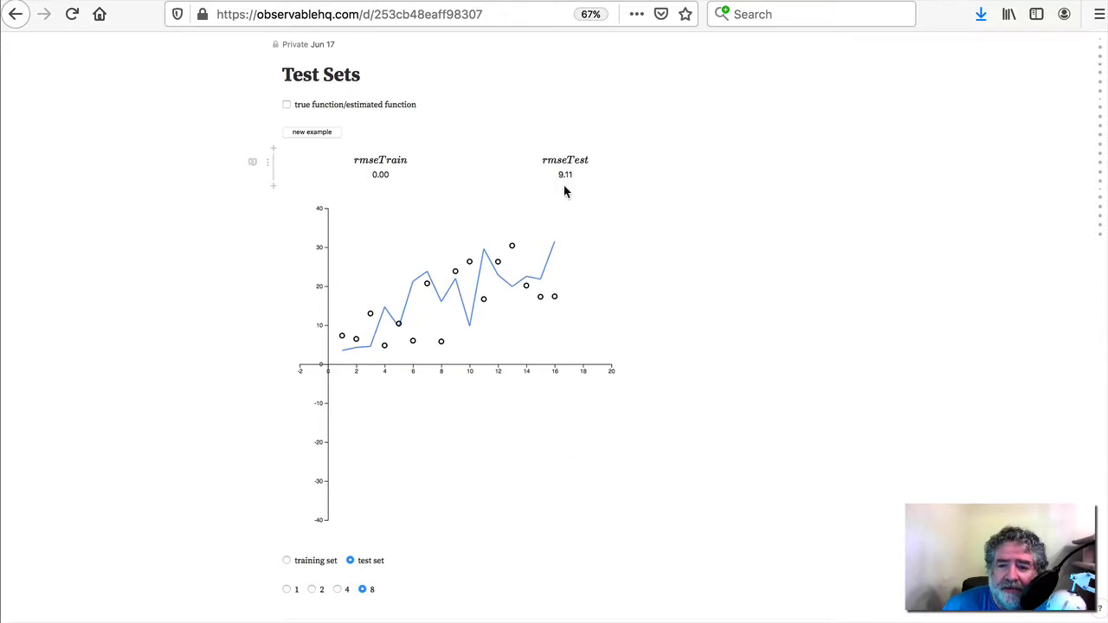
{"action": "mouse_move", "coordinate": [434, 316]}
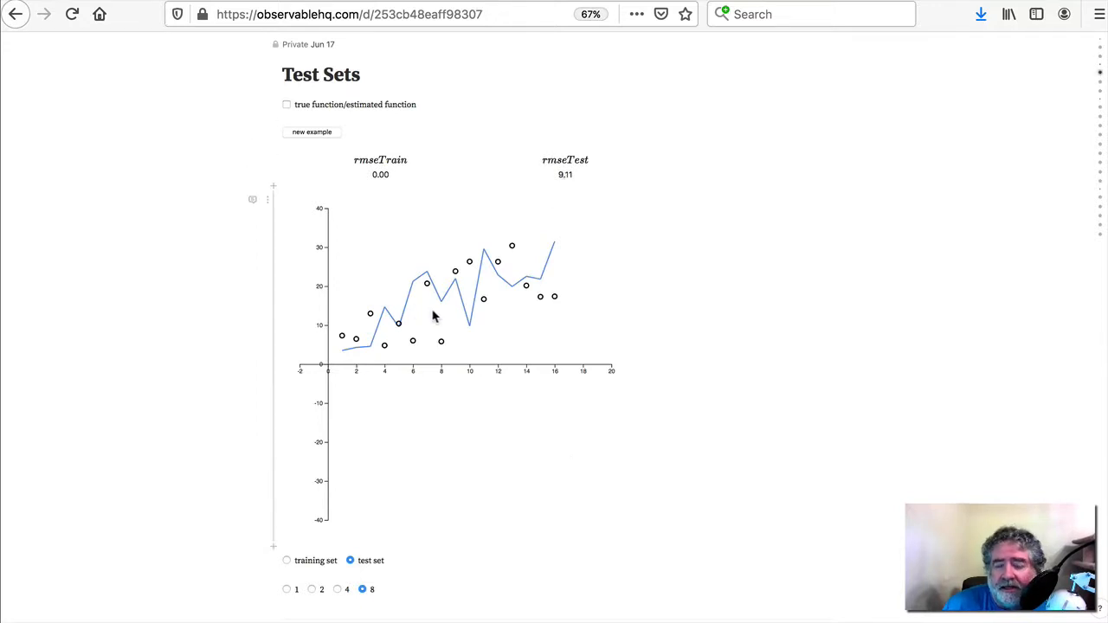
{"action": "mouse_move", "coordinate": [436, 321]}
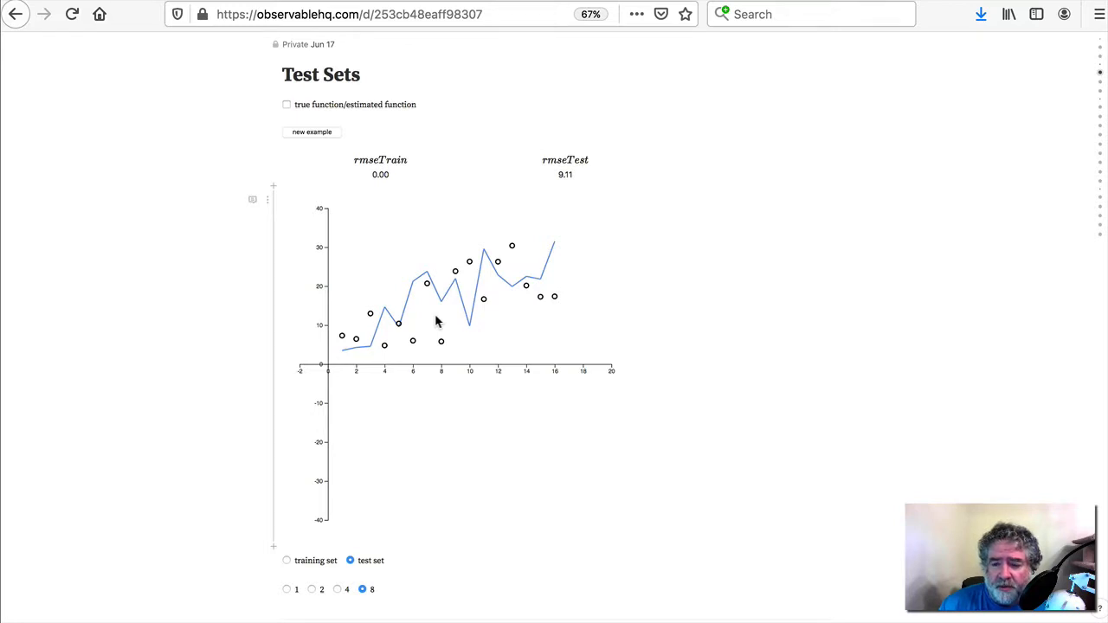
{"action": "mouse_move", "coordinate": [602, 430]}
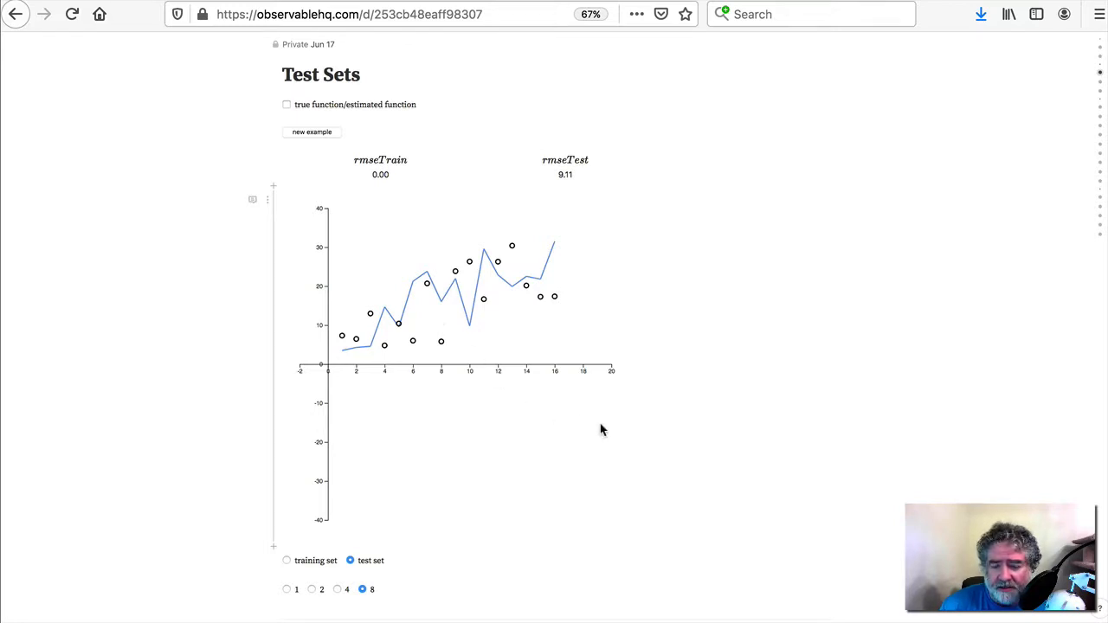
{"action": "mouse_move", "coordinate": [504, 435]}
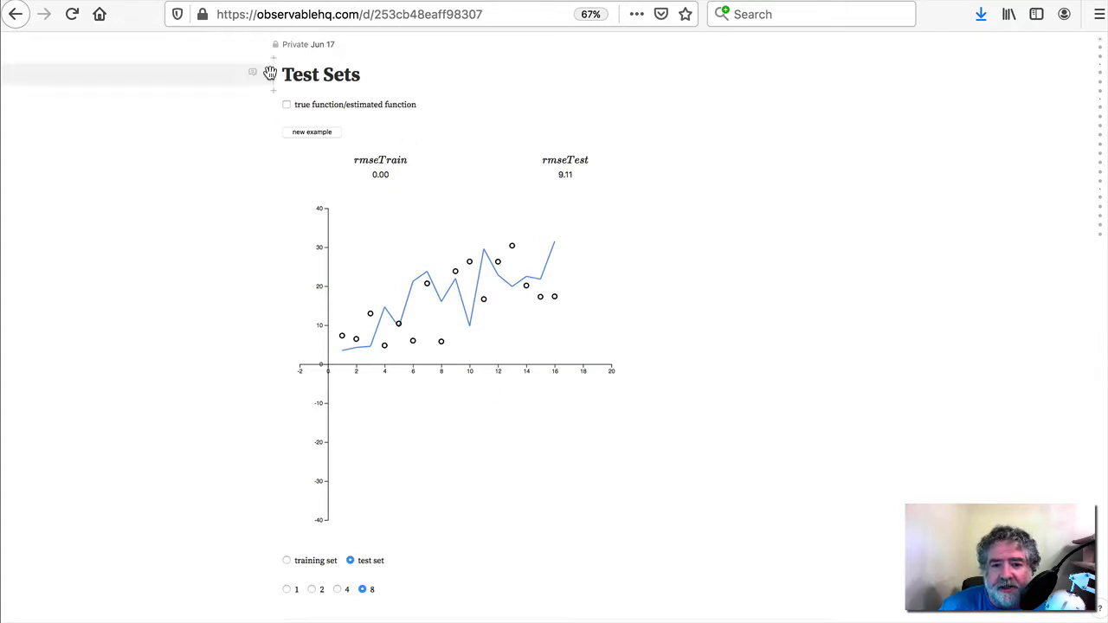
{"action": "mouse_move", "coordinate": [476, 225]}
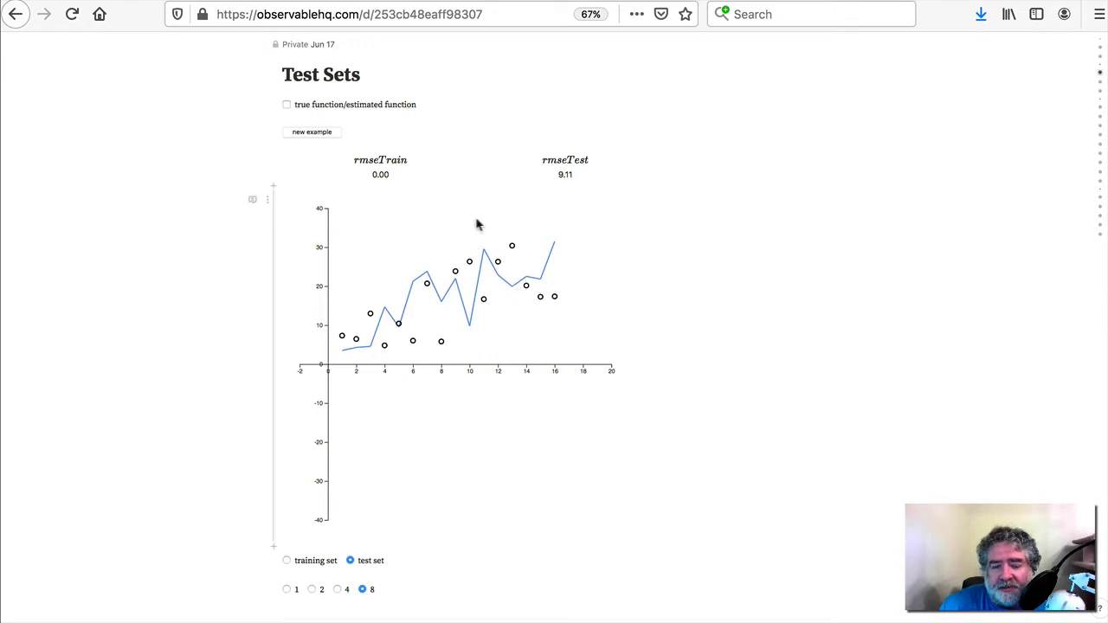
{"action": "mouse_move", "coordinate": [545, 446]}
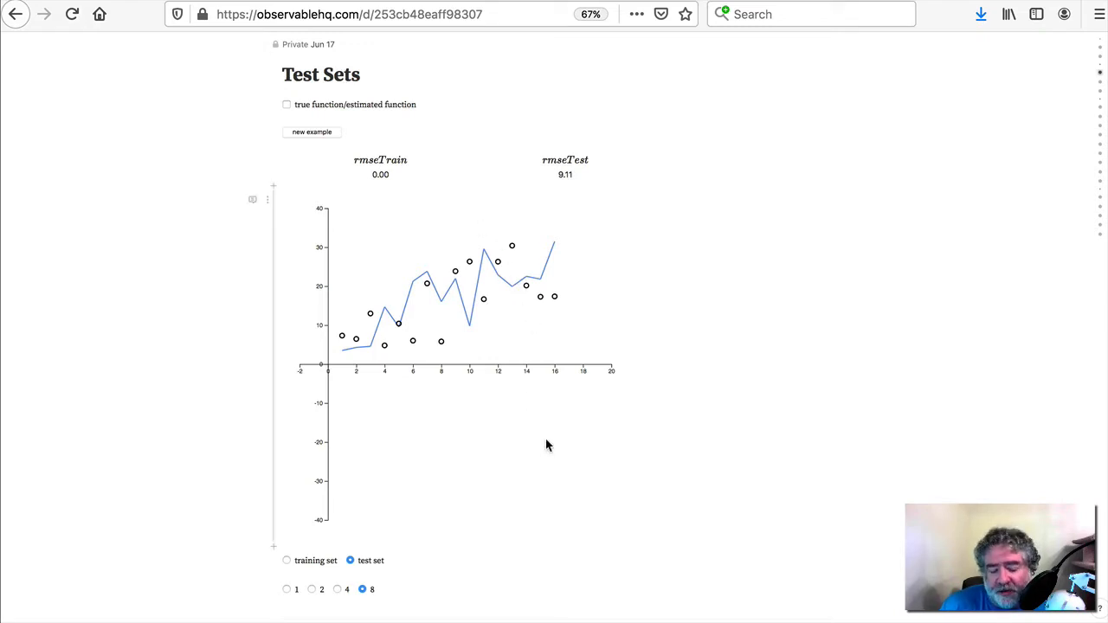
{"action": "mouse_move", "coordinate": [473, 432]}
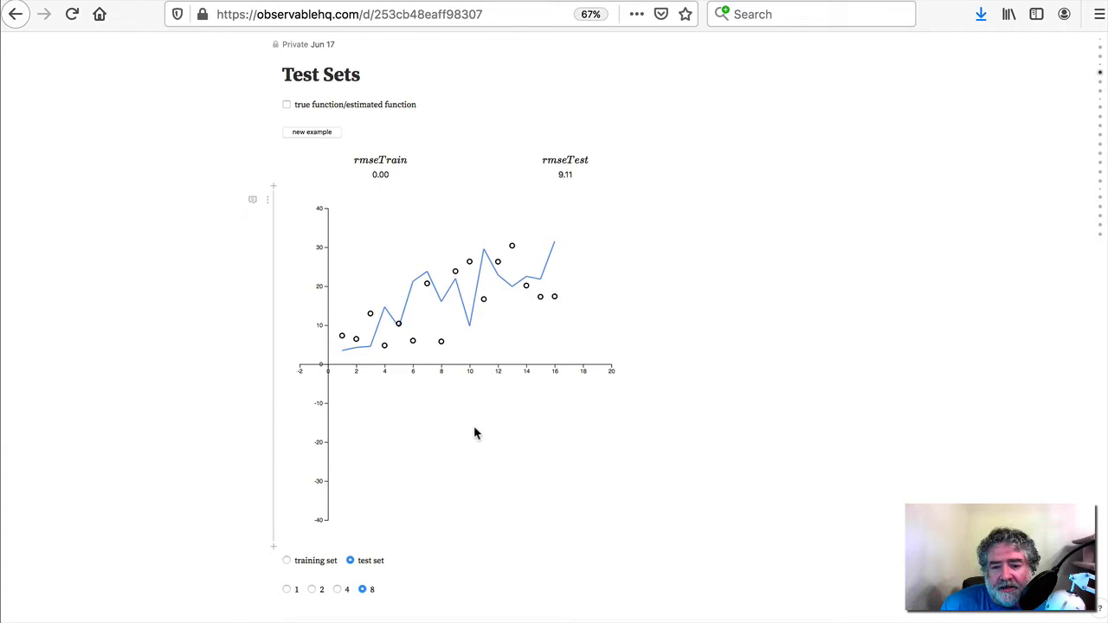
{"action": "mouse_move", "coordinate": [488, 442]}
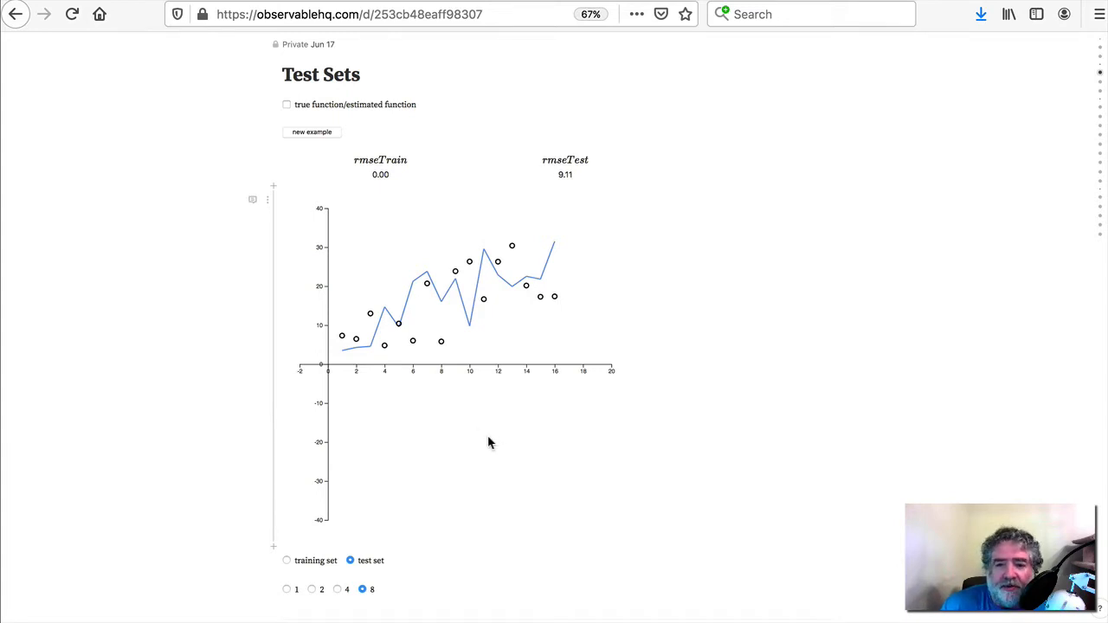
{"action": "mouse_move", "coordinate": [473, 424]}
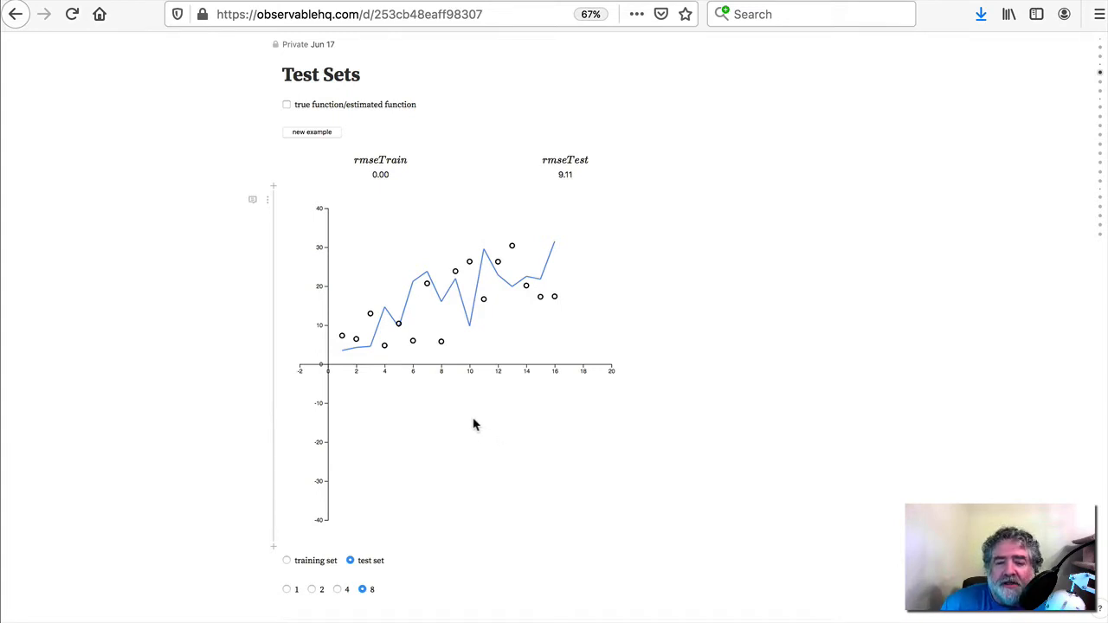
{"action": "mouse_move", "coordinate": [452, 410]}
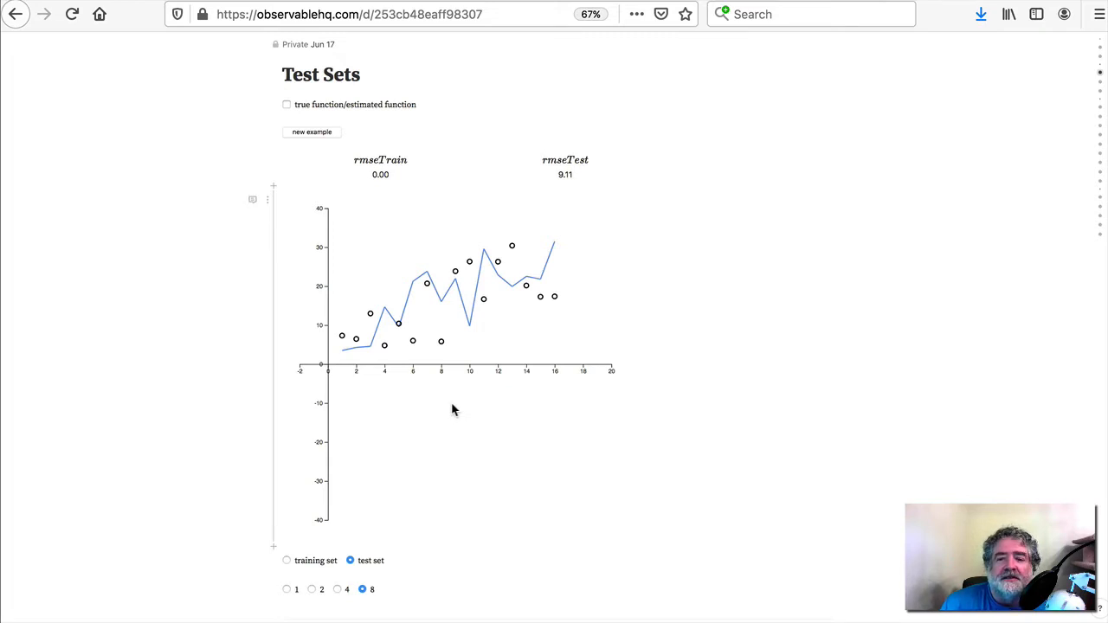
{"action": "mouse_move", "coordinate": [507, 289]}
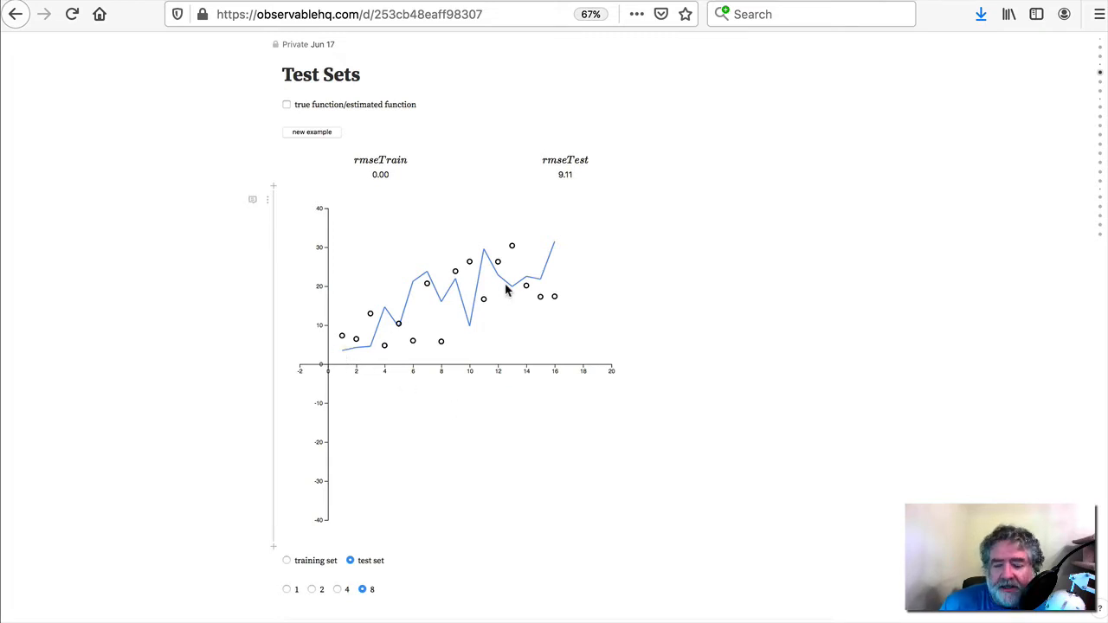
{"action": "mouse_move", "coordinate": [751, 301]}
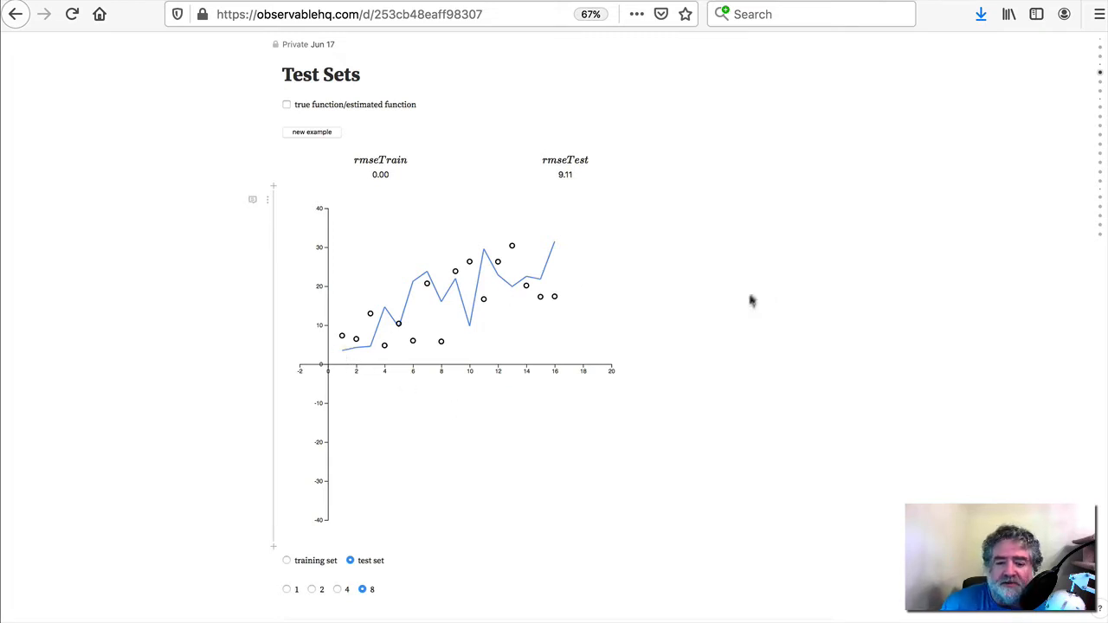
{"action": "mouse_move", "coordinate": [609, 412]}
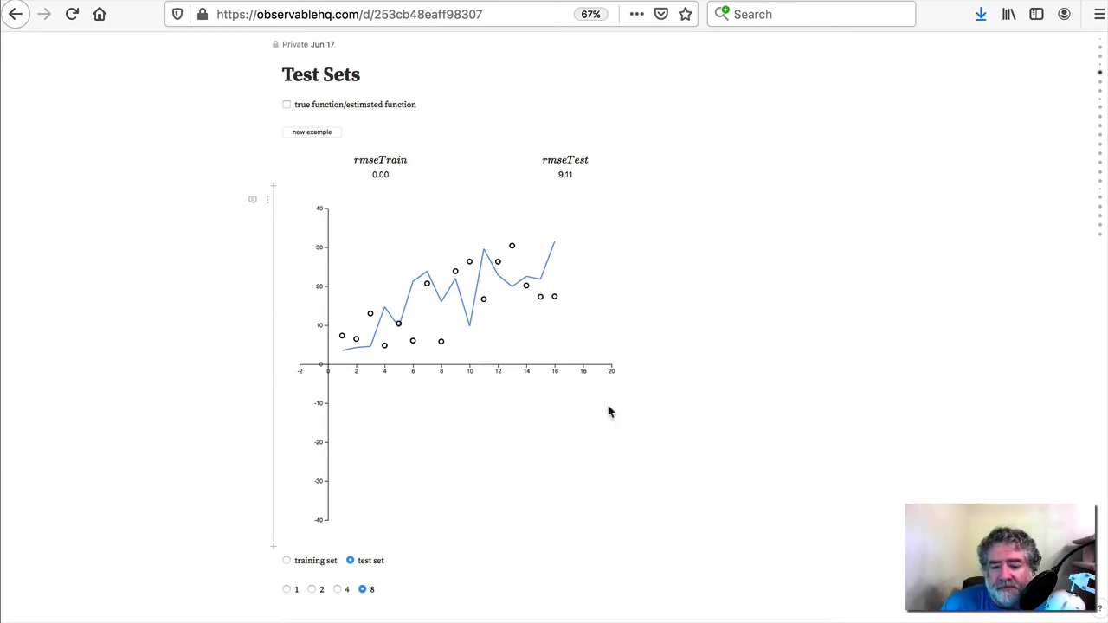
{"action": "mouse_move", "coordinate": [528, 419]}
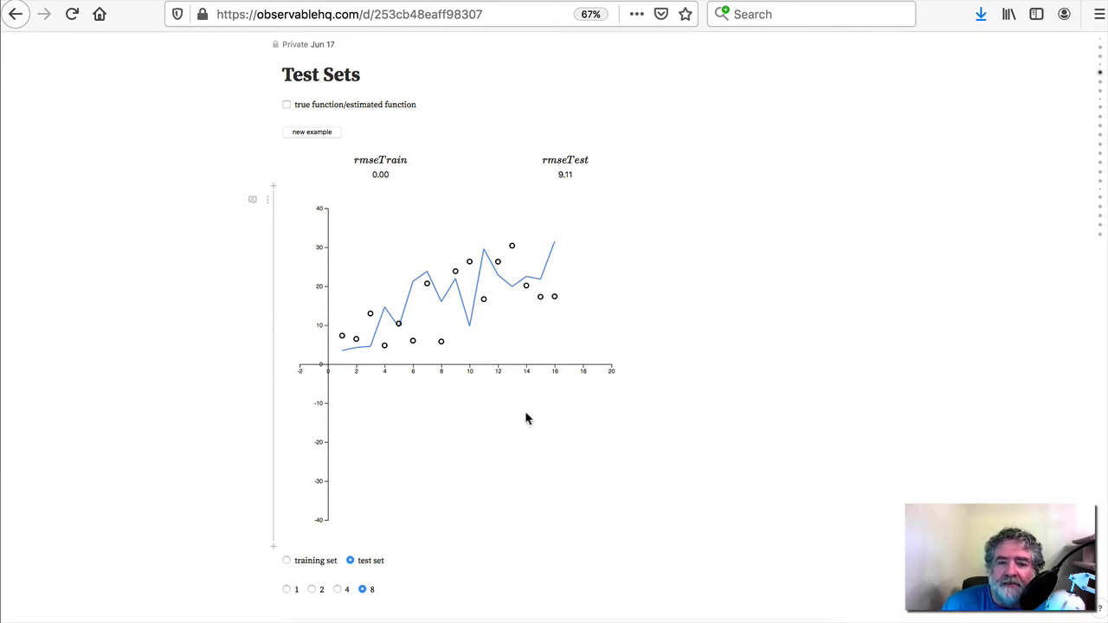